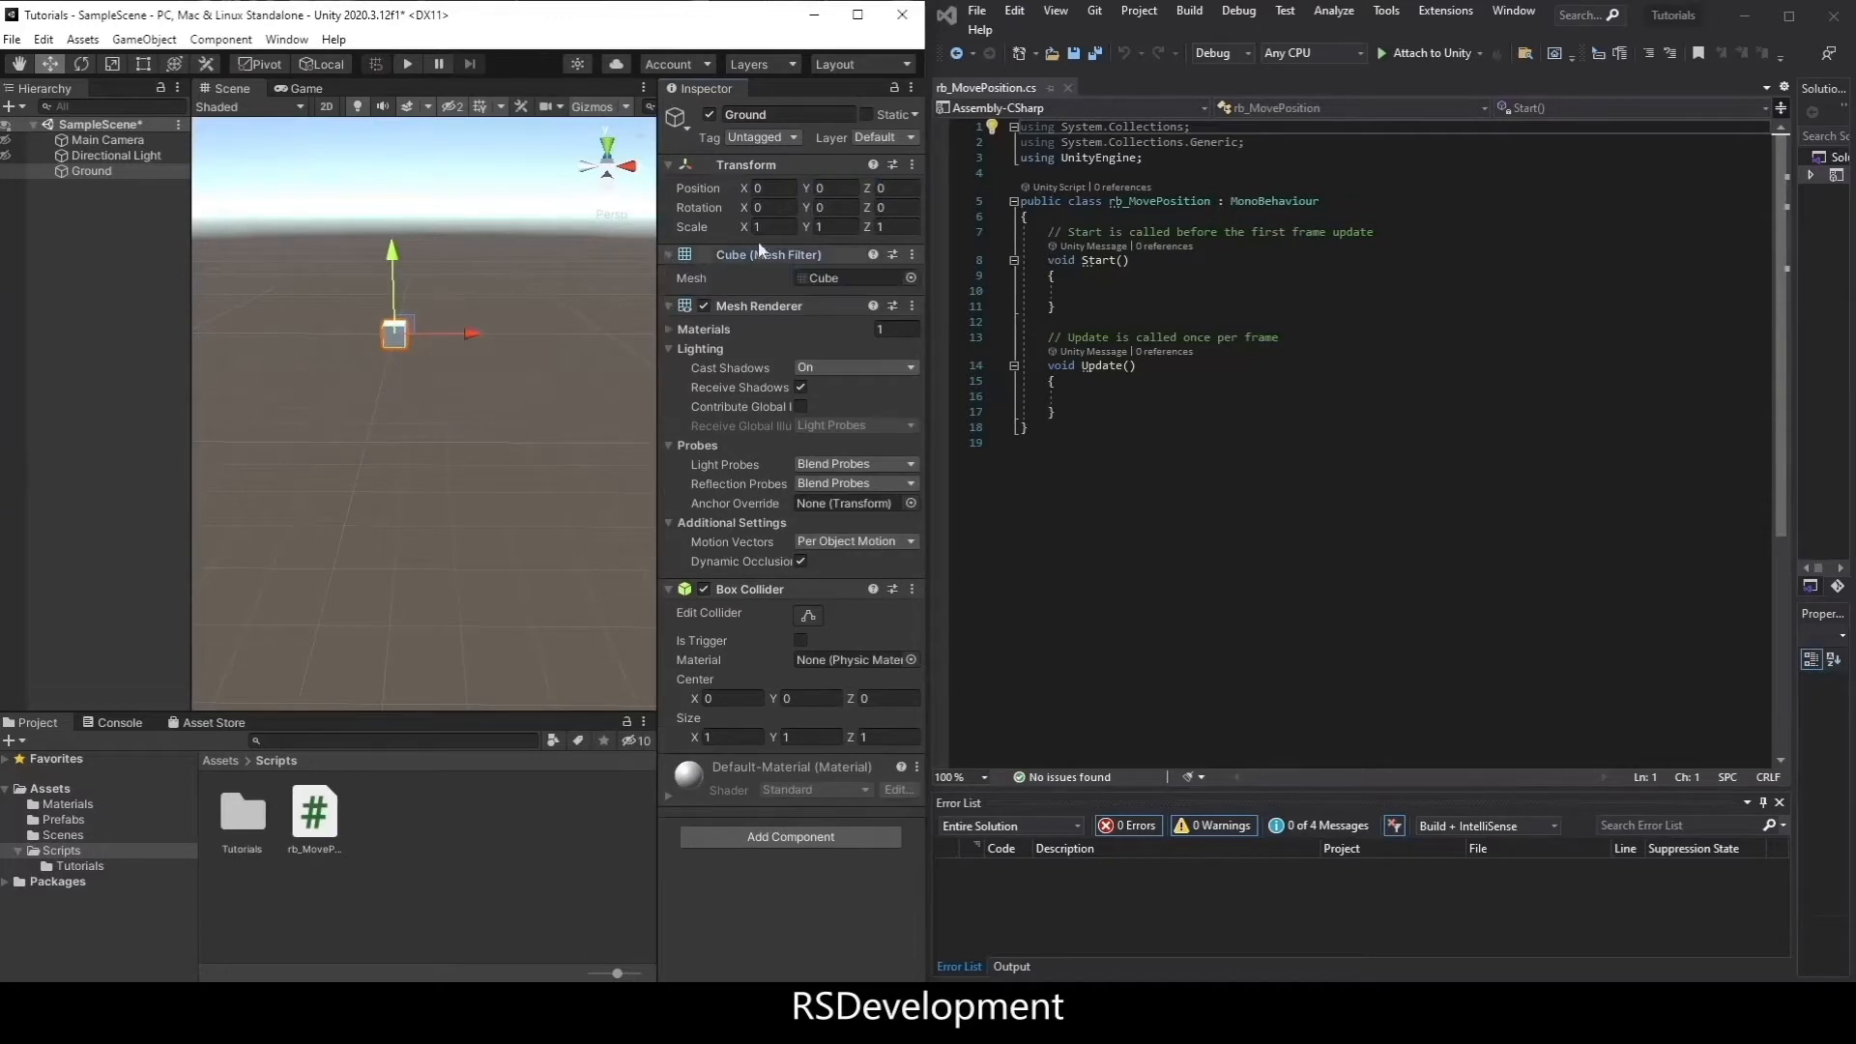
- Scale Ground to 20 × 0.1 × 20 and check the Main Camera's settings
text(20)
text(0.1)
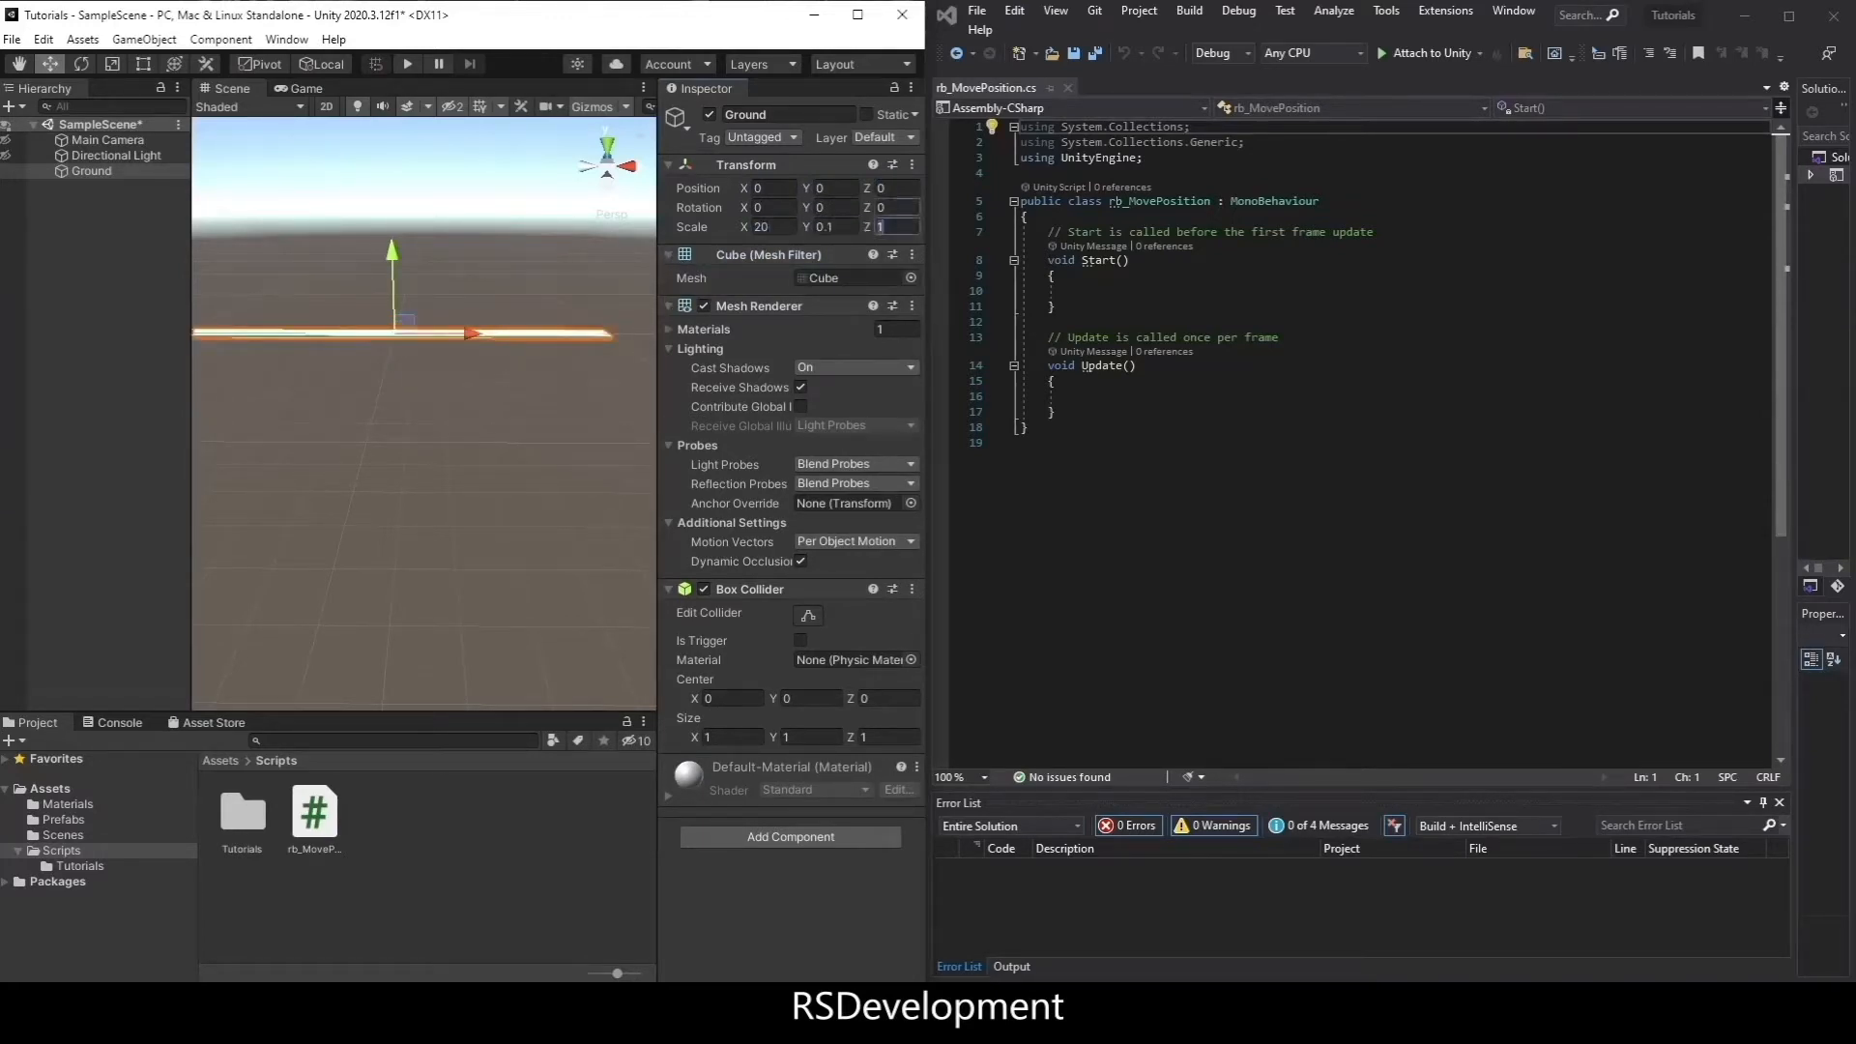
click(107, 139)
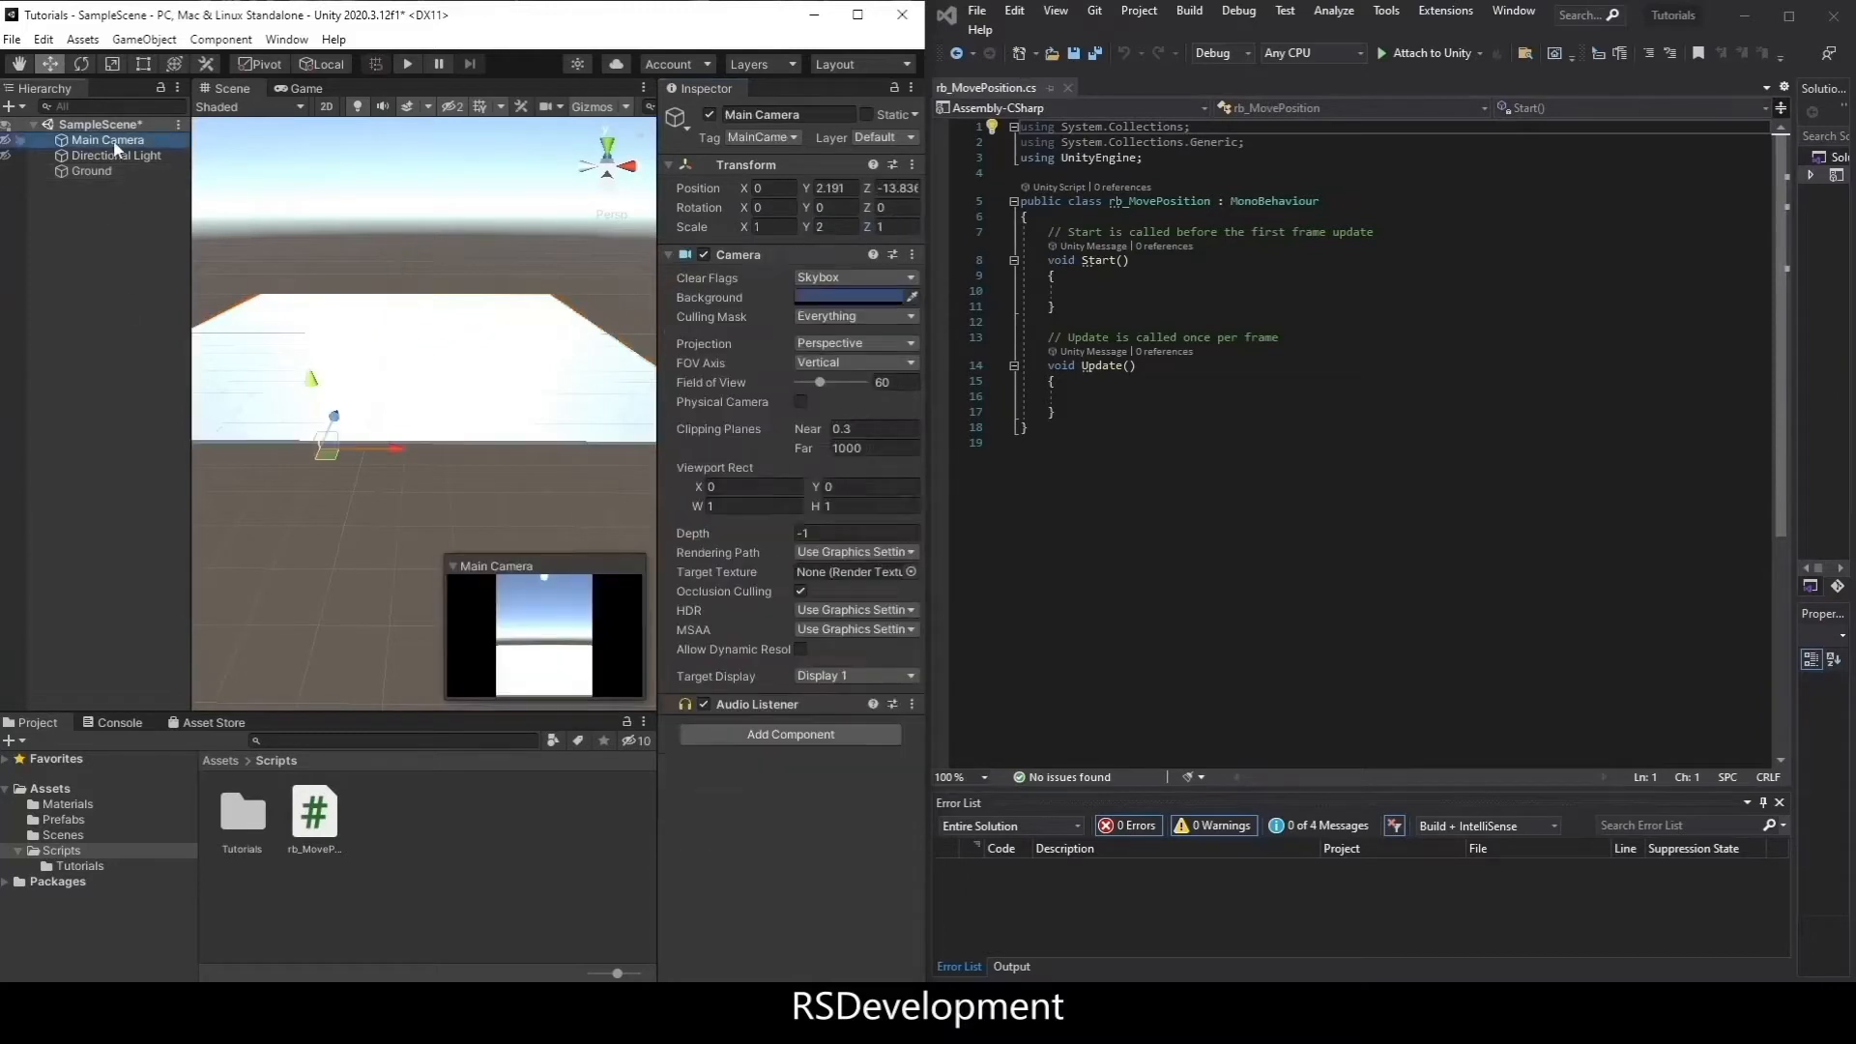
click(92, 170)
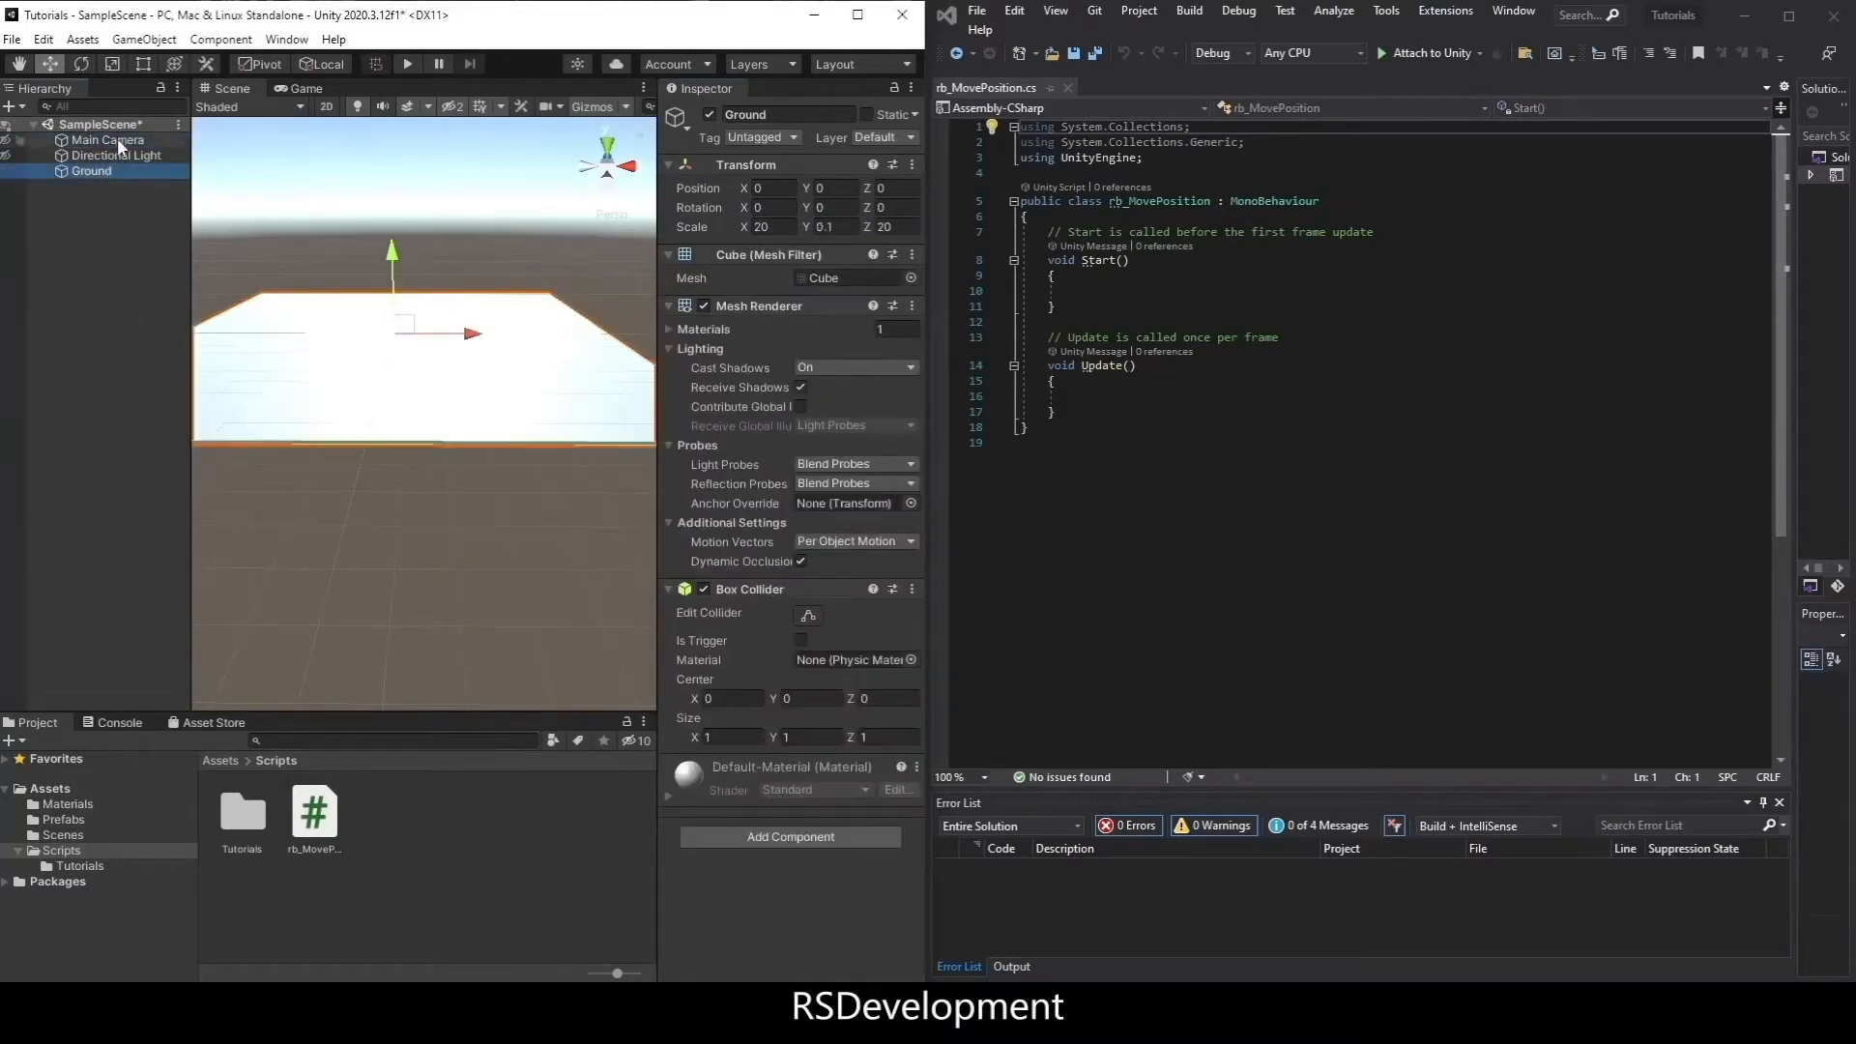
click(107, 139)
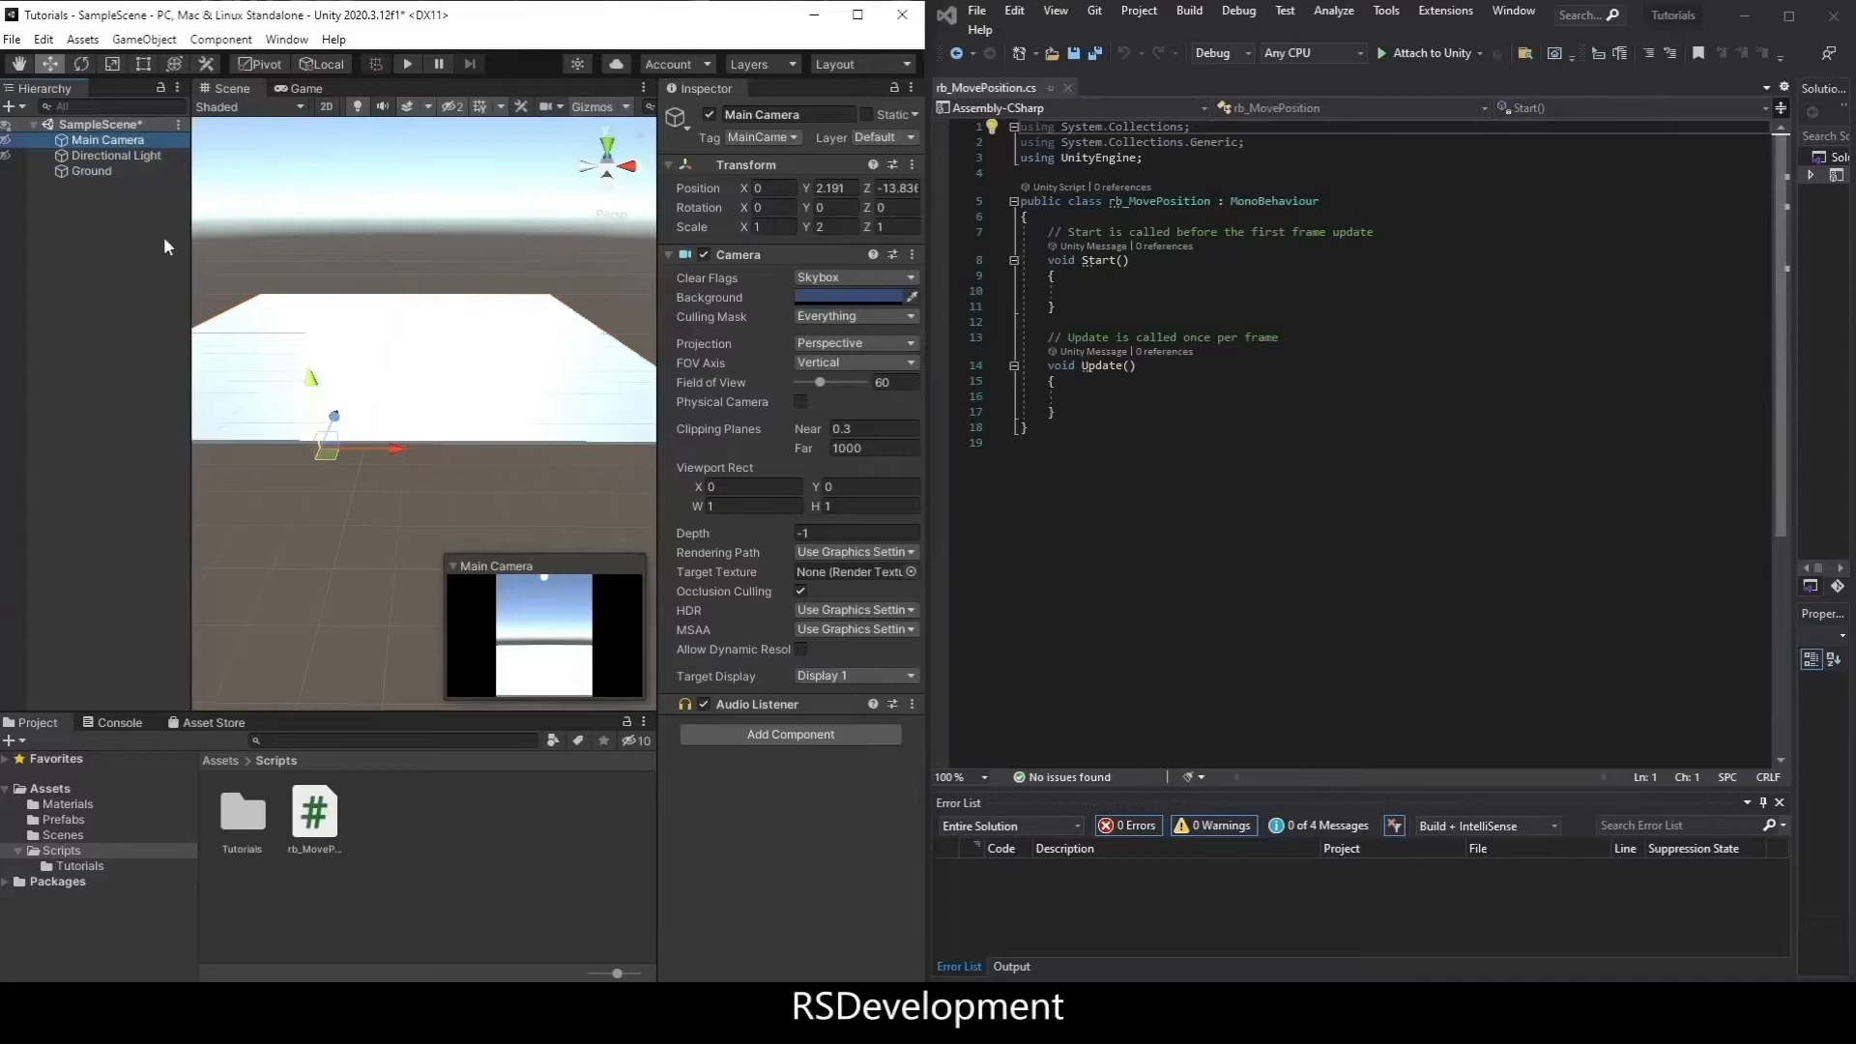
right_click(166, 248)
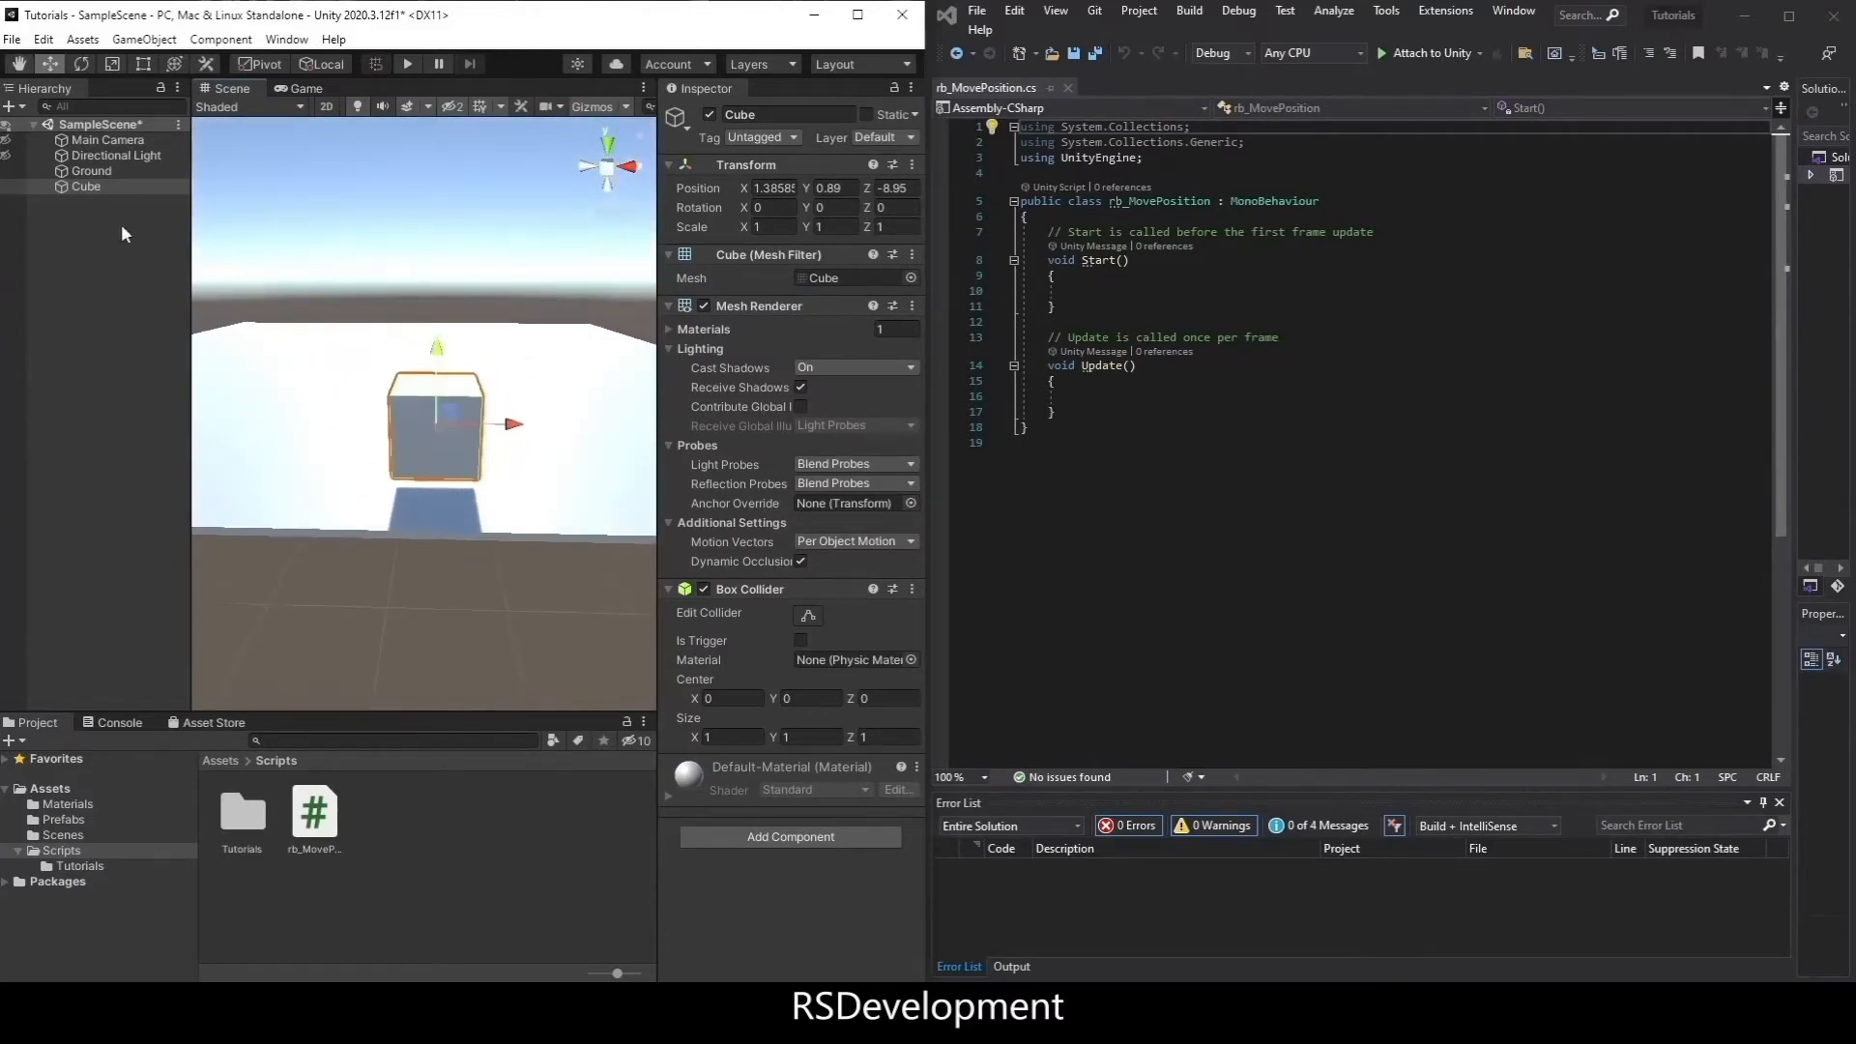
- Search 'rigid' and add a Rigidbody component to the Cube
text(rigid)
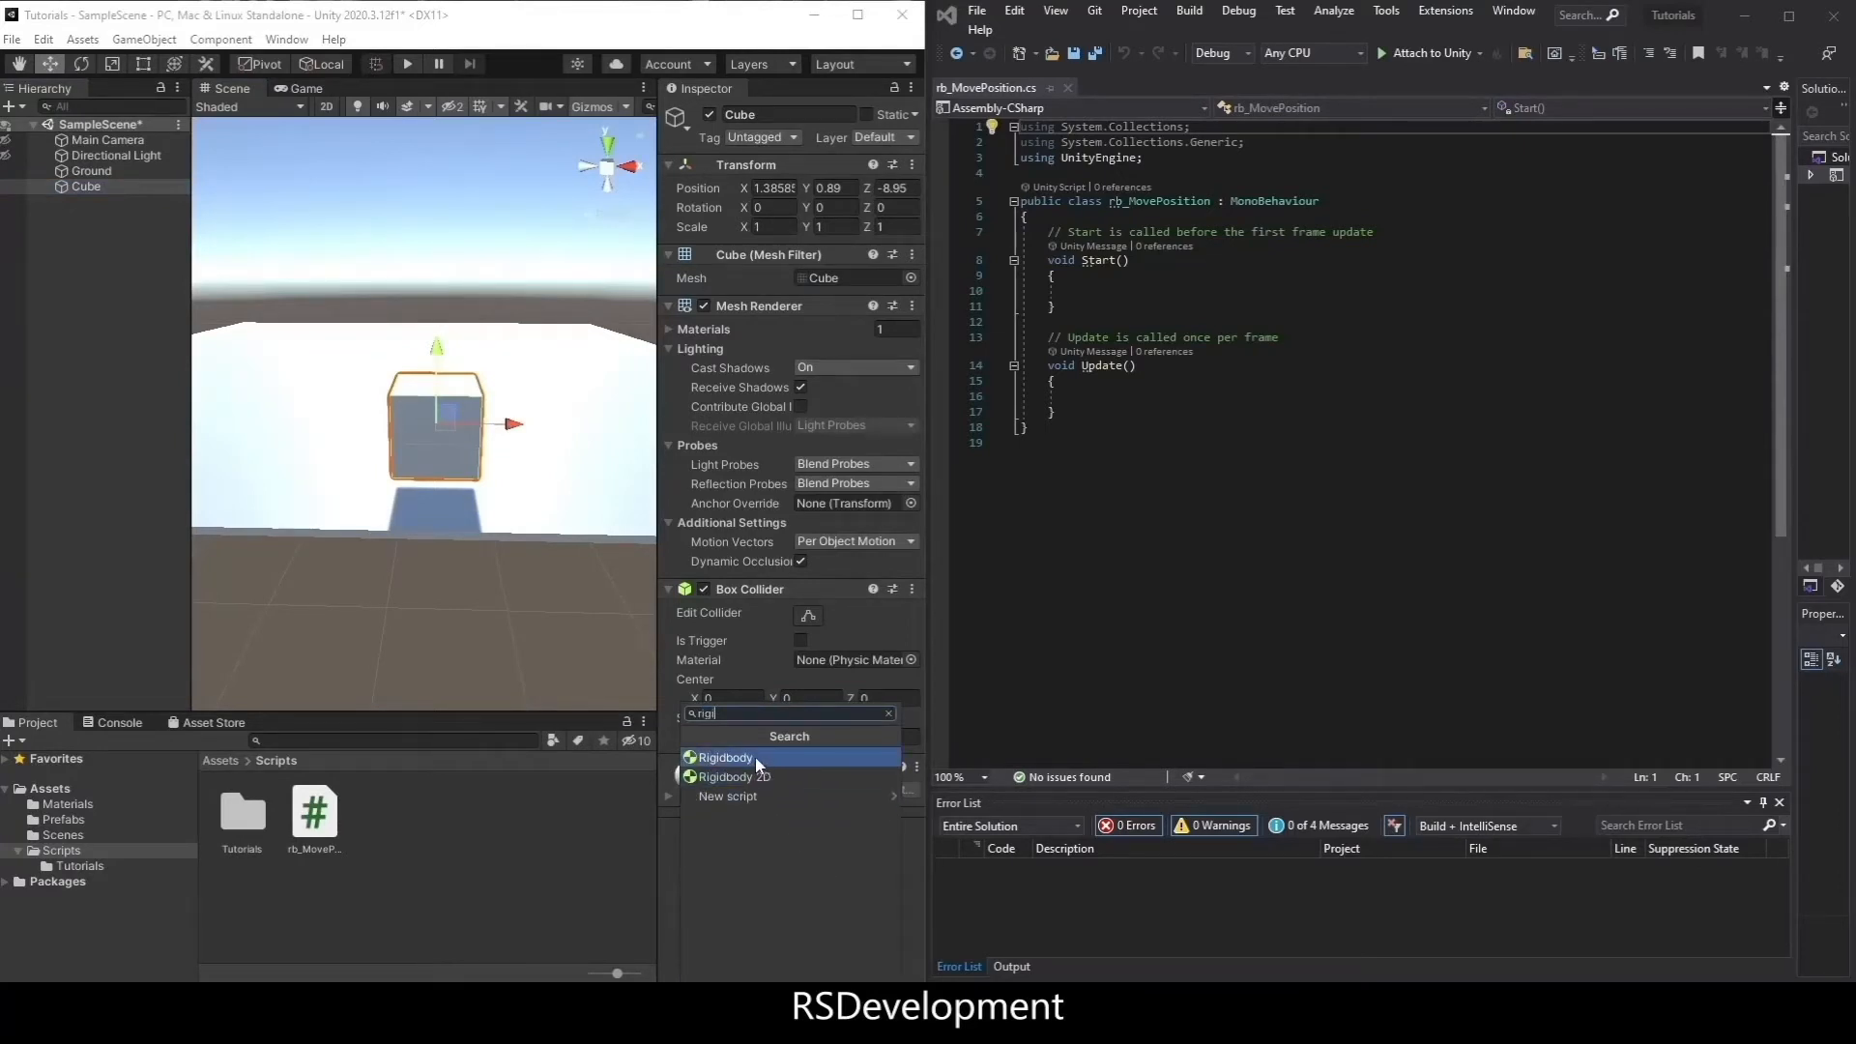
click(725, 756)
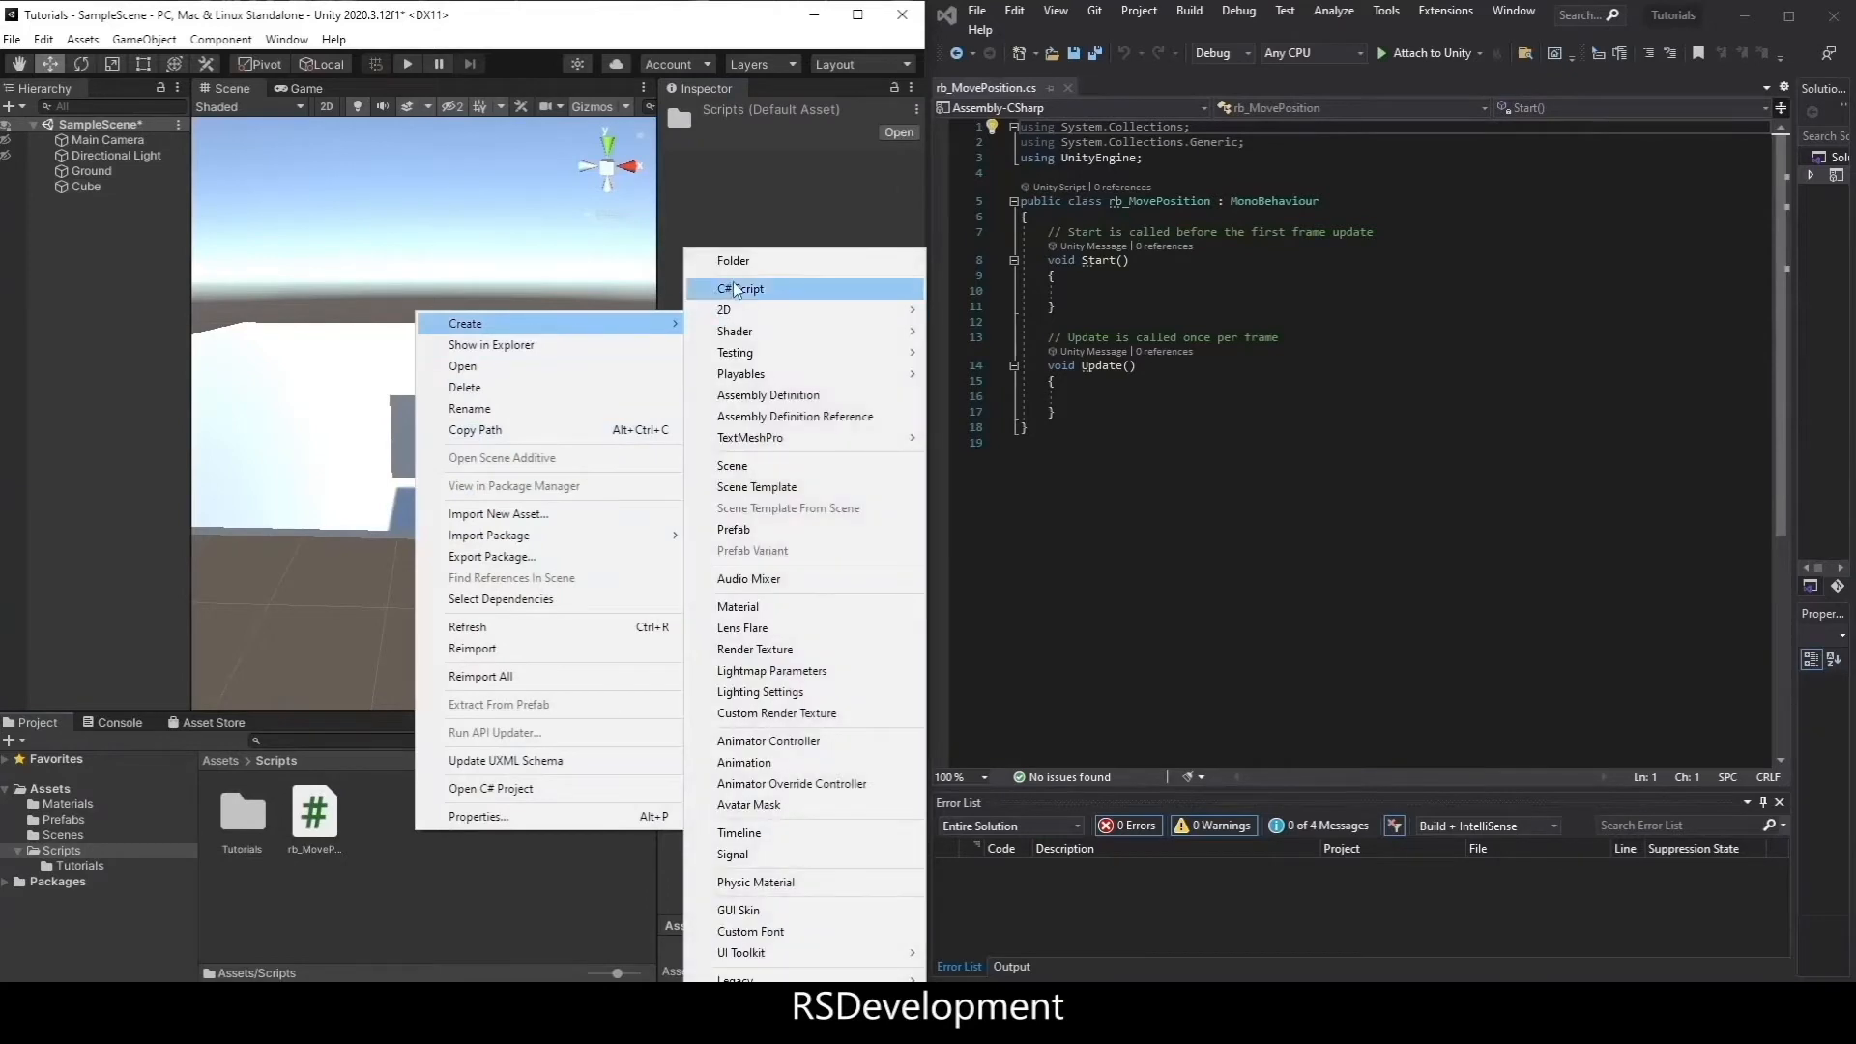
- Create the rb_MovePosition C# script in the Scripts folder
click(313, 814)
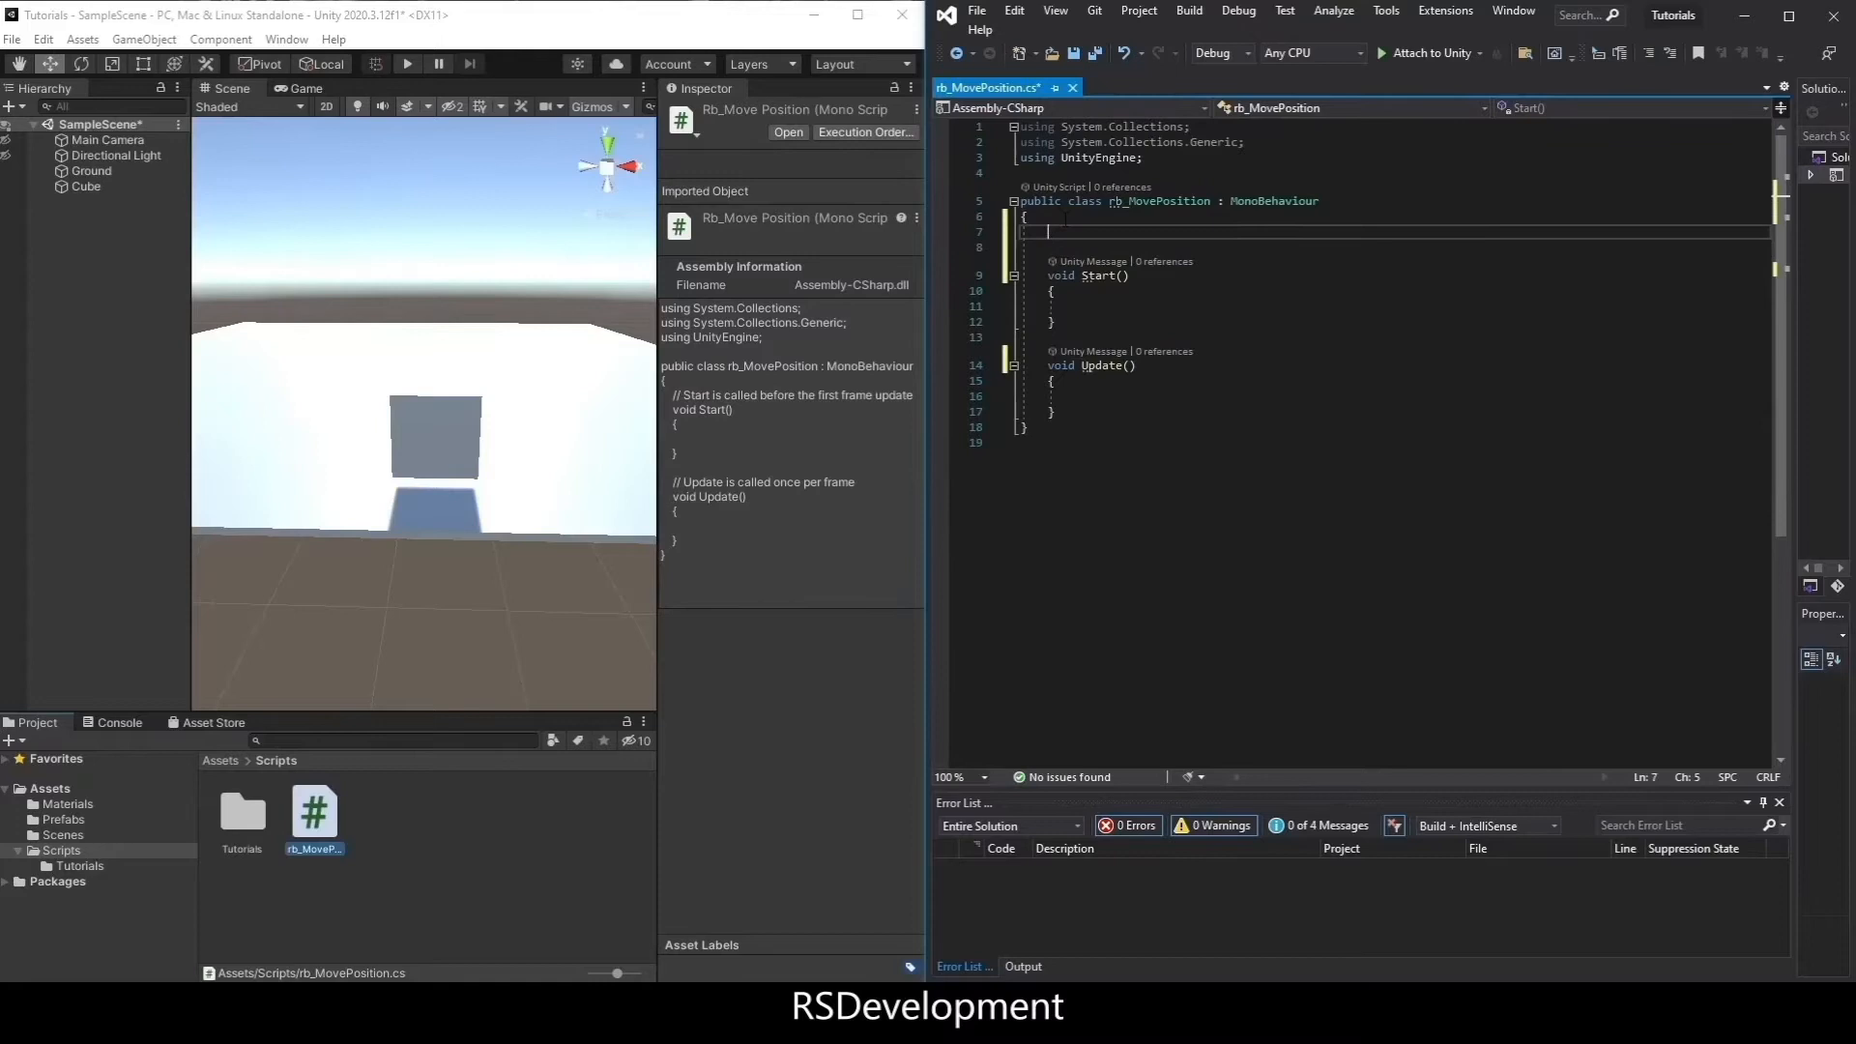
- Declare 'Rigidbody rb' and 'public int speed = 3', and assign rb via GetComponent<Rigidbody>() in Start
text(Rigidbody rb;)
click(1404, 247)
text(public int speed =)
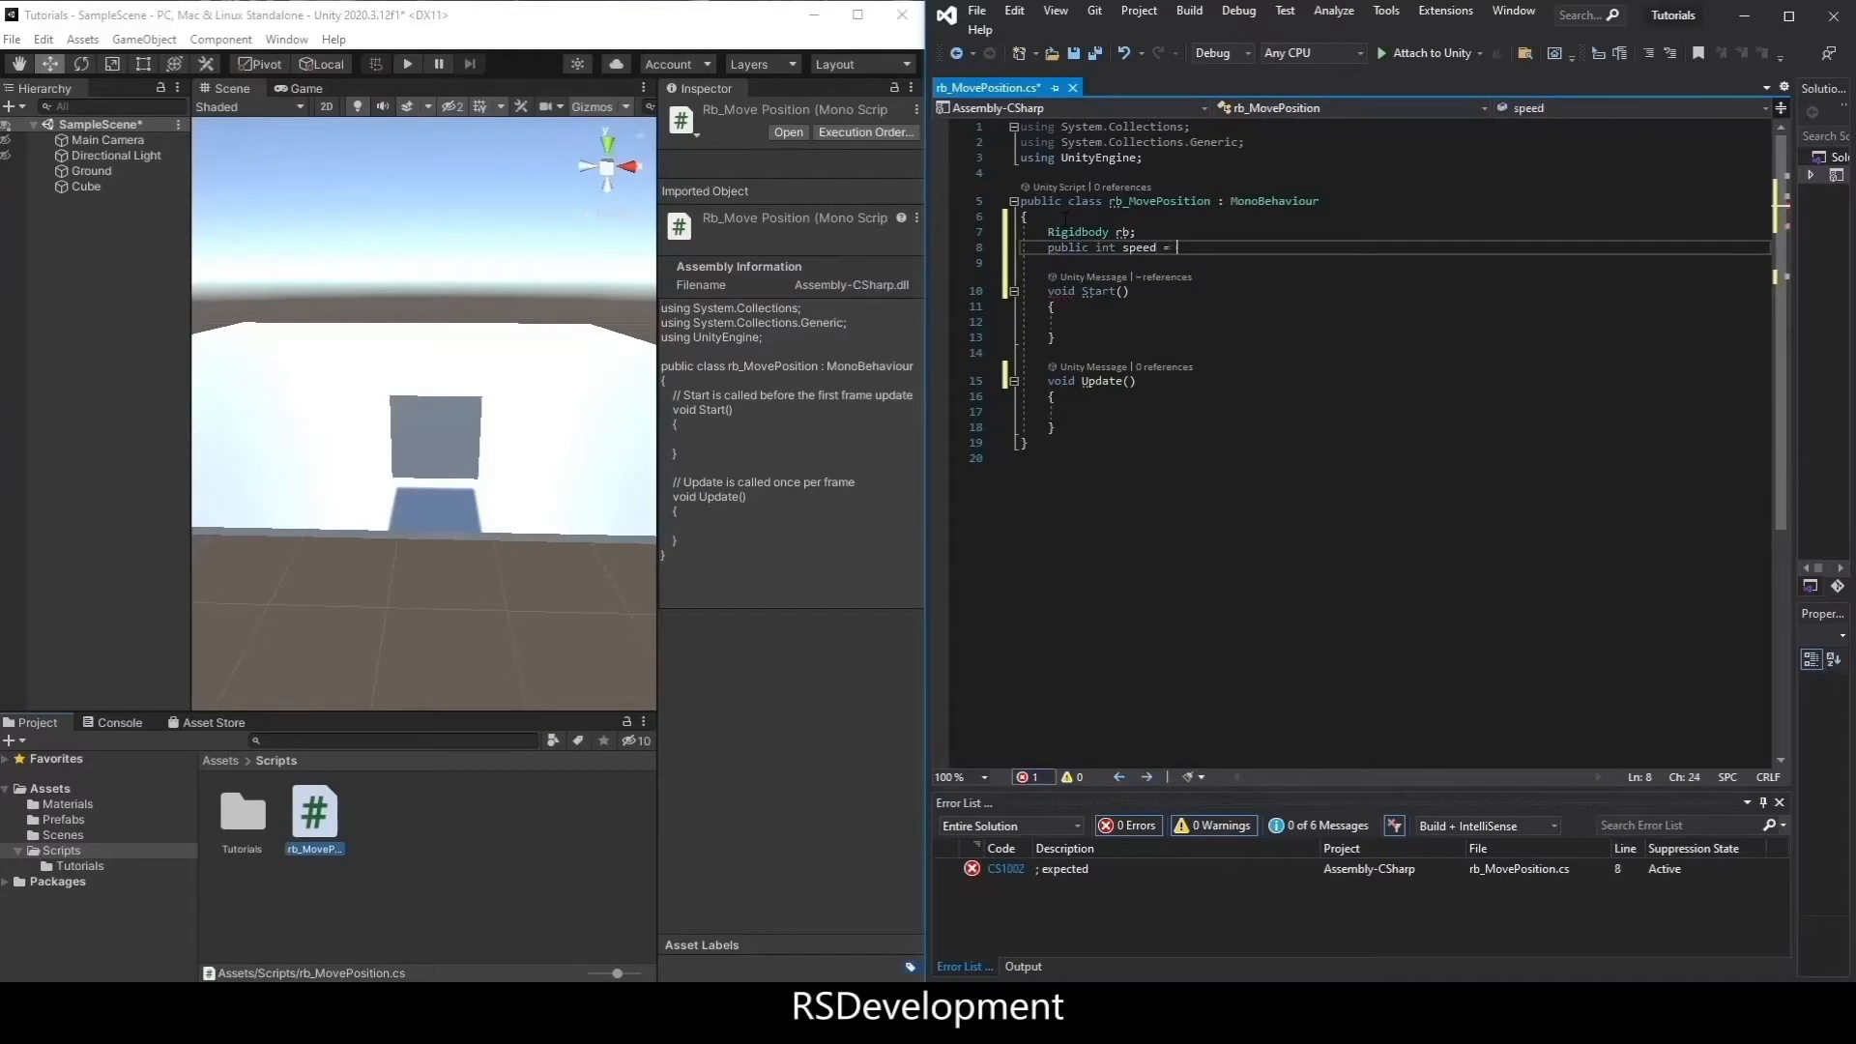
text(3;)
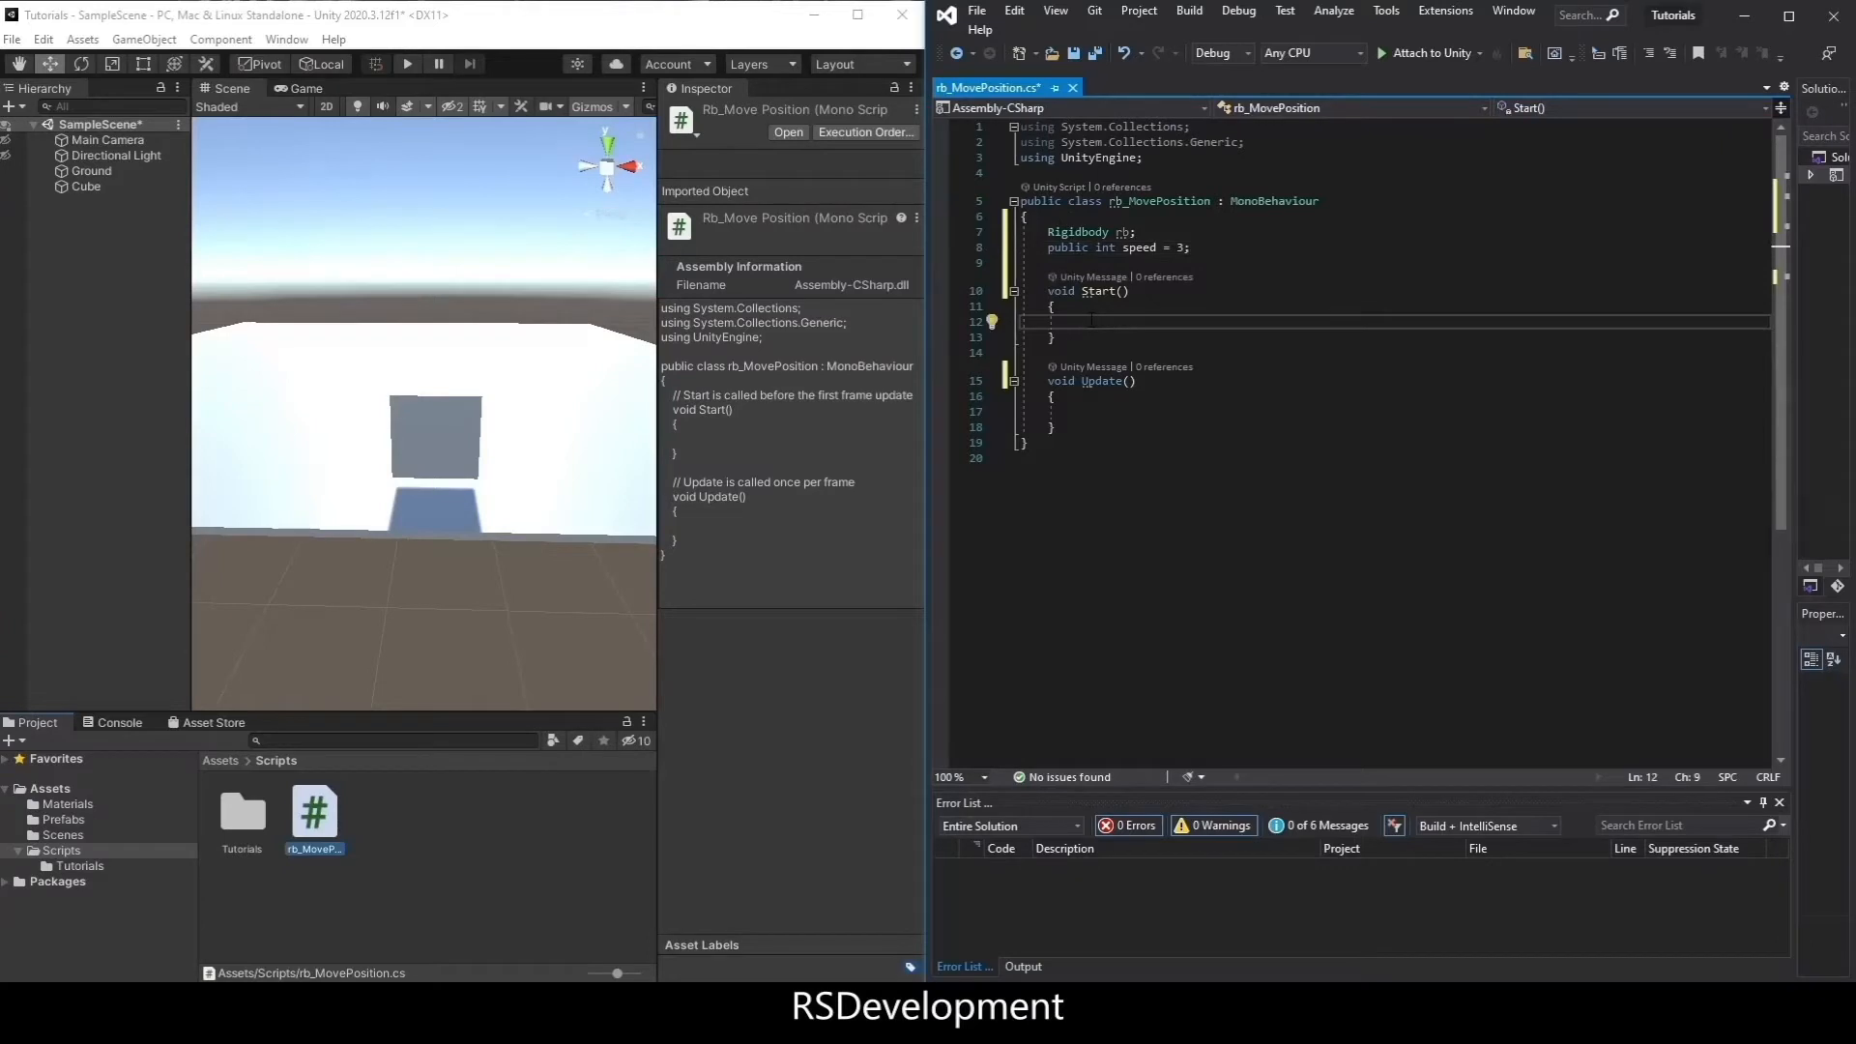
text(//Get Rigidbody component from the object)
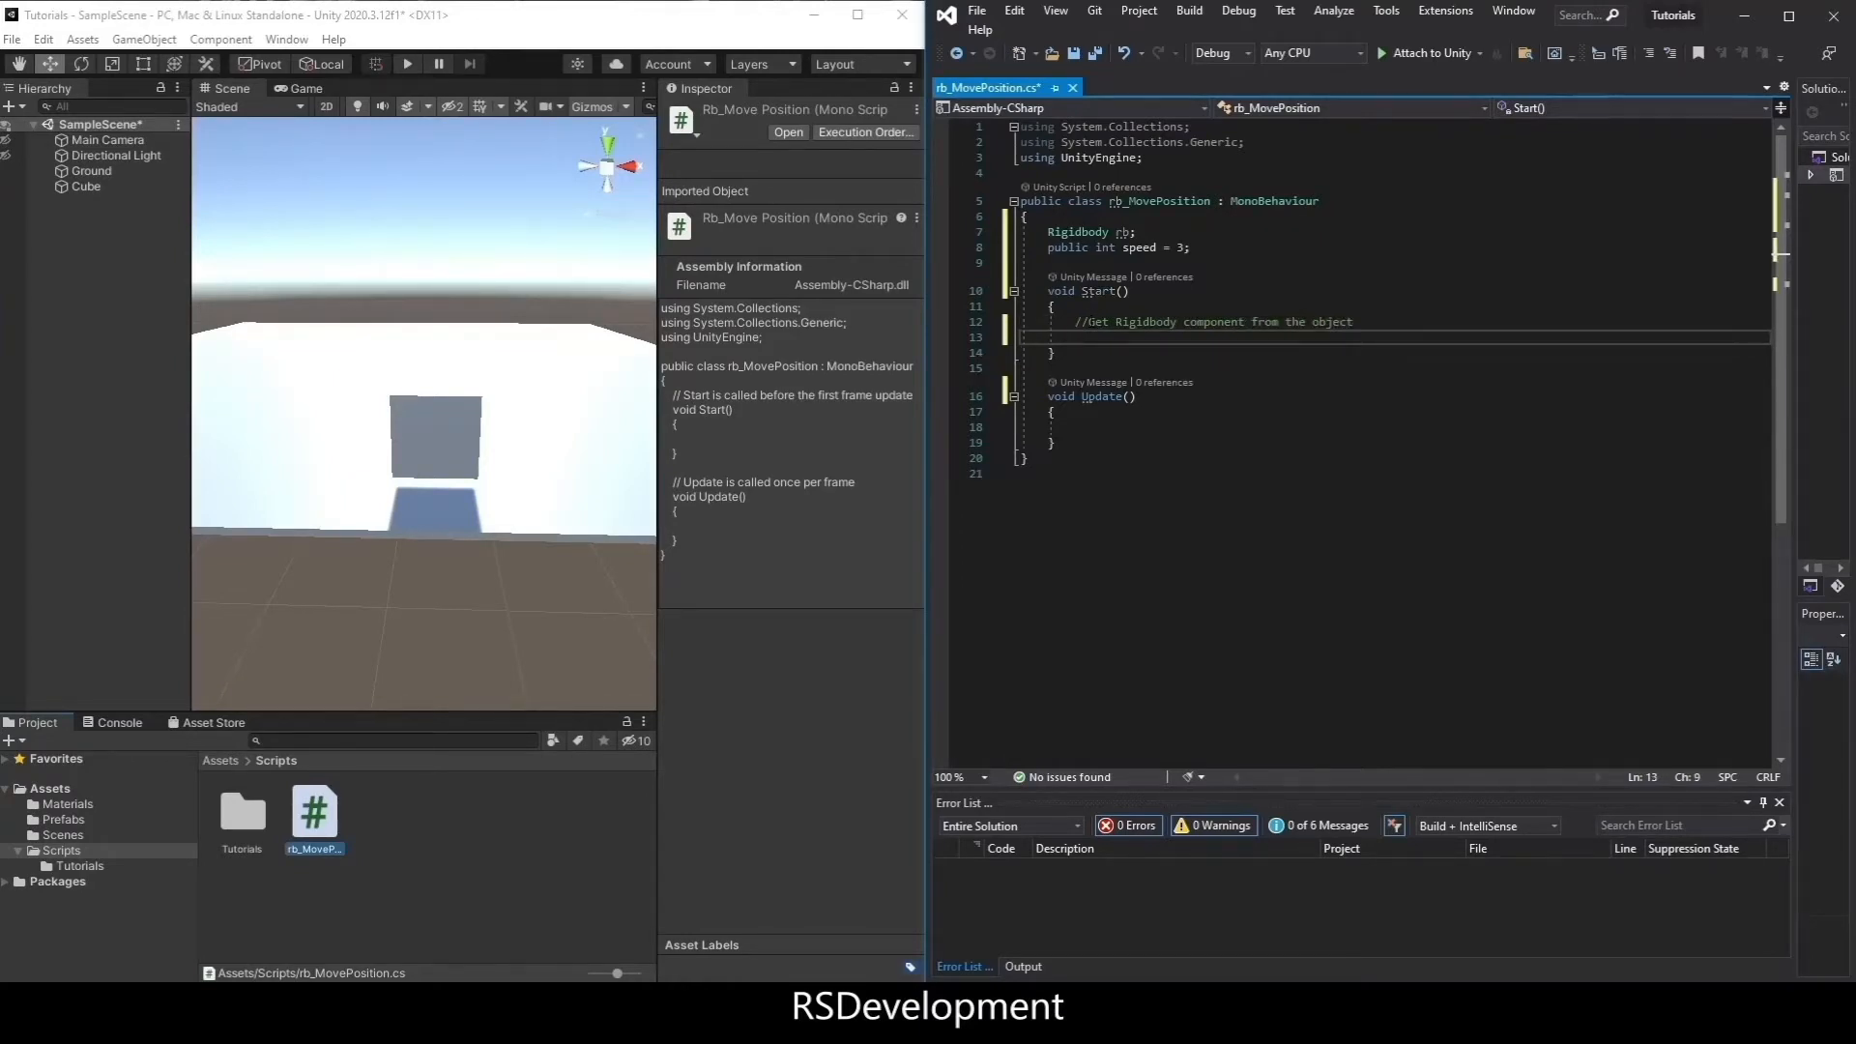
text(rb = GetComponent<>)
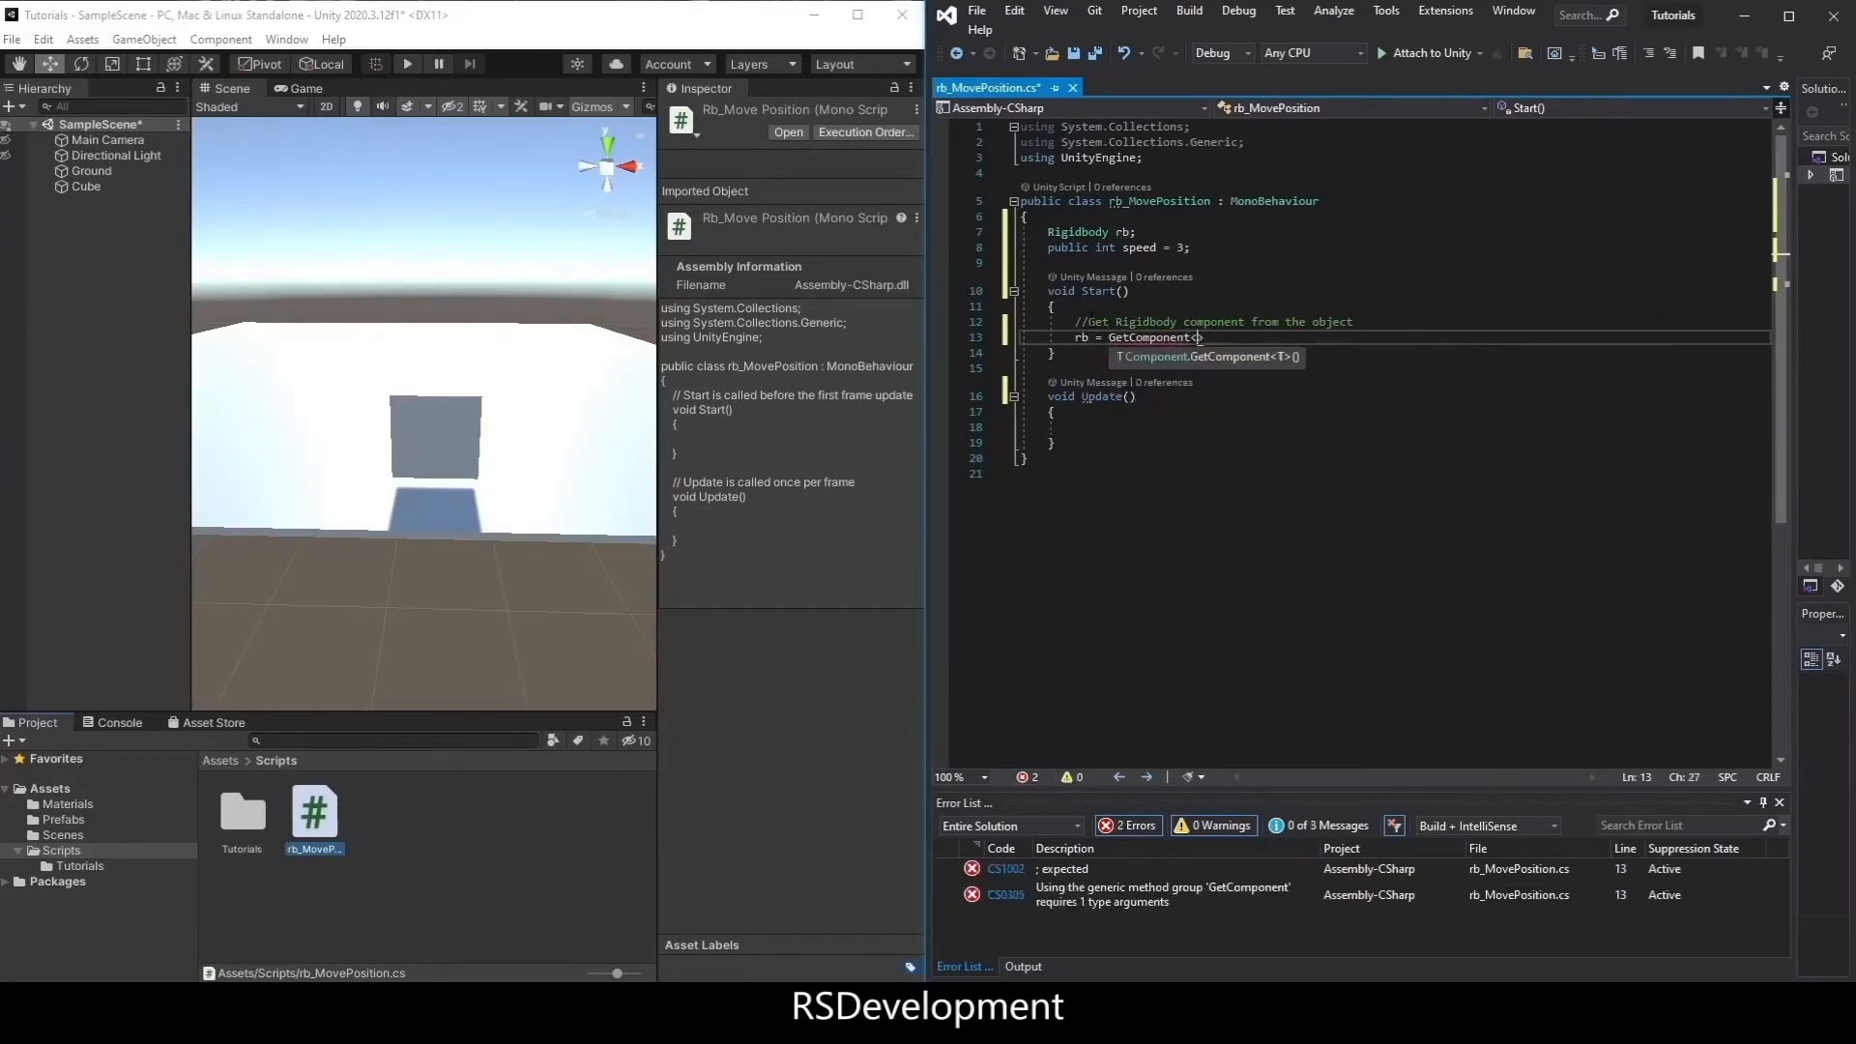
text(Rigidbody>)
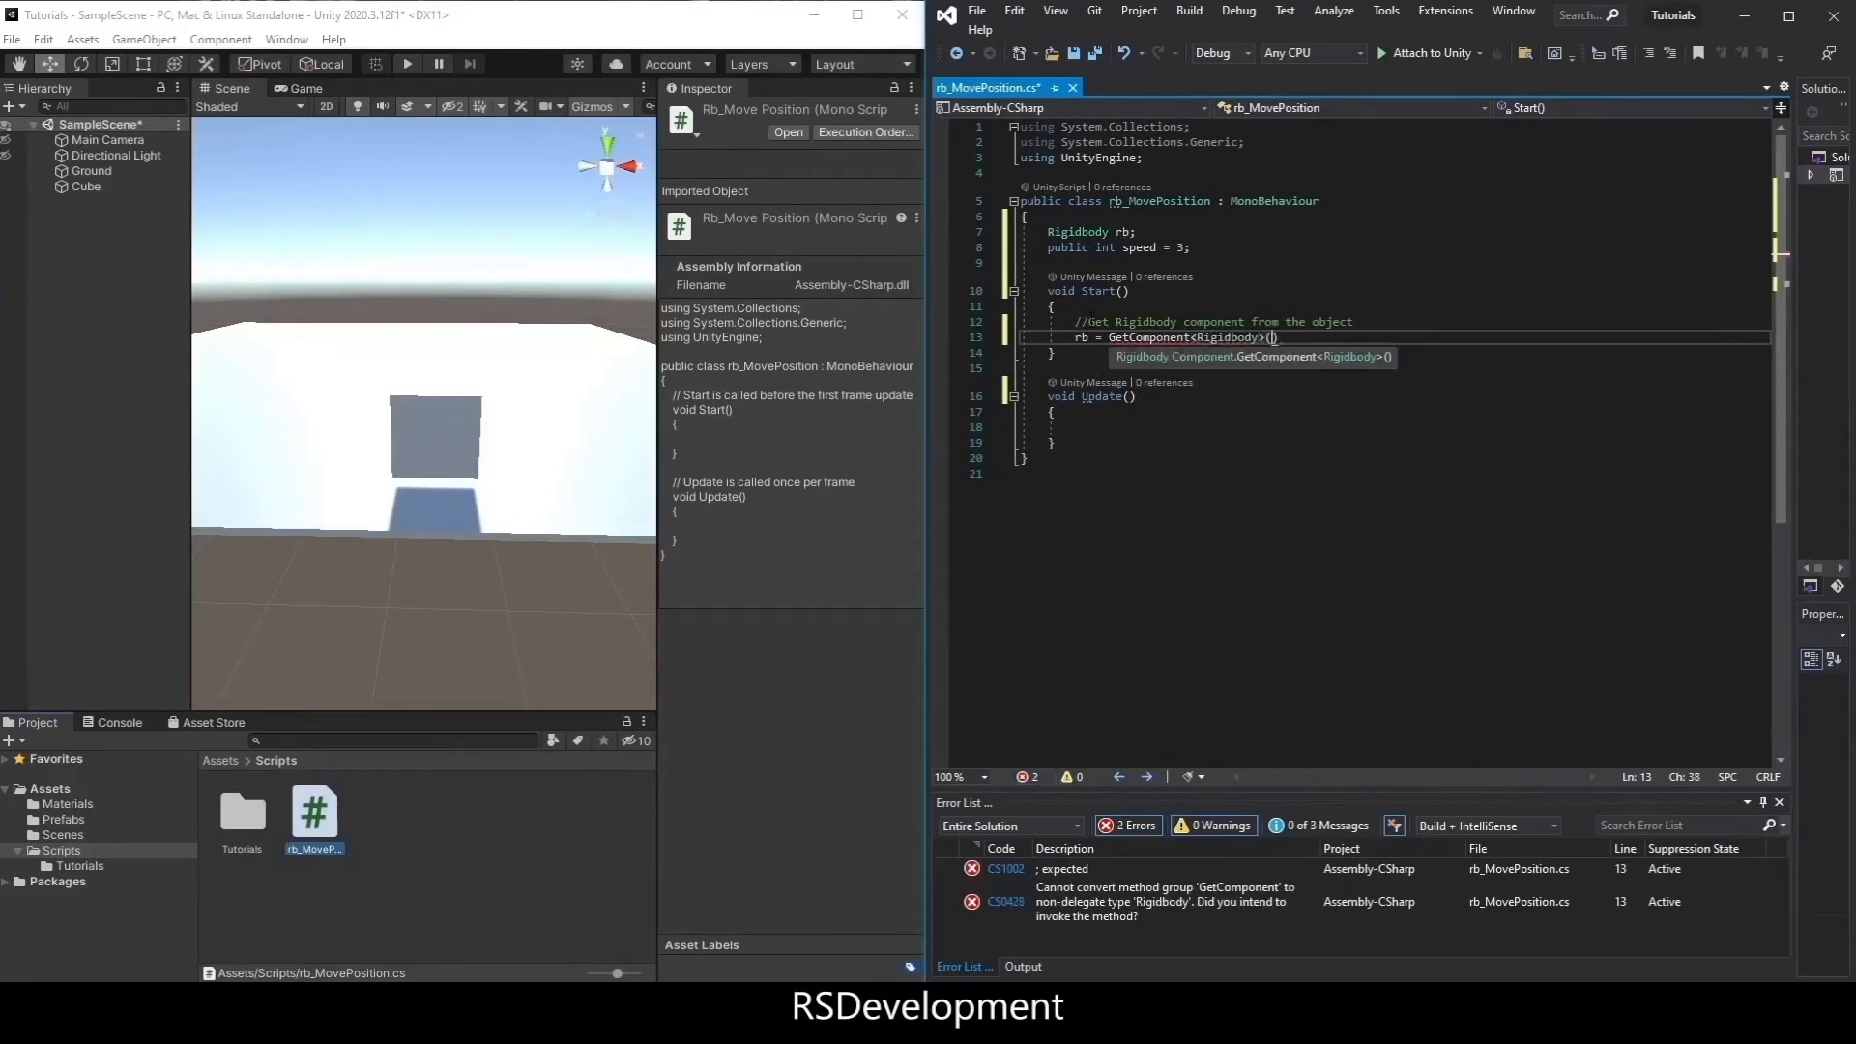
text(;)
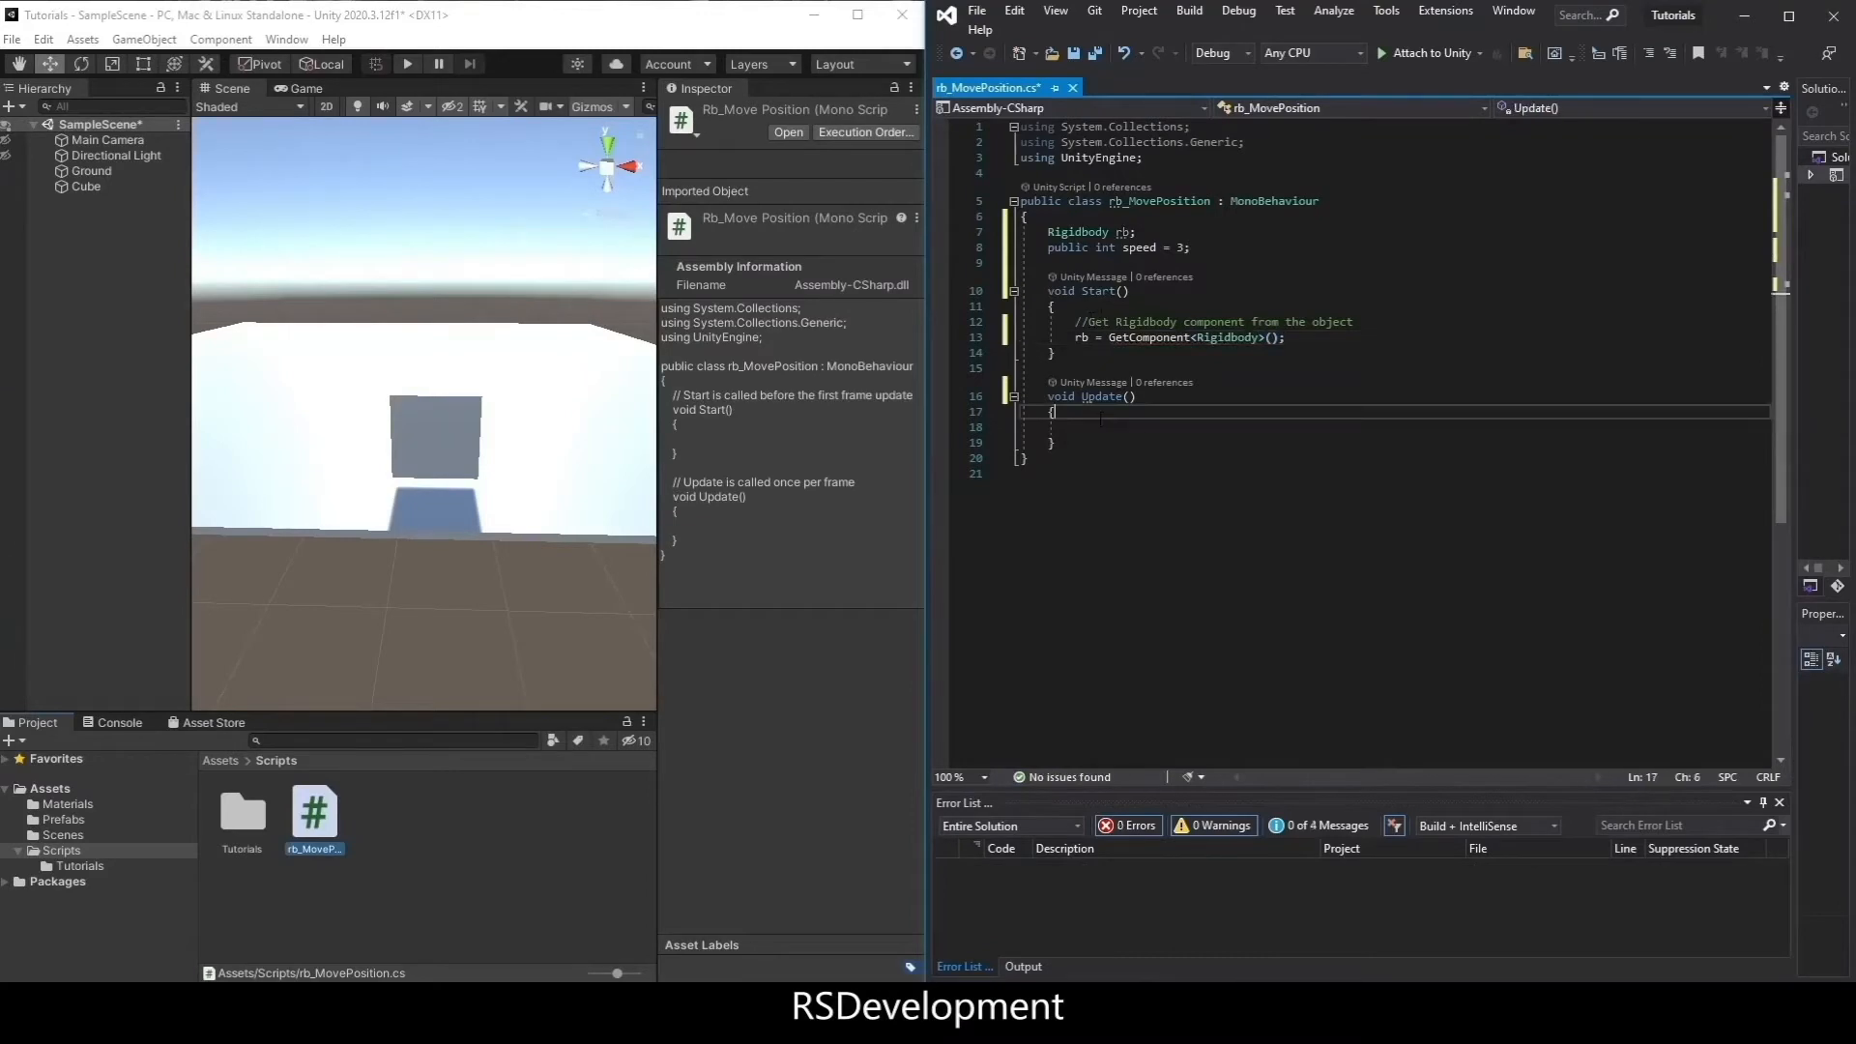
text(float horizontal = IN)
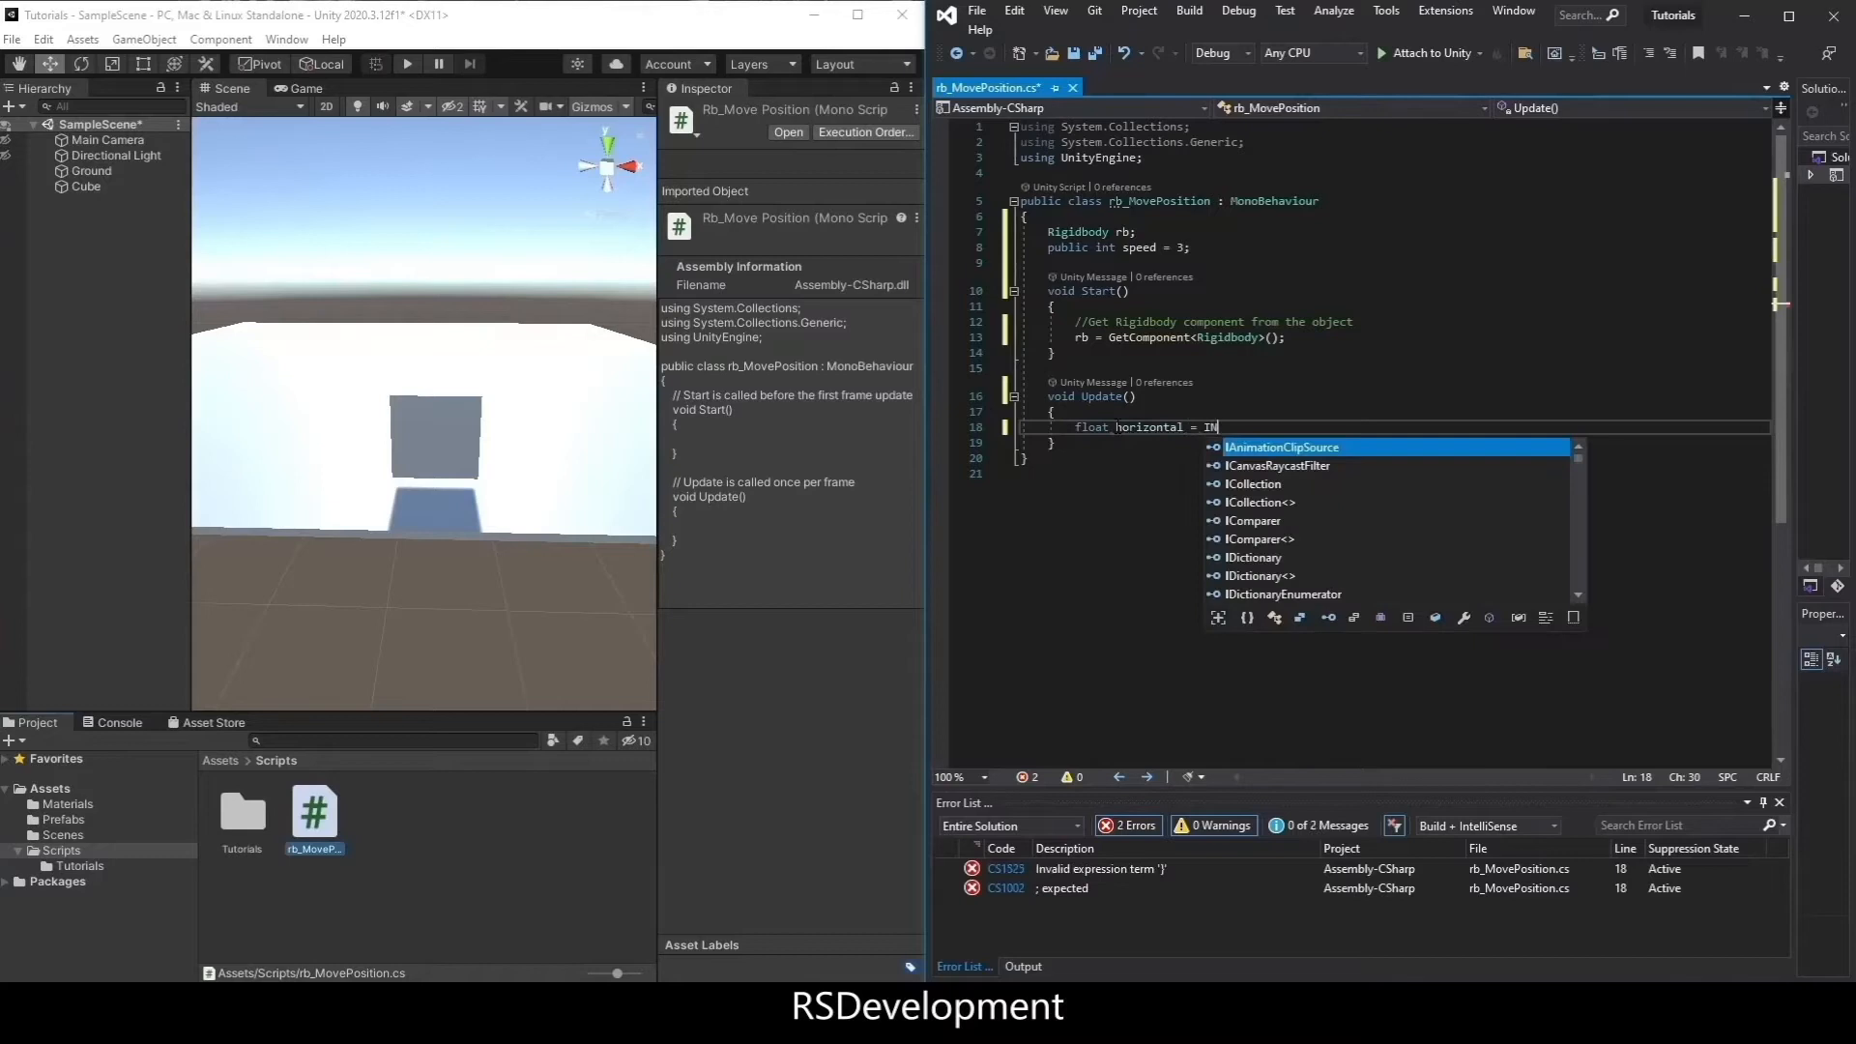
- Store Input.GetAxis("Horizontal") and ("Vertical") in float horizontal and vertical in Update
text(put.GetAxis("Horizontal");)
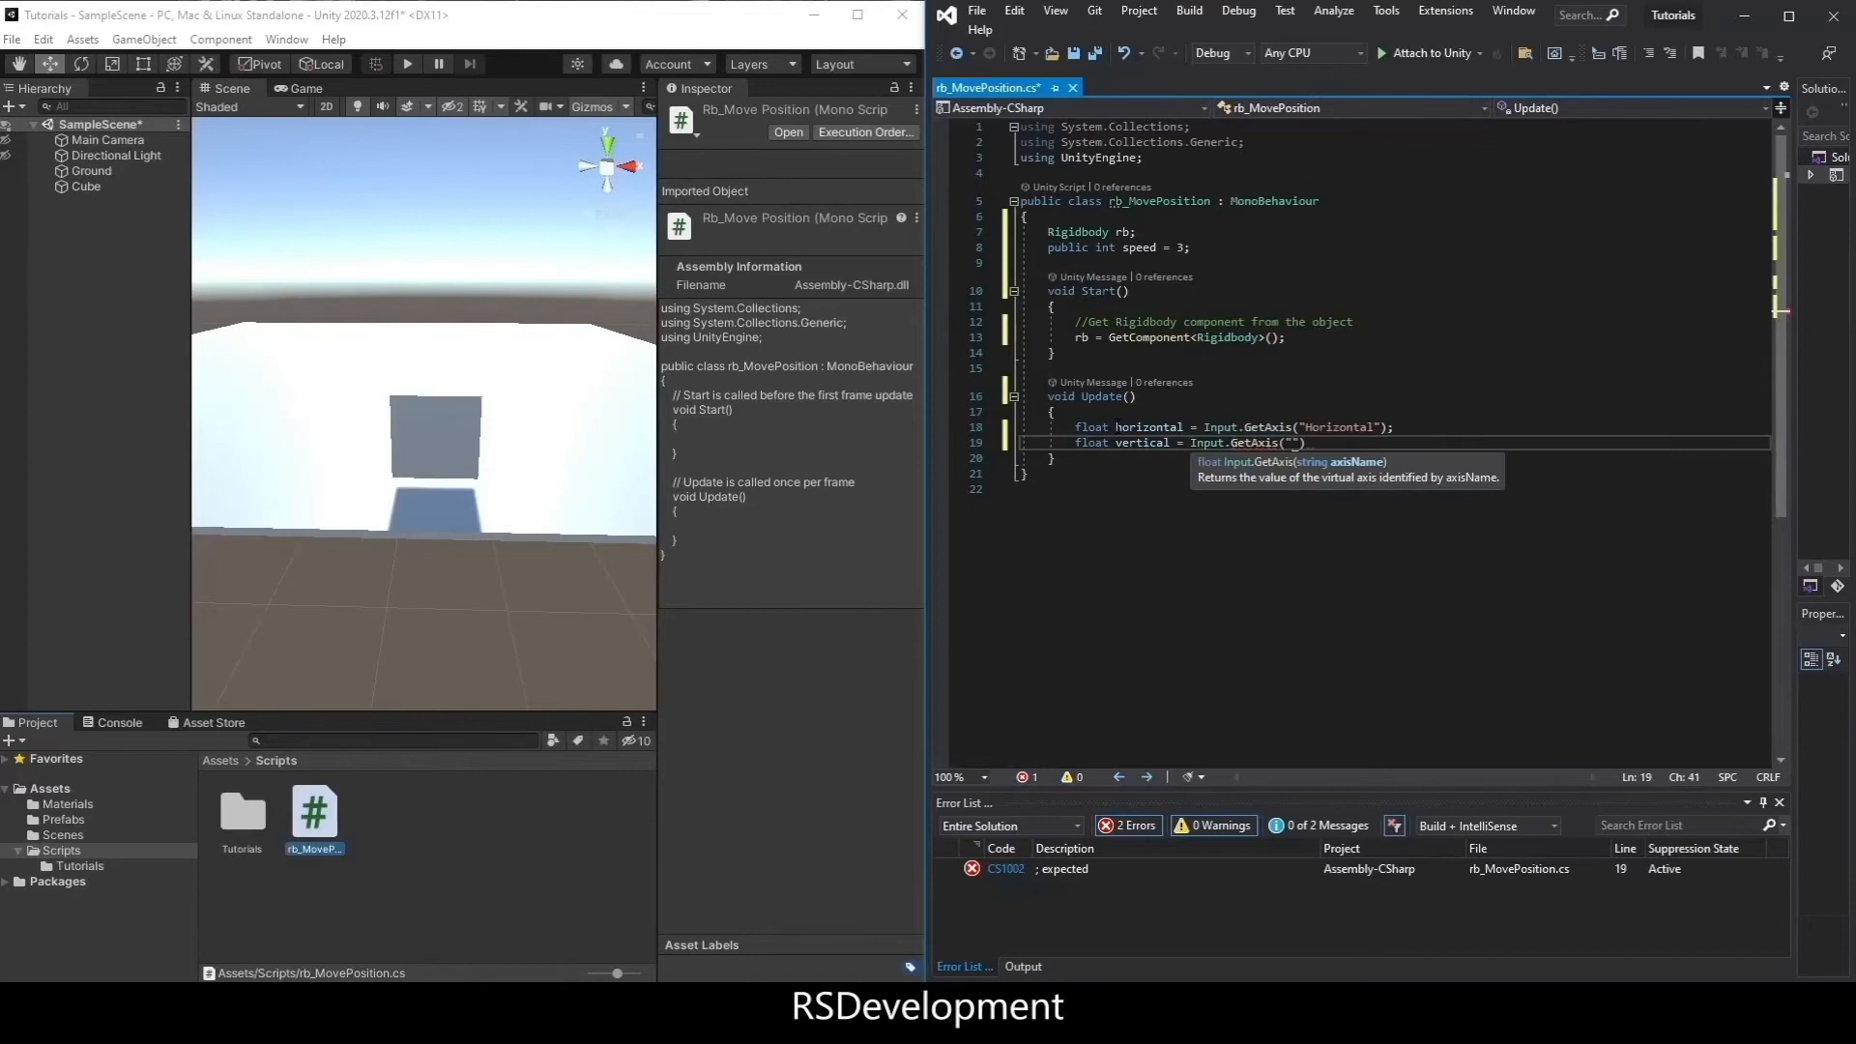
text(Vertical");)
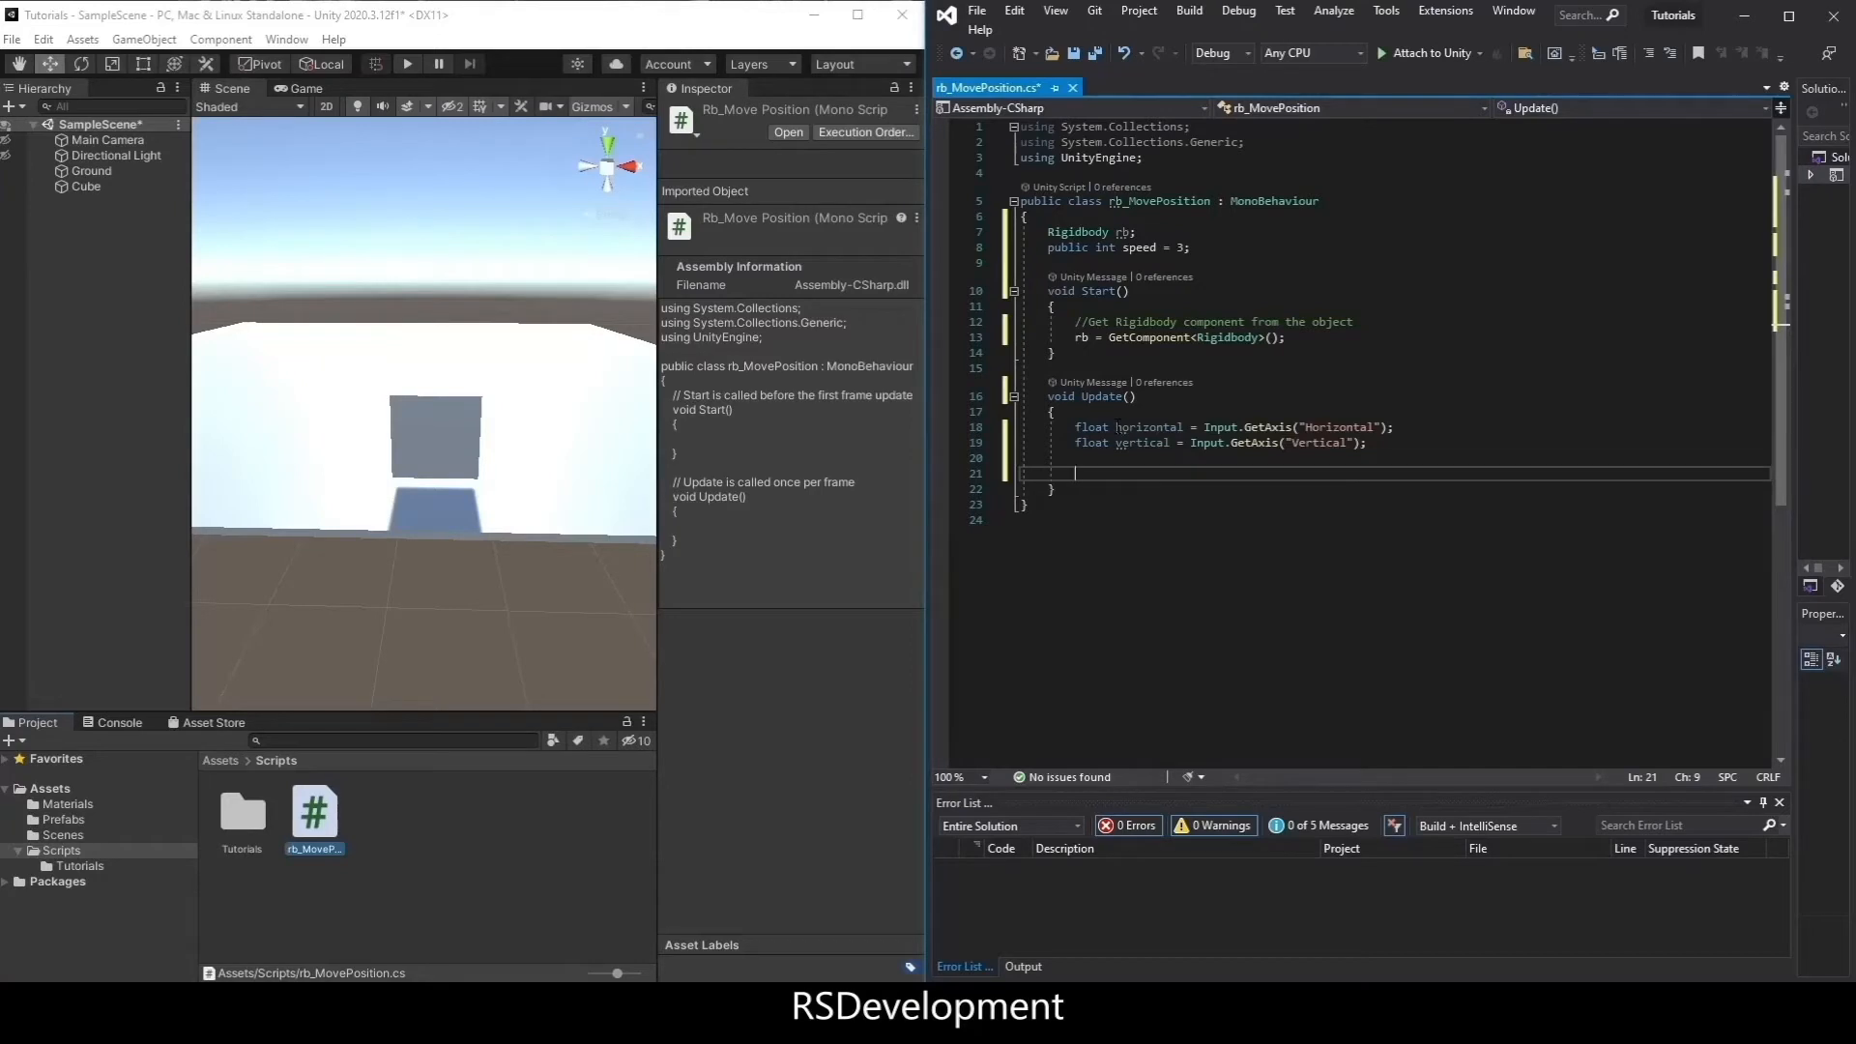
click(1367, 443)
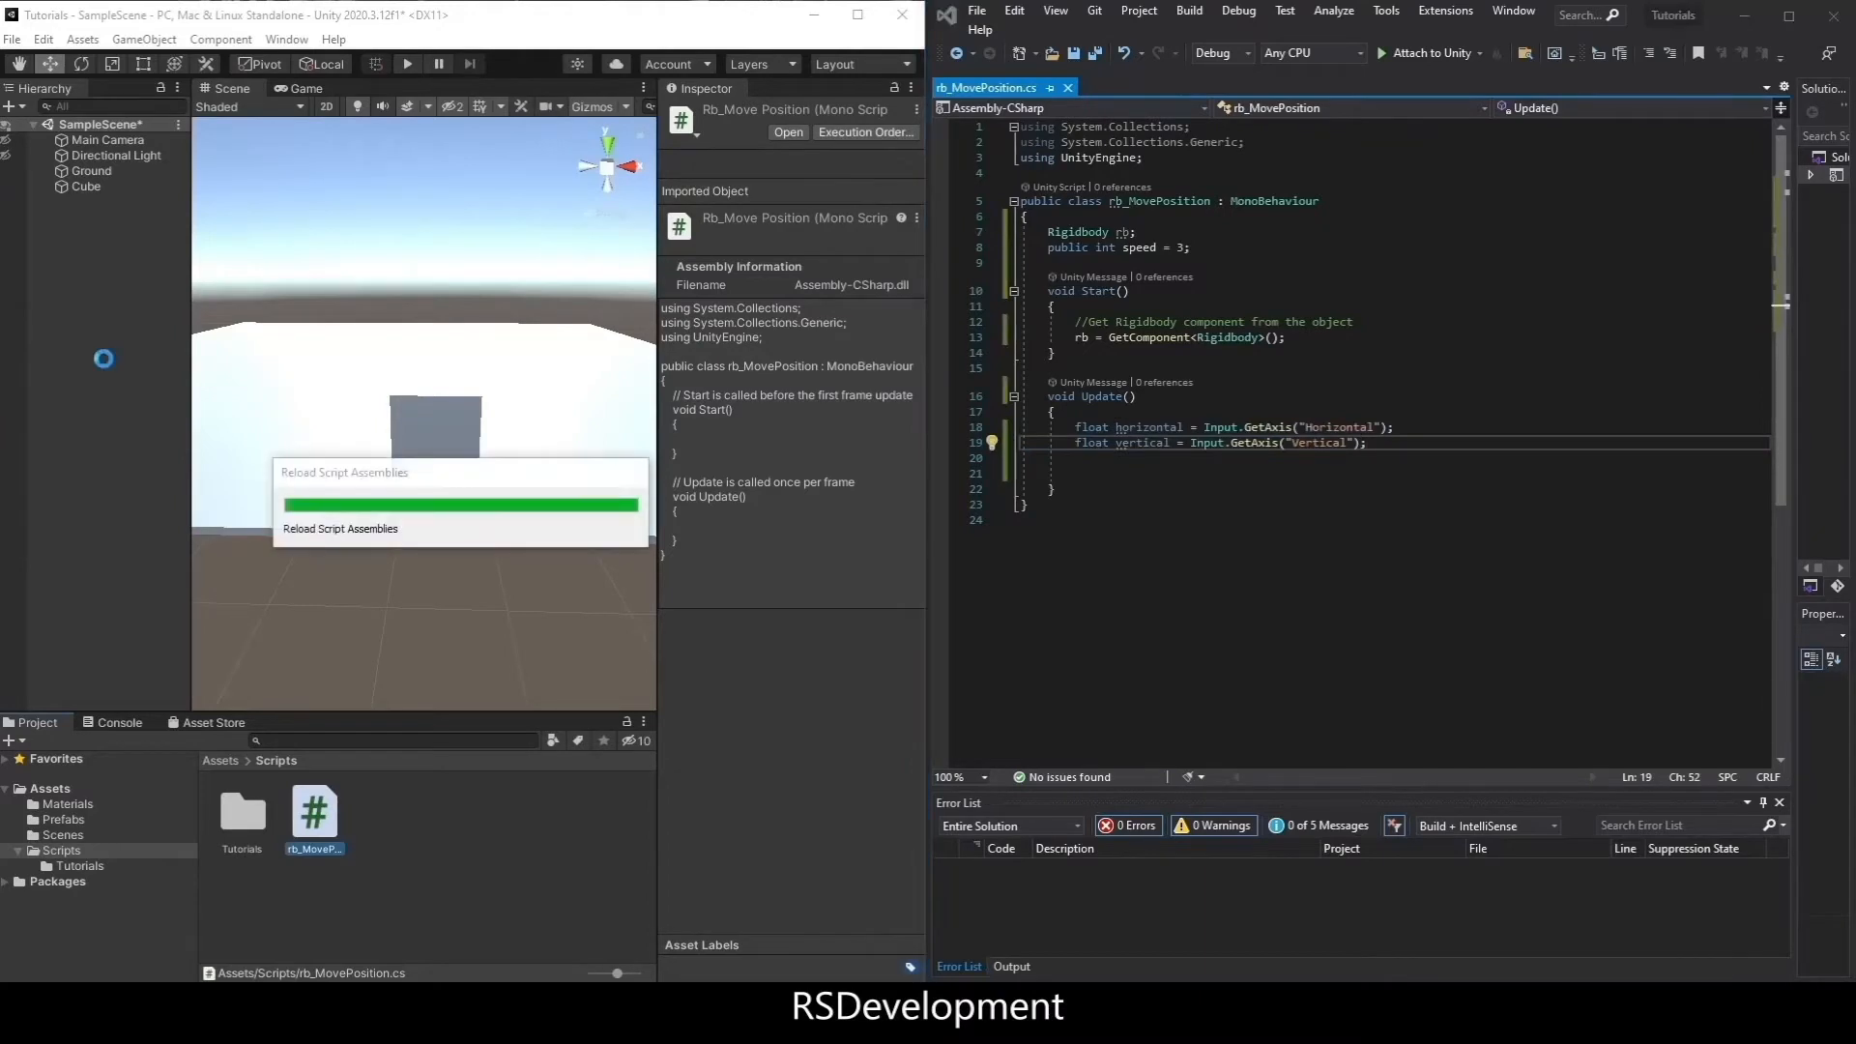
- Check the Horizontal and Vertical axes in the Input Manager, then close Project Settings
click(44, 39)
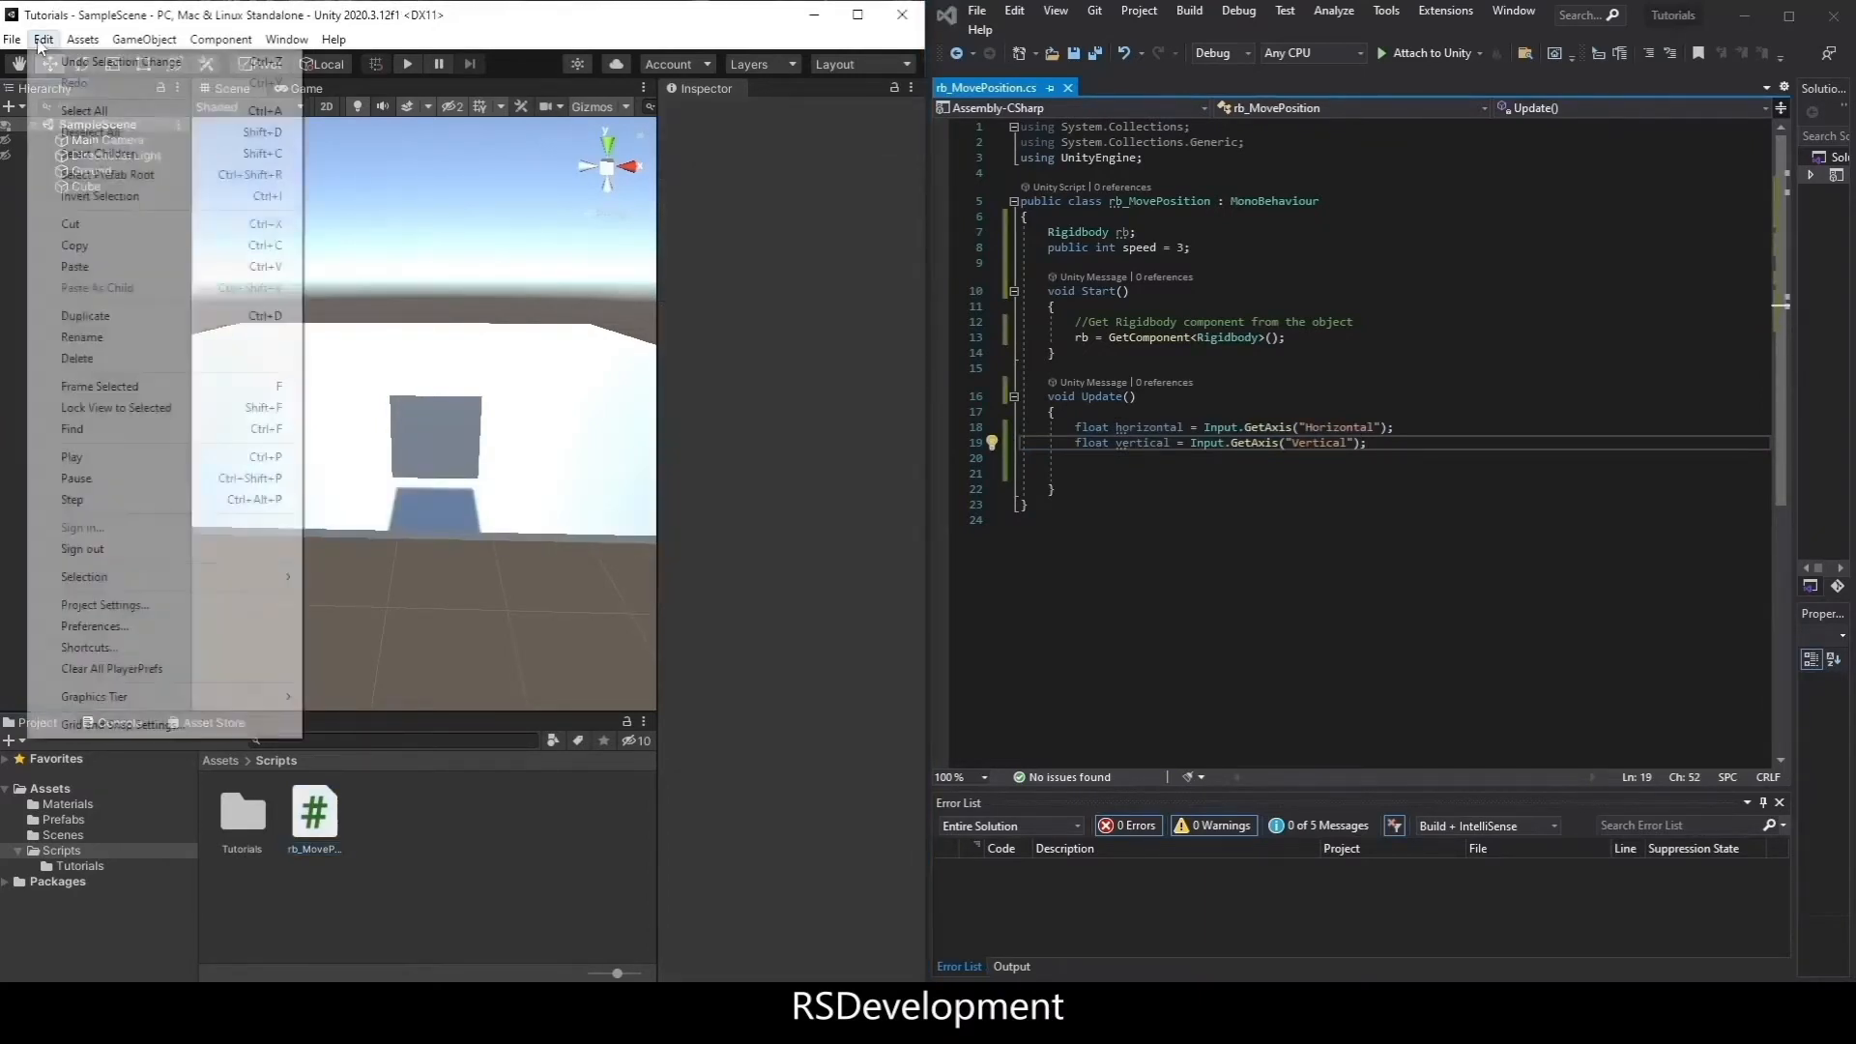
click(105, 605)
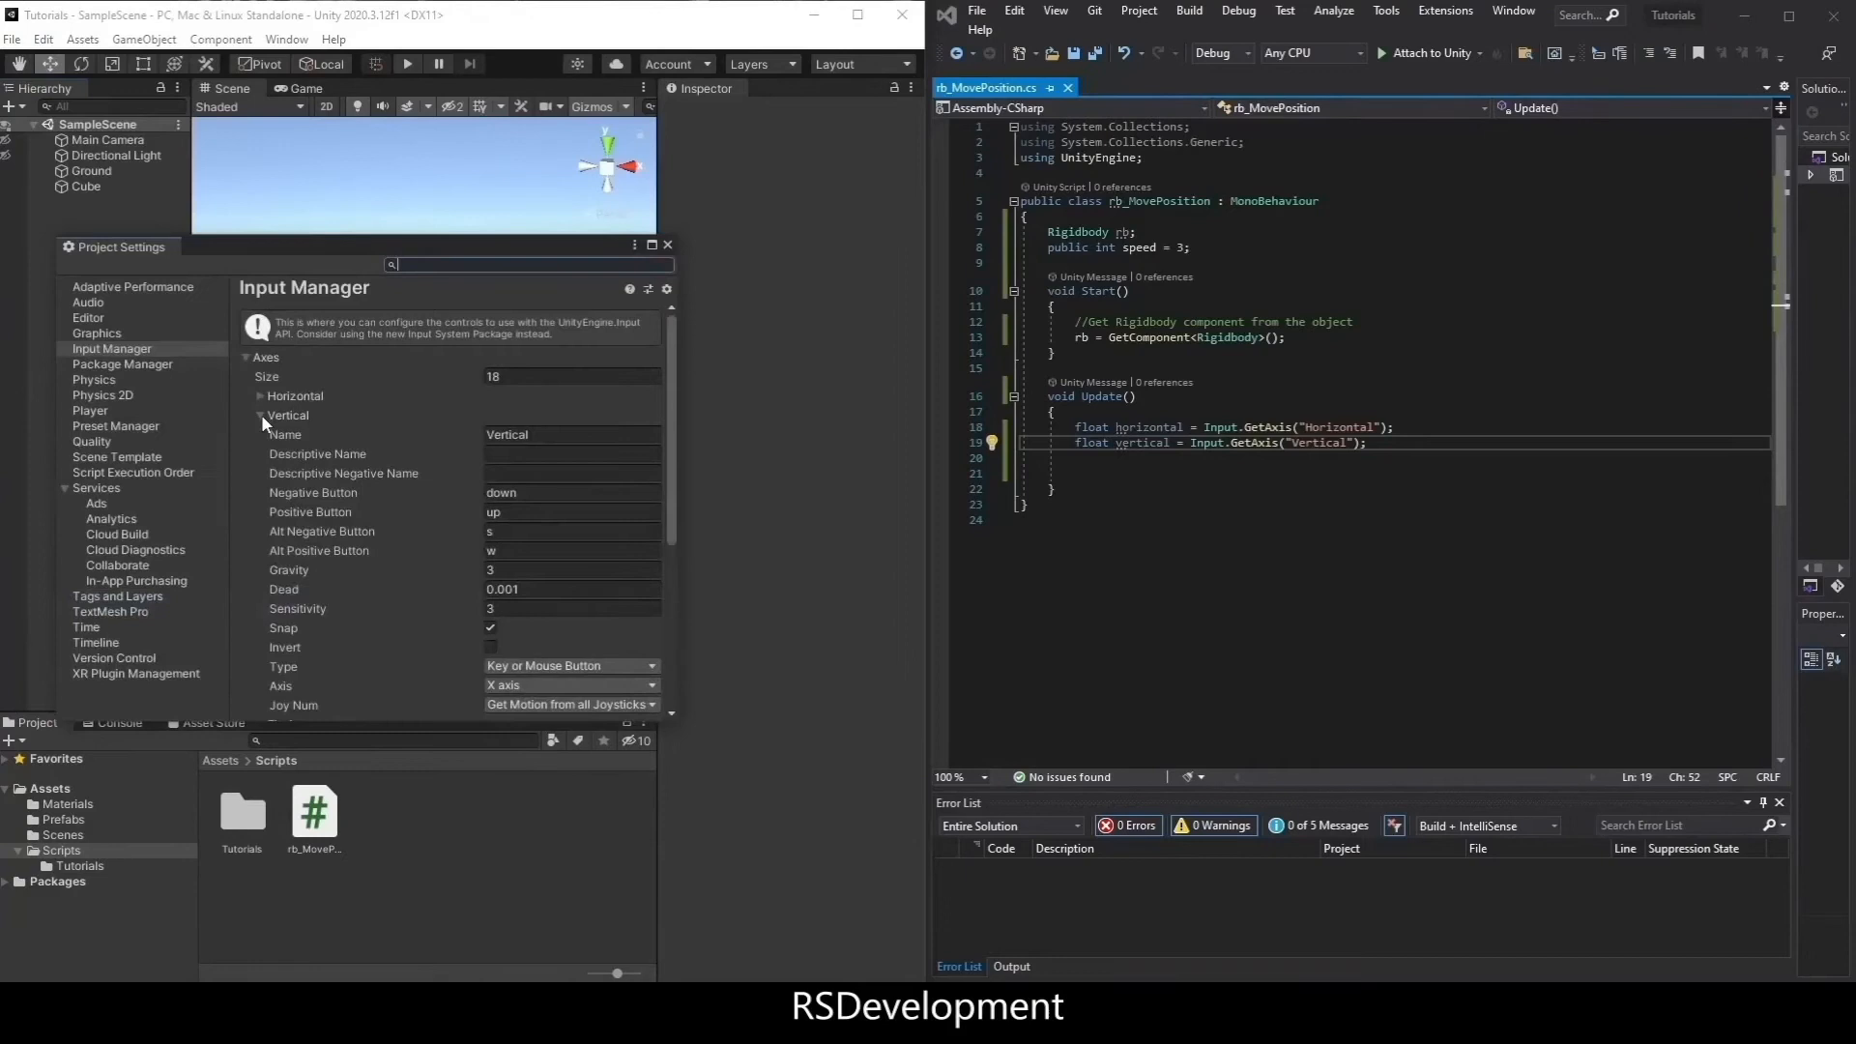
click(259, 414)
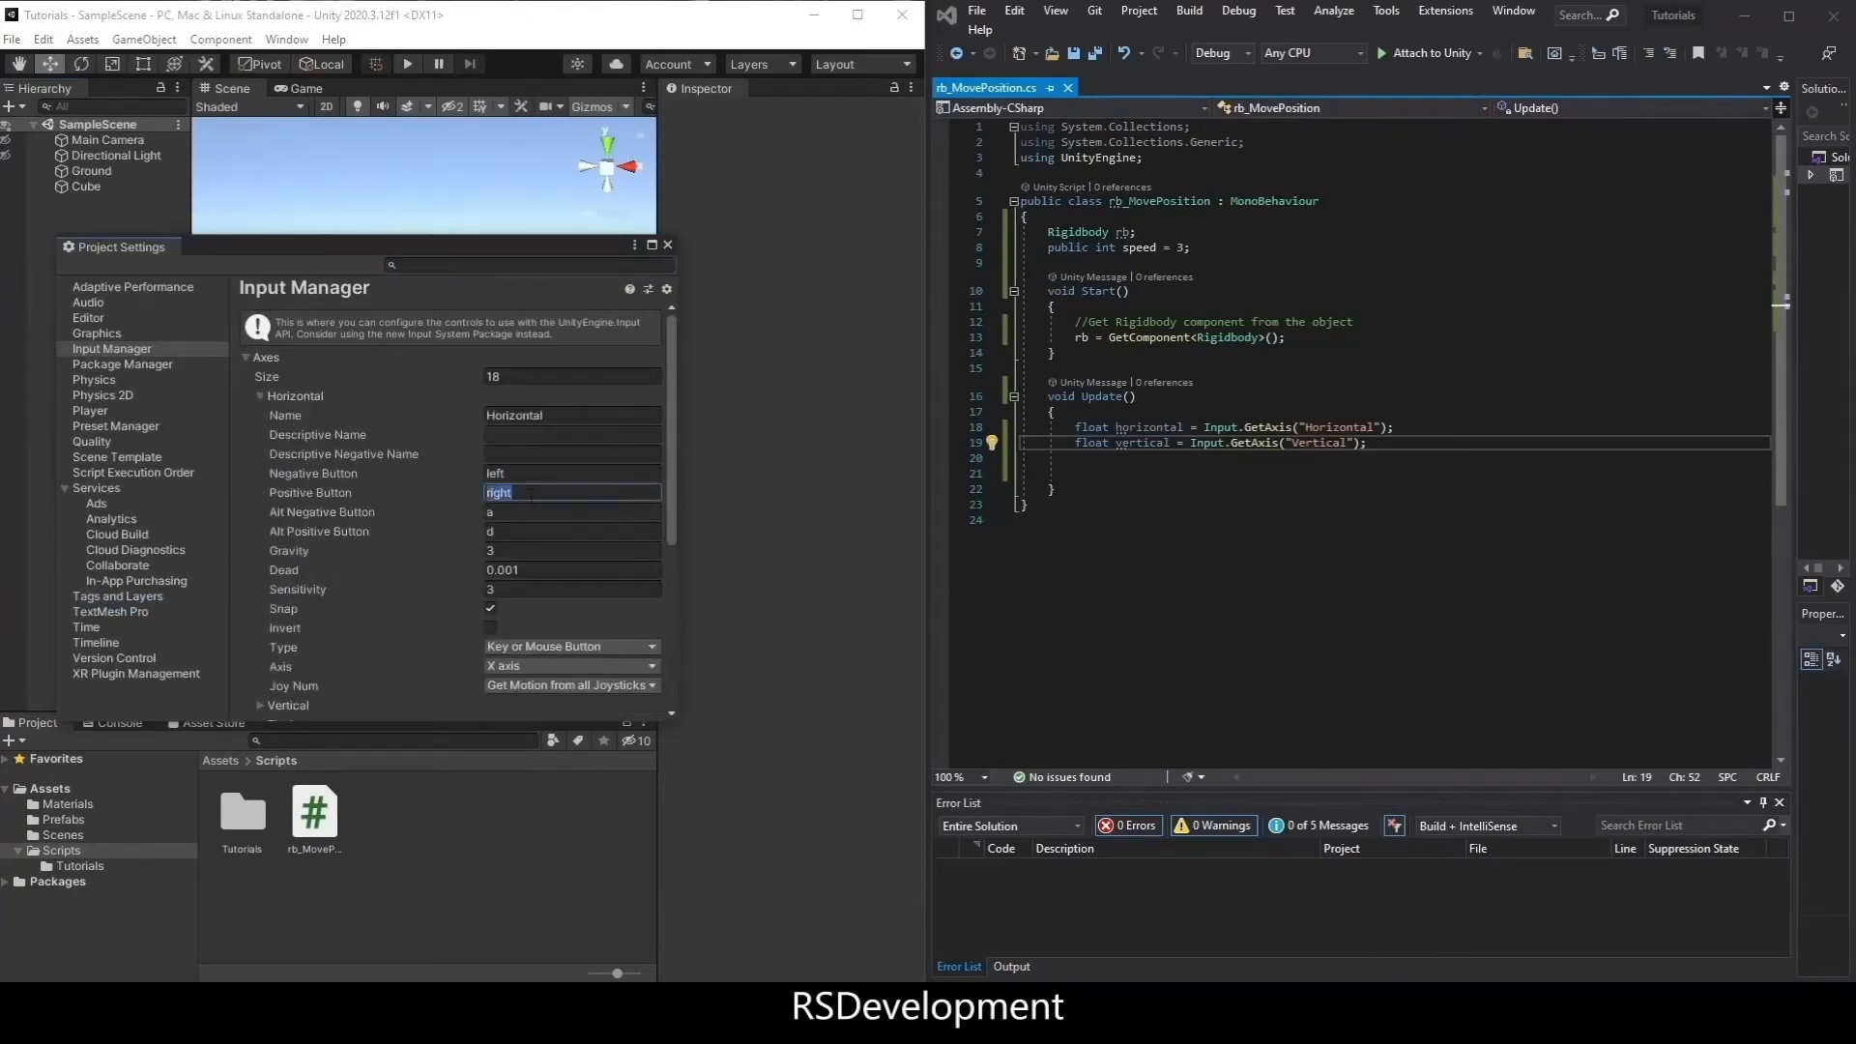
click(260, 396)
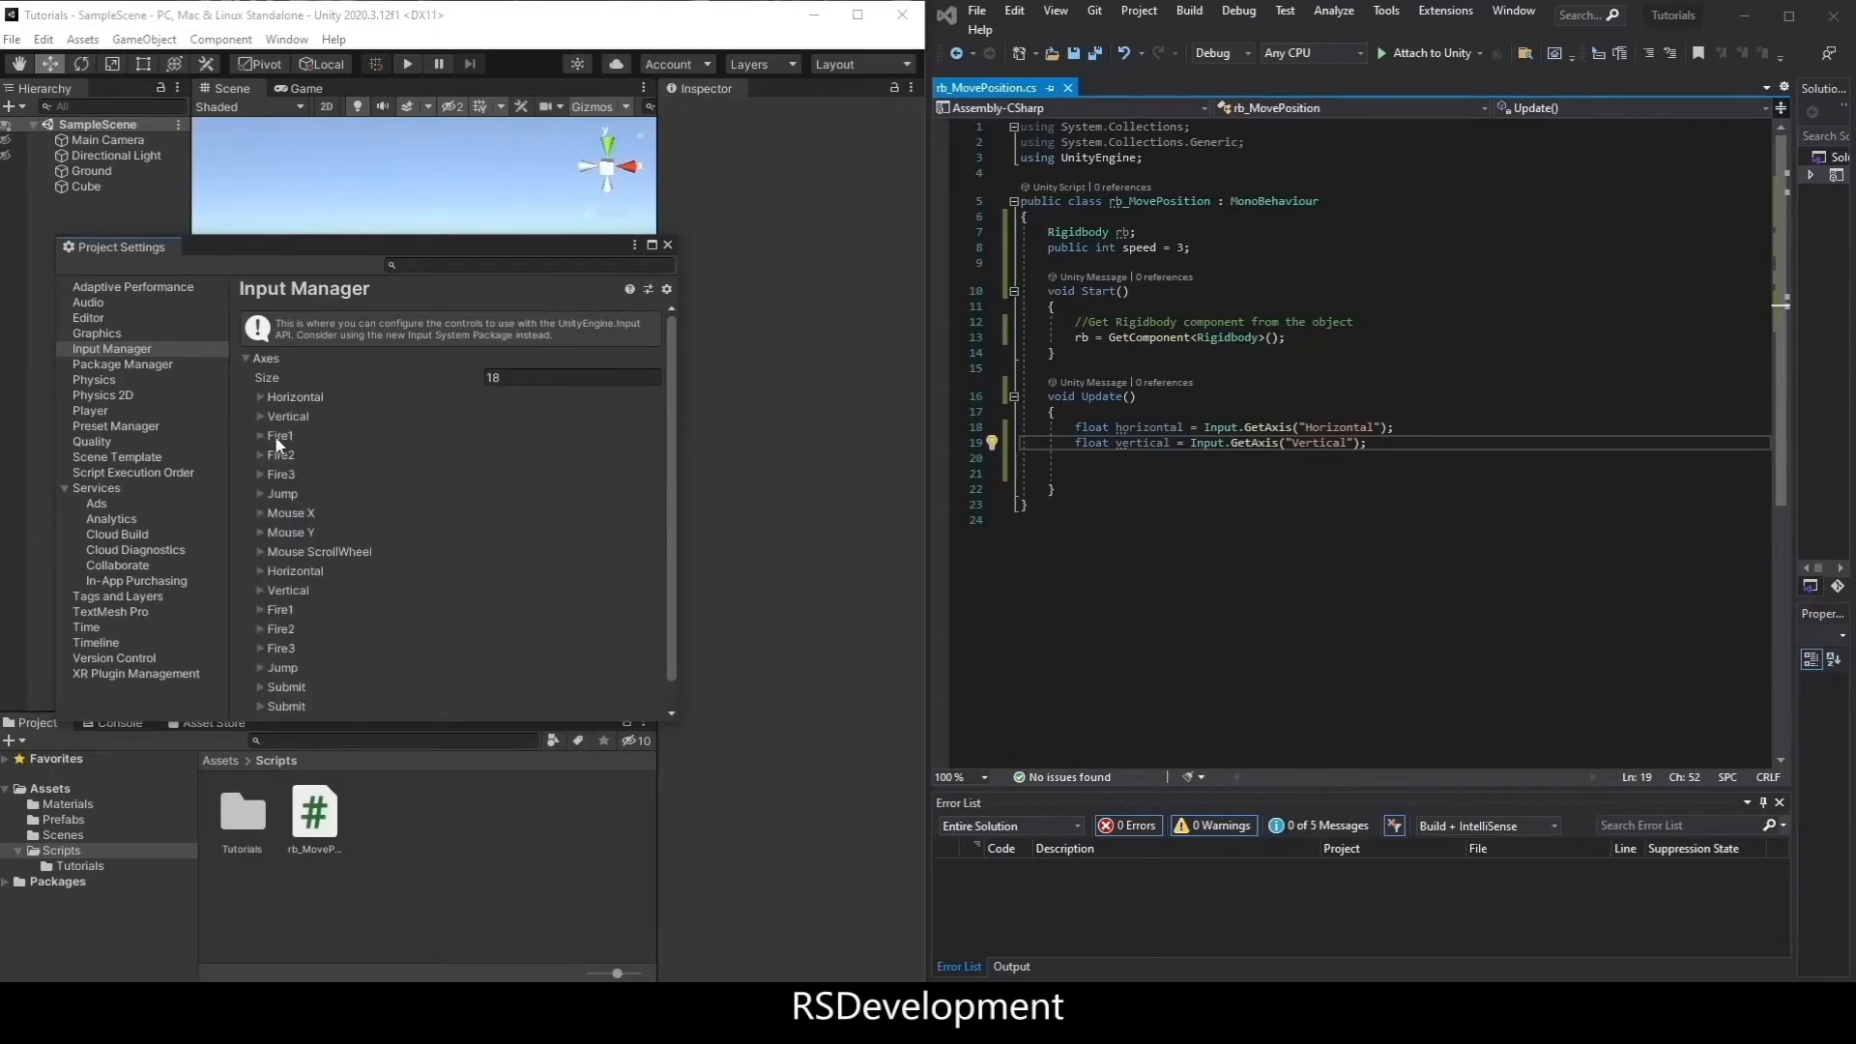
click(261, 415)
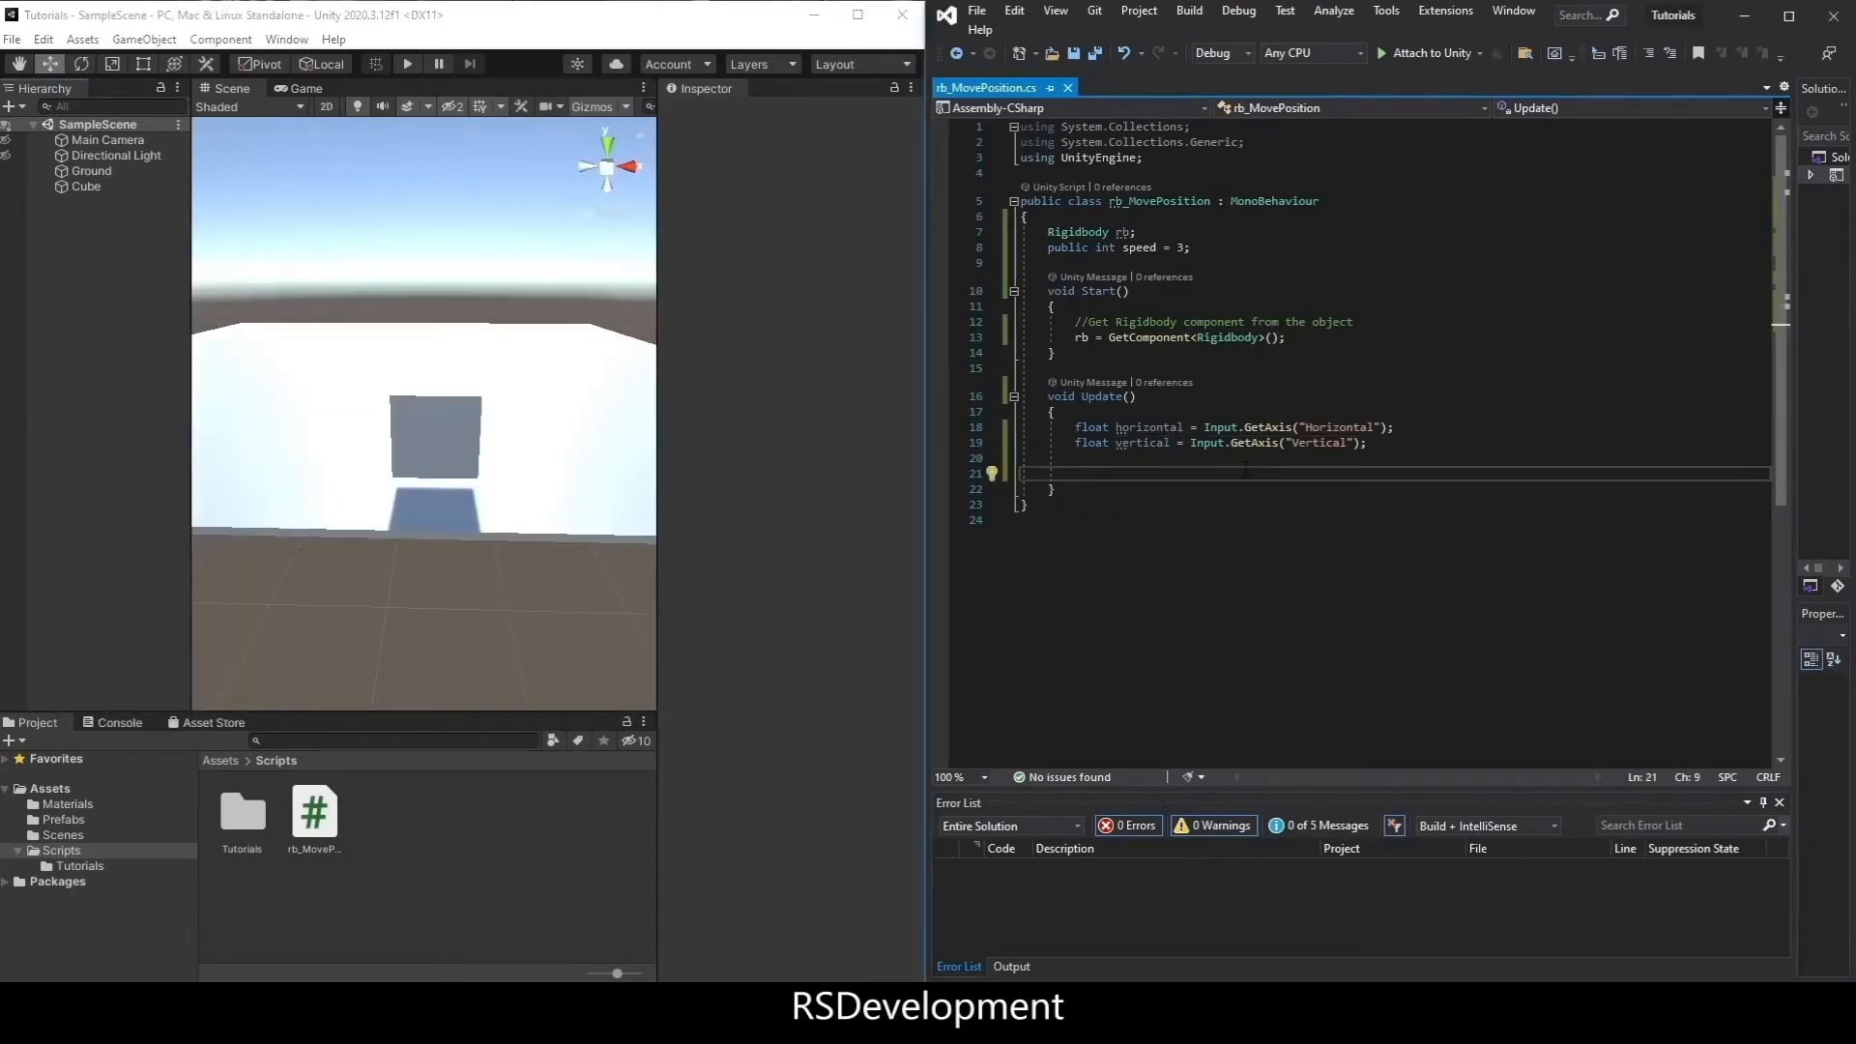
- Add 'Vector3 move = new Vector3(horizontal, 0, vertical);' in Update
text(Vector3 move)
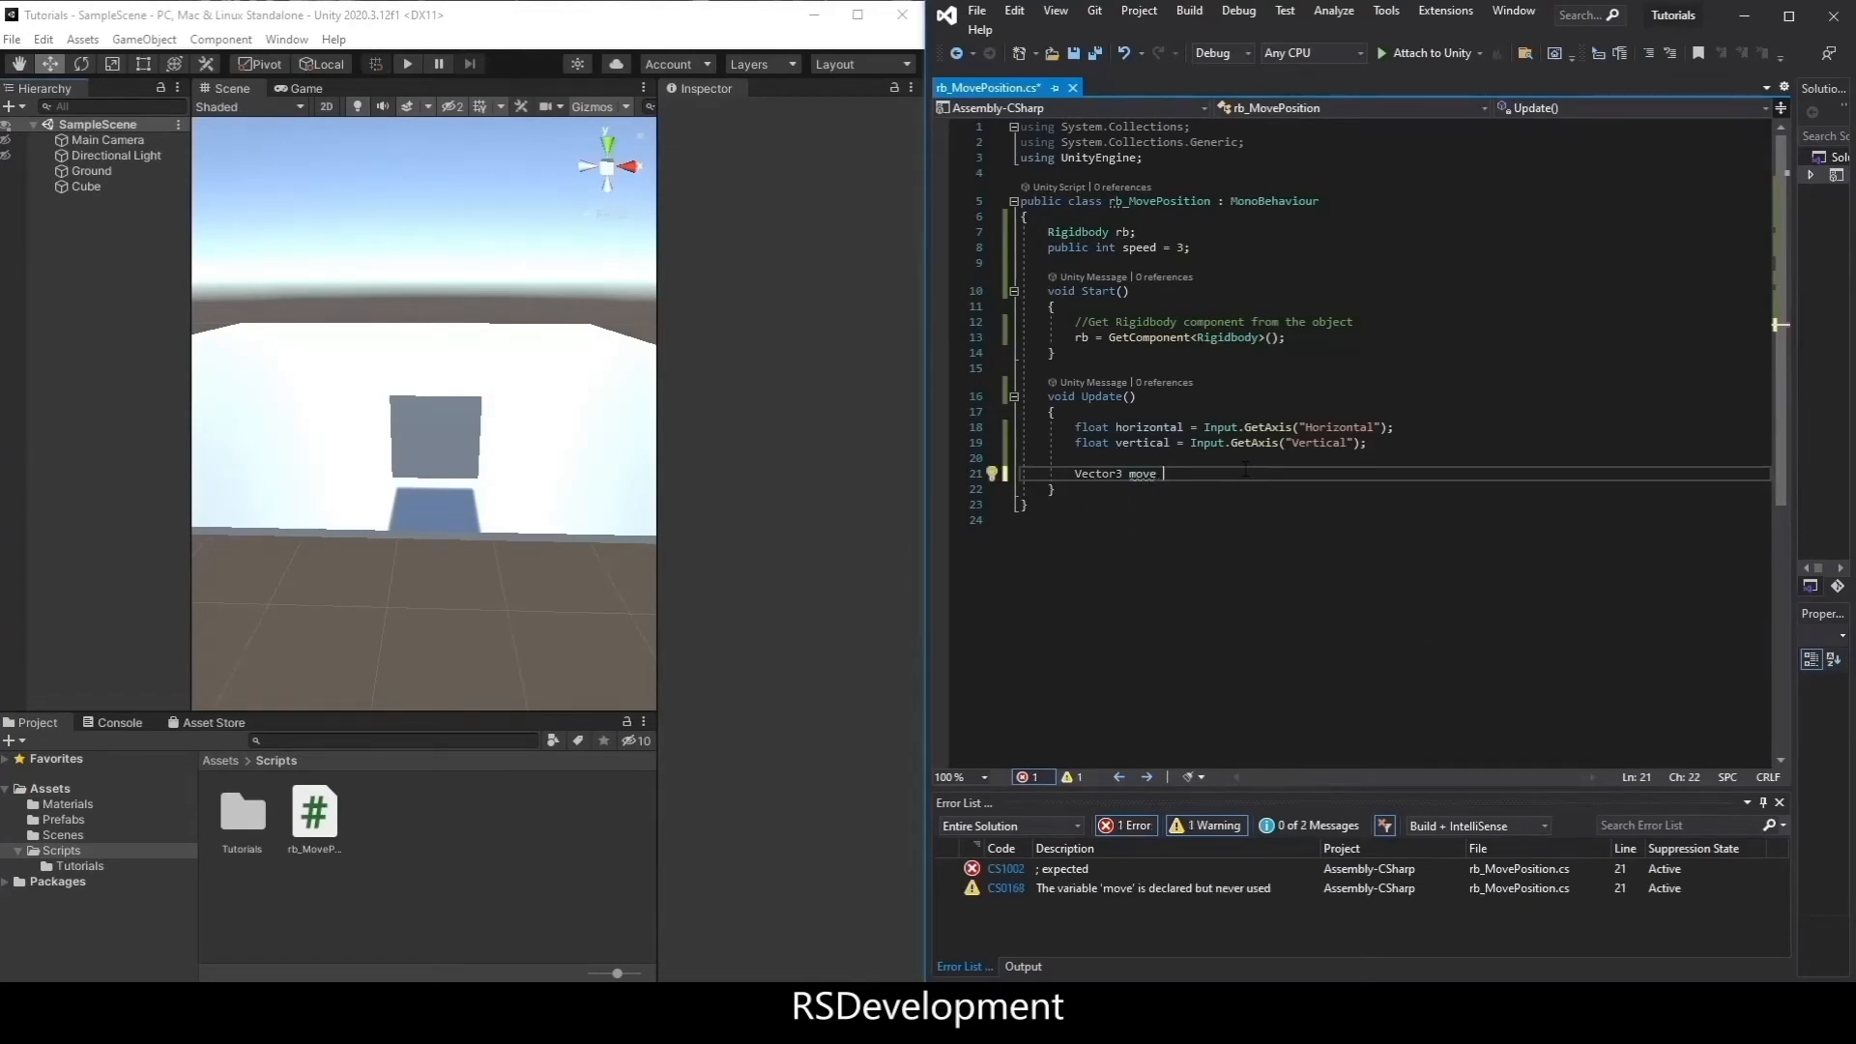
text(= new Vector3)
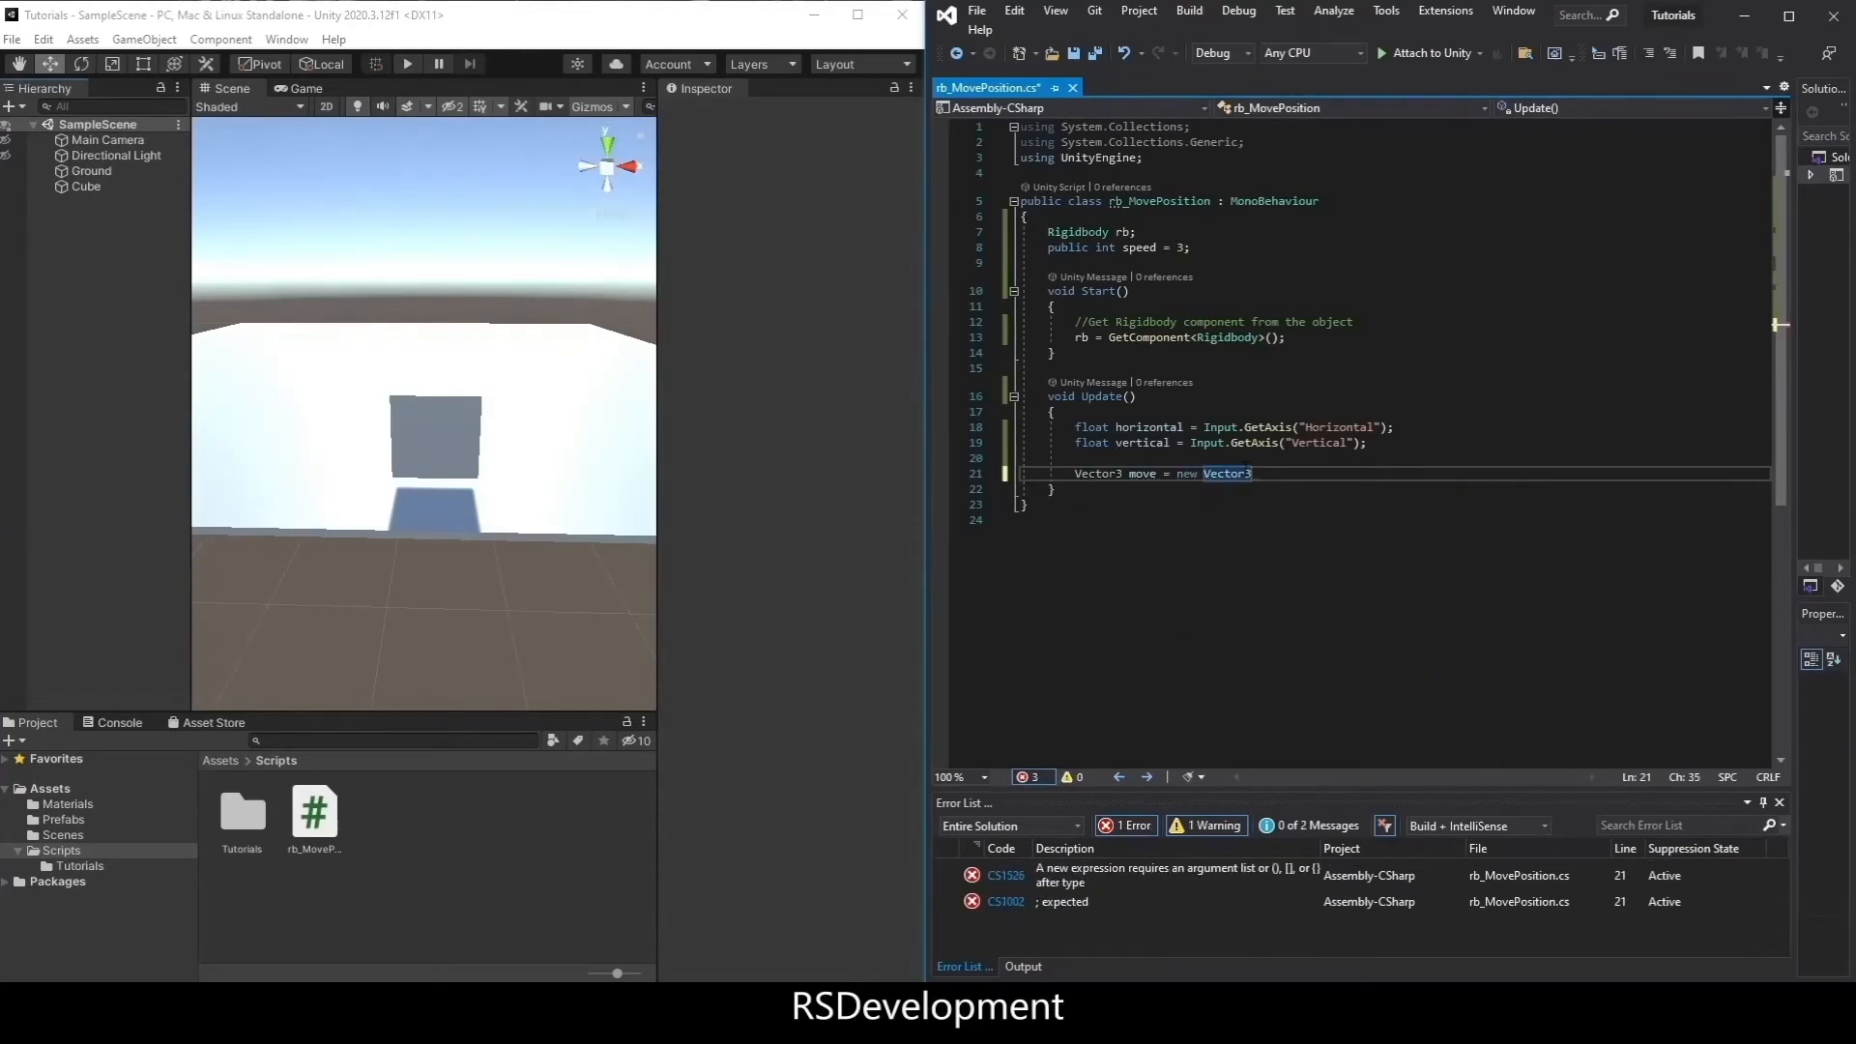
text((horizontal)
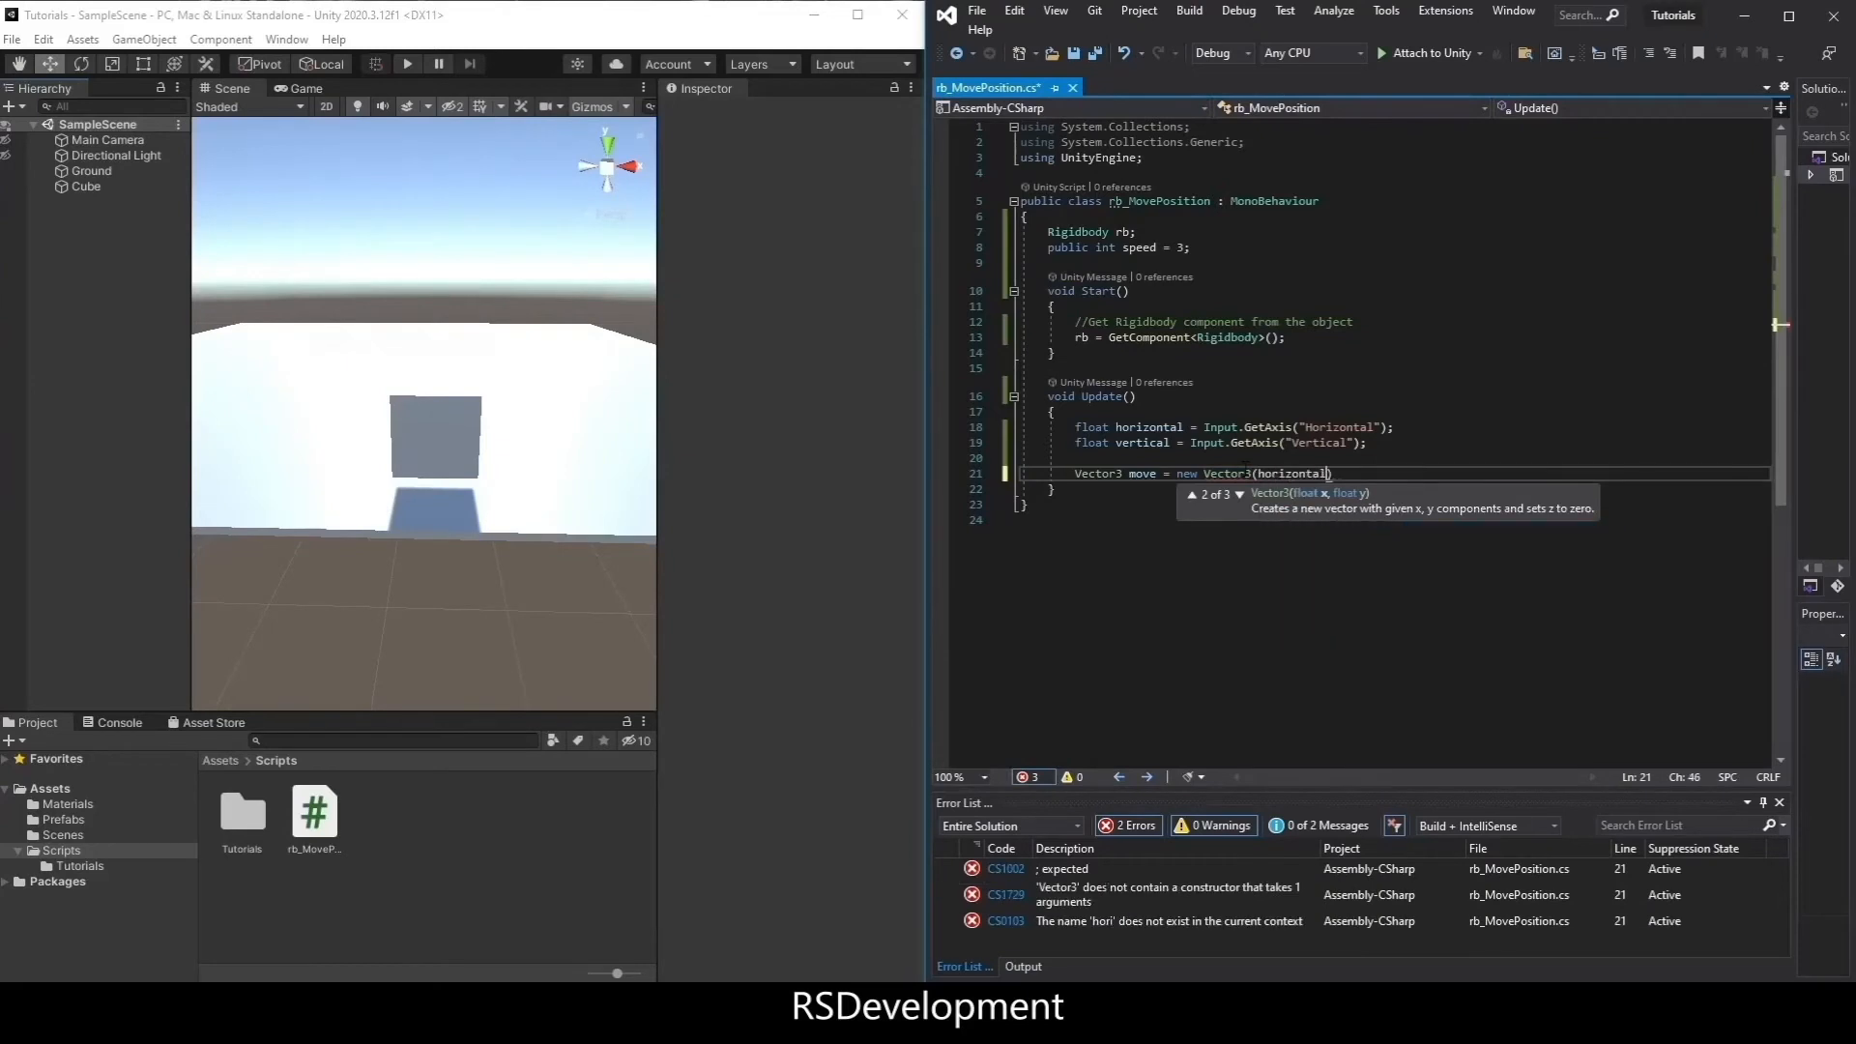
text(,)
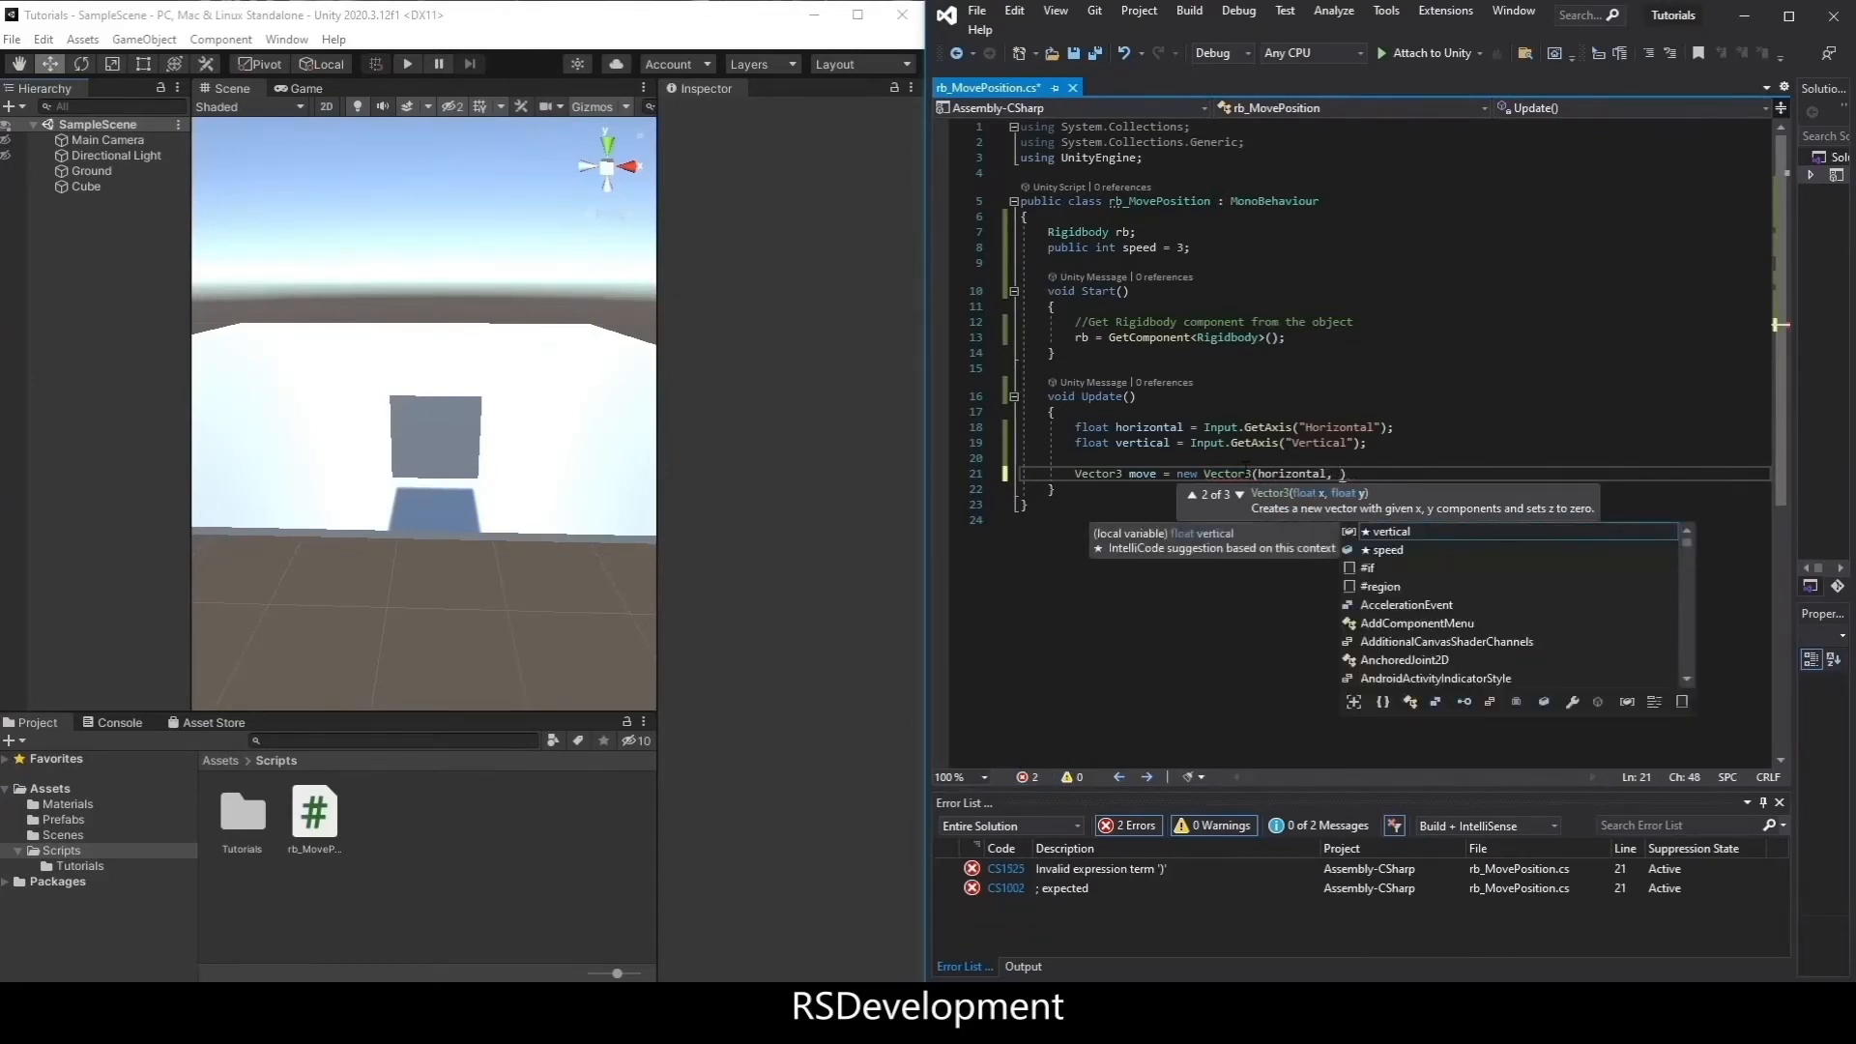
text(0, vertical))
text(rb.MovePosition()
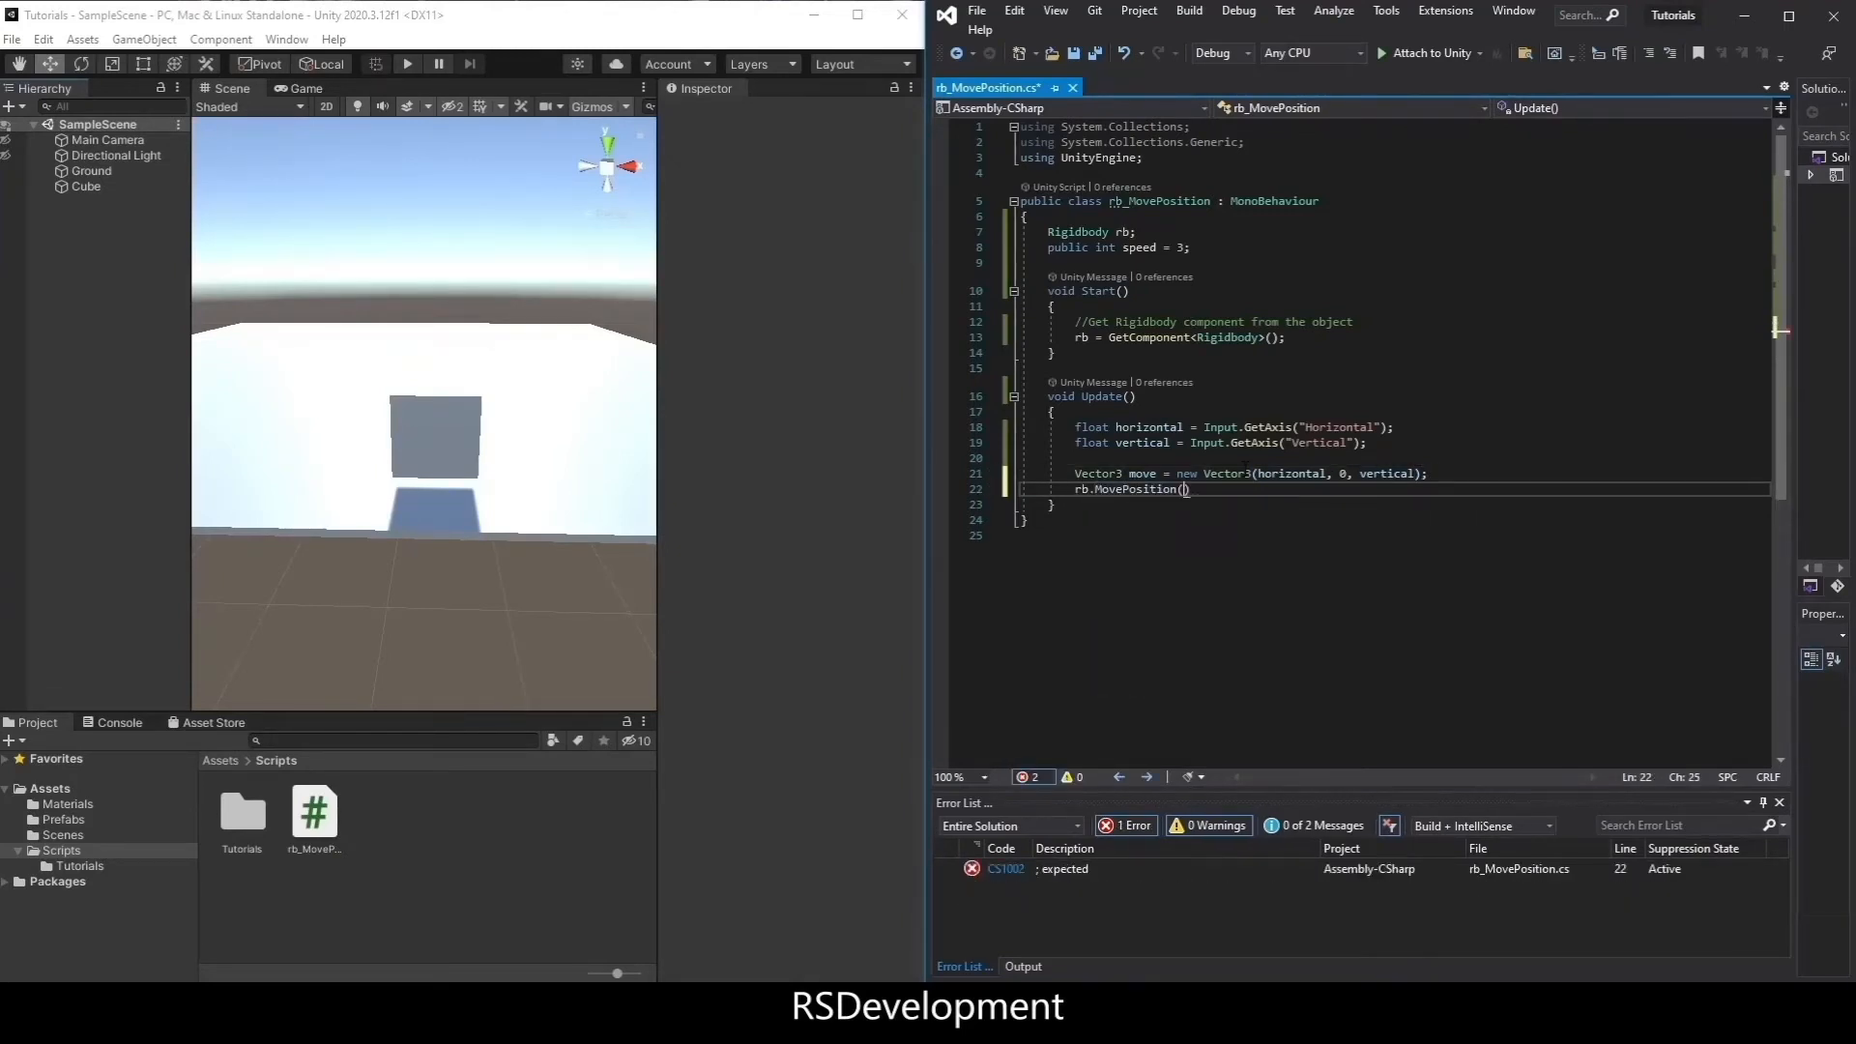
- Call rb.MovePosition(transform.position + move * Time.deltaTime * speed)
text(transform.p)
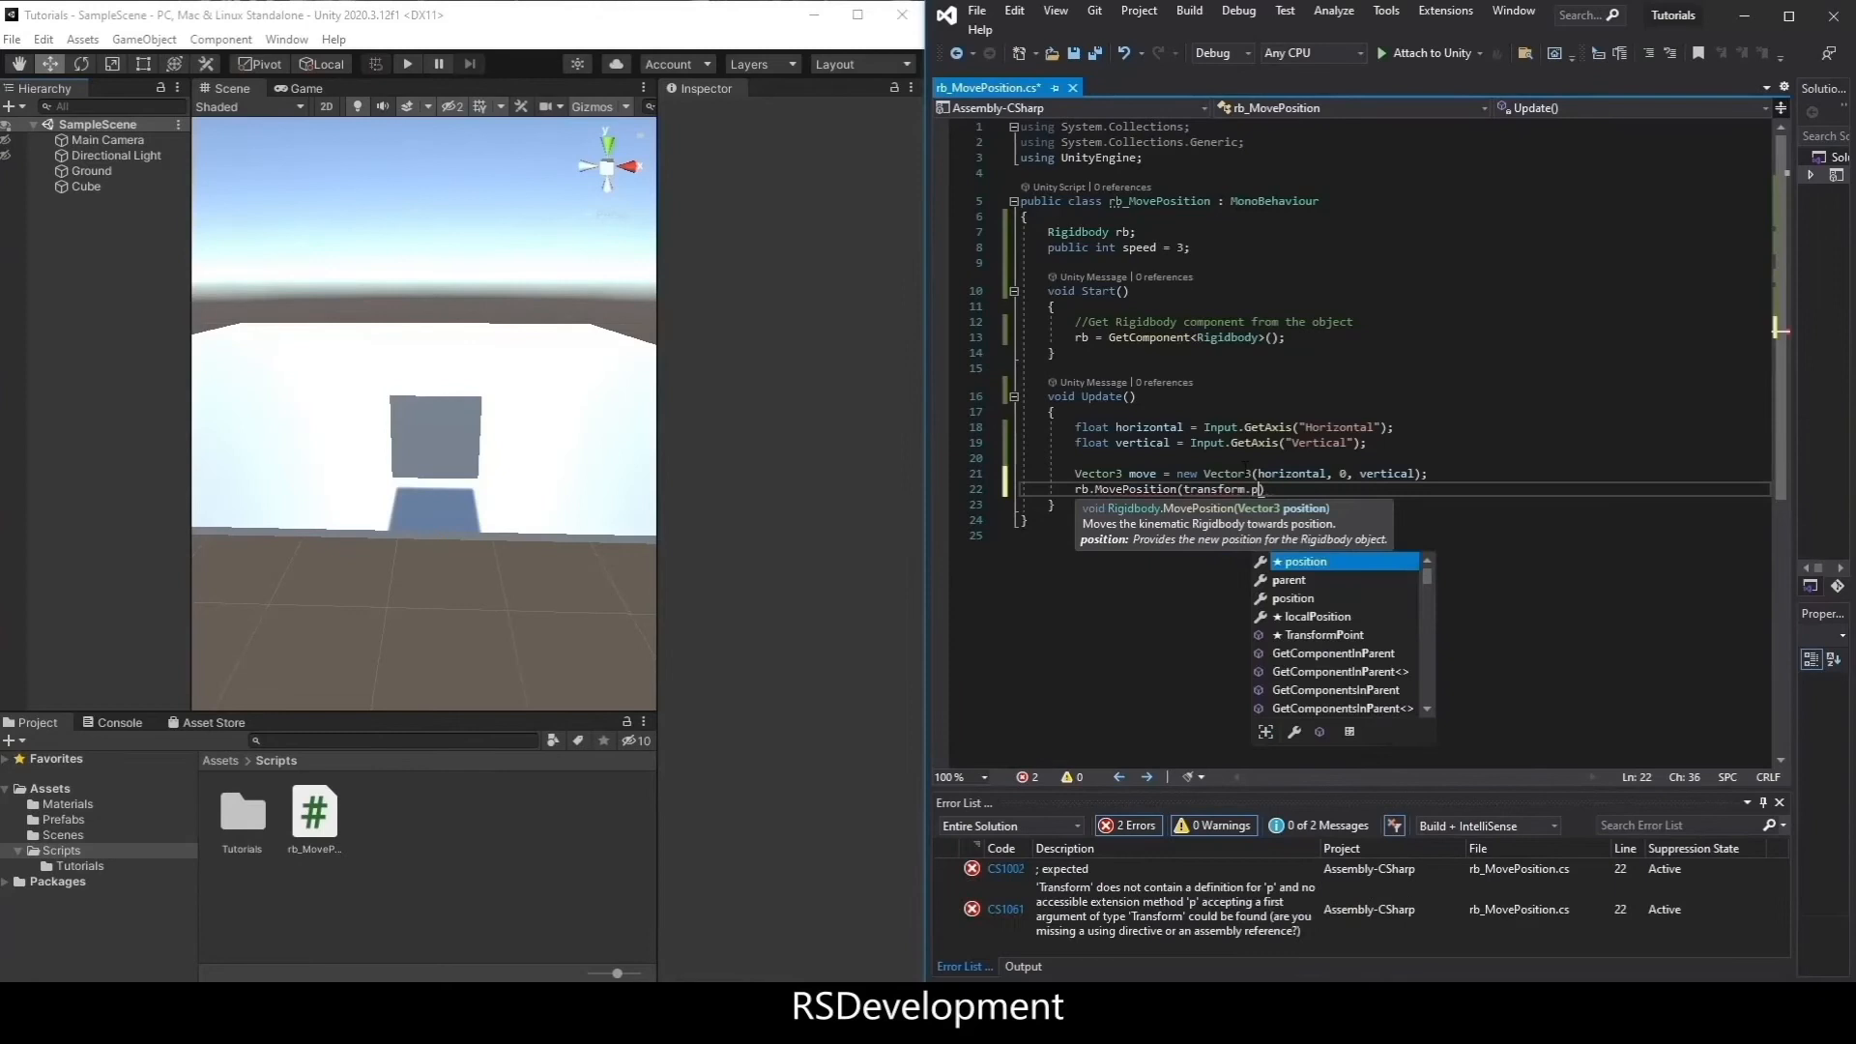
text(osition + move)
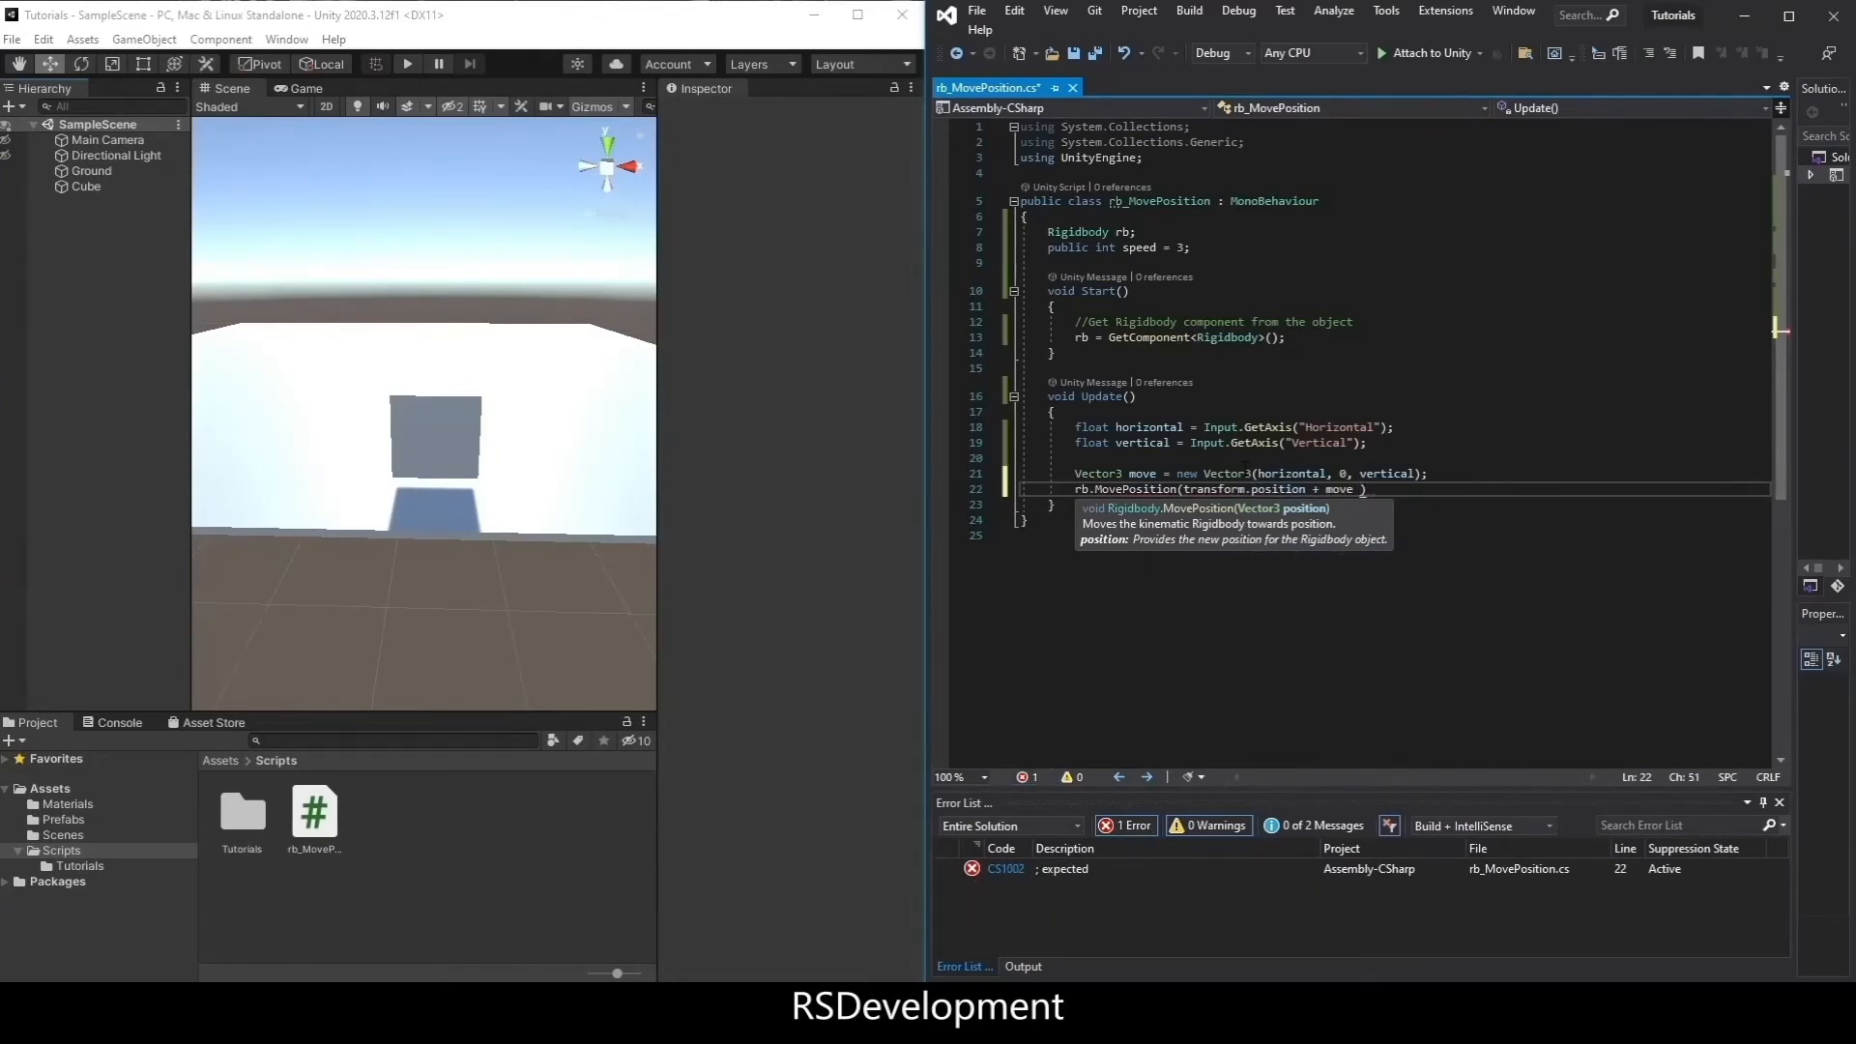
text(* Time.deltaTime *)
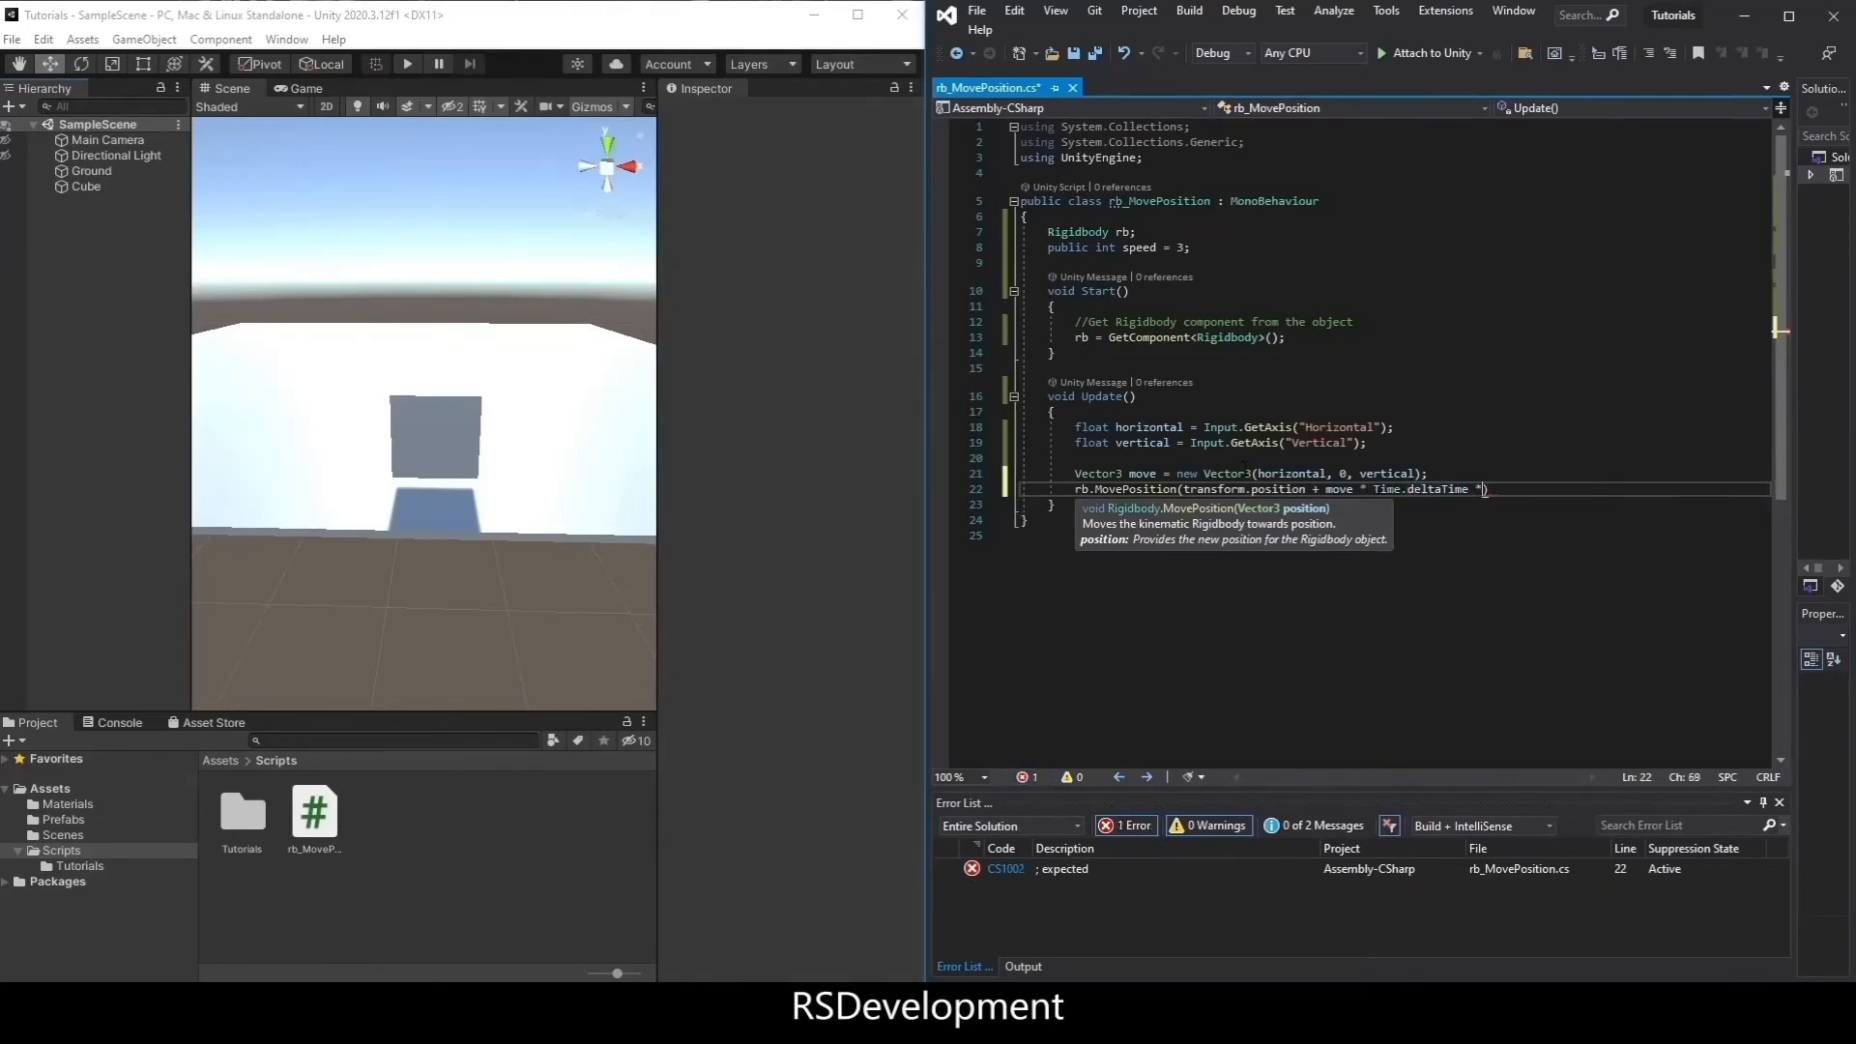
text(speed);)
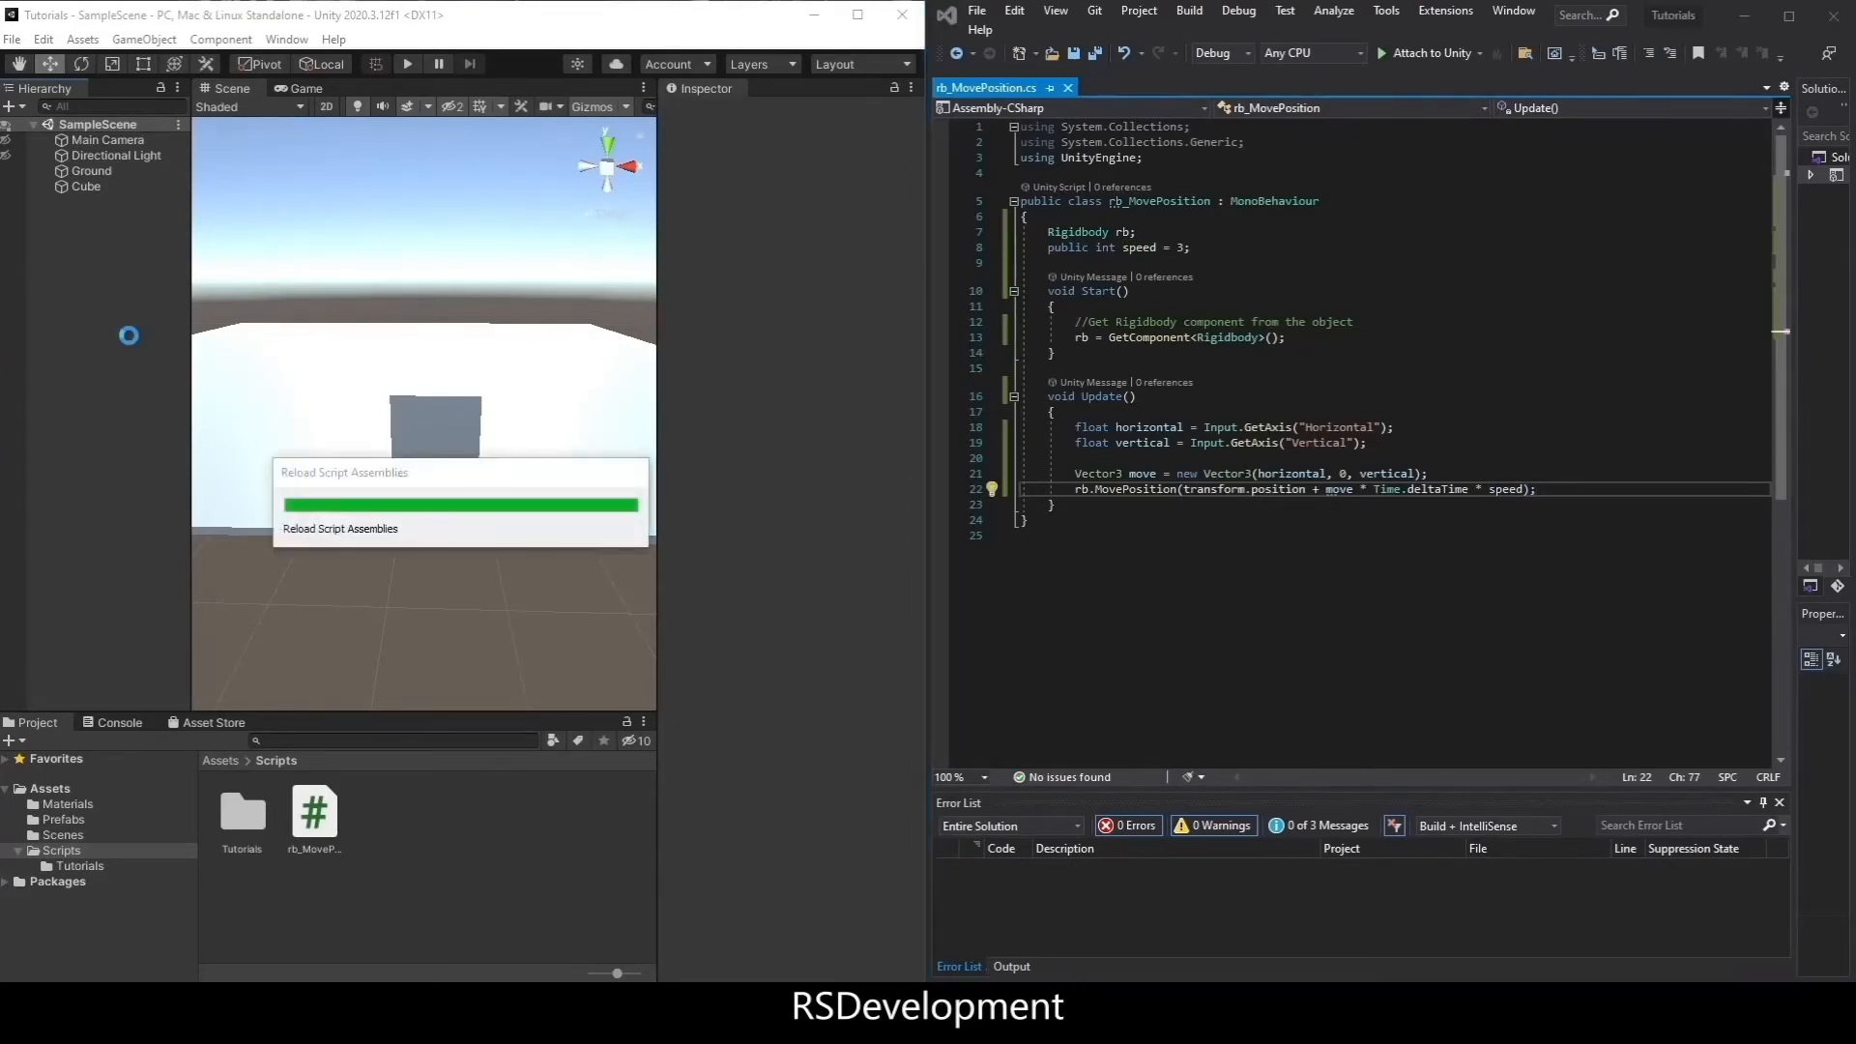
- Set the Cube's Rb_Move Position speed to 8 and test movement in Play mode
click(85, 185)
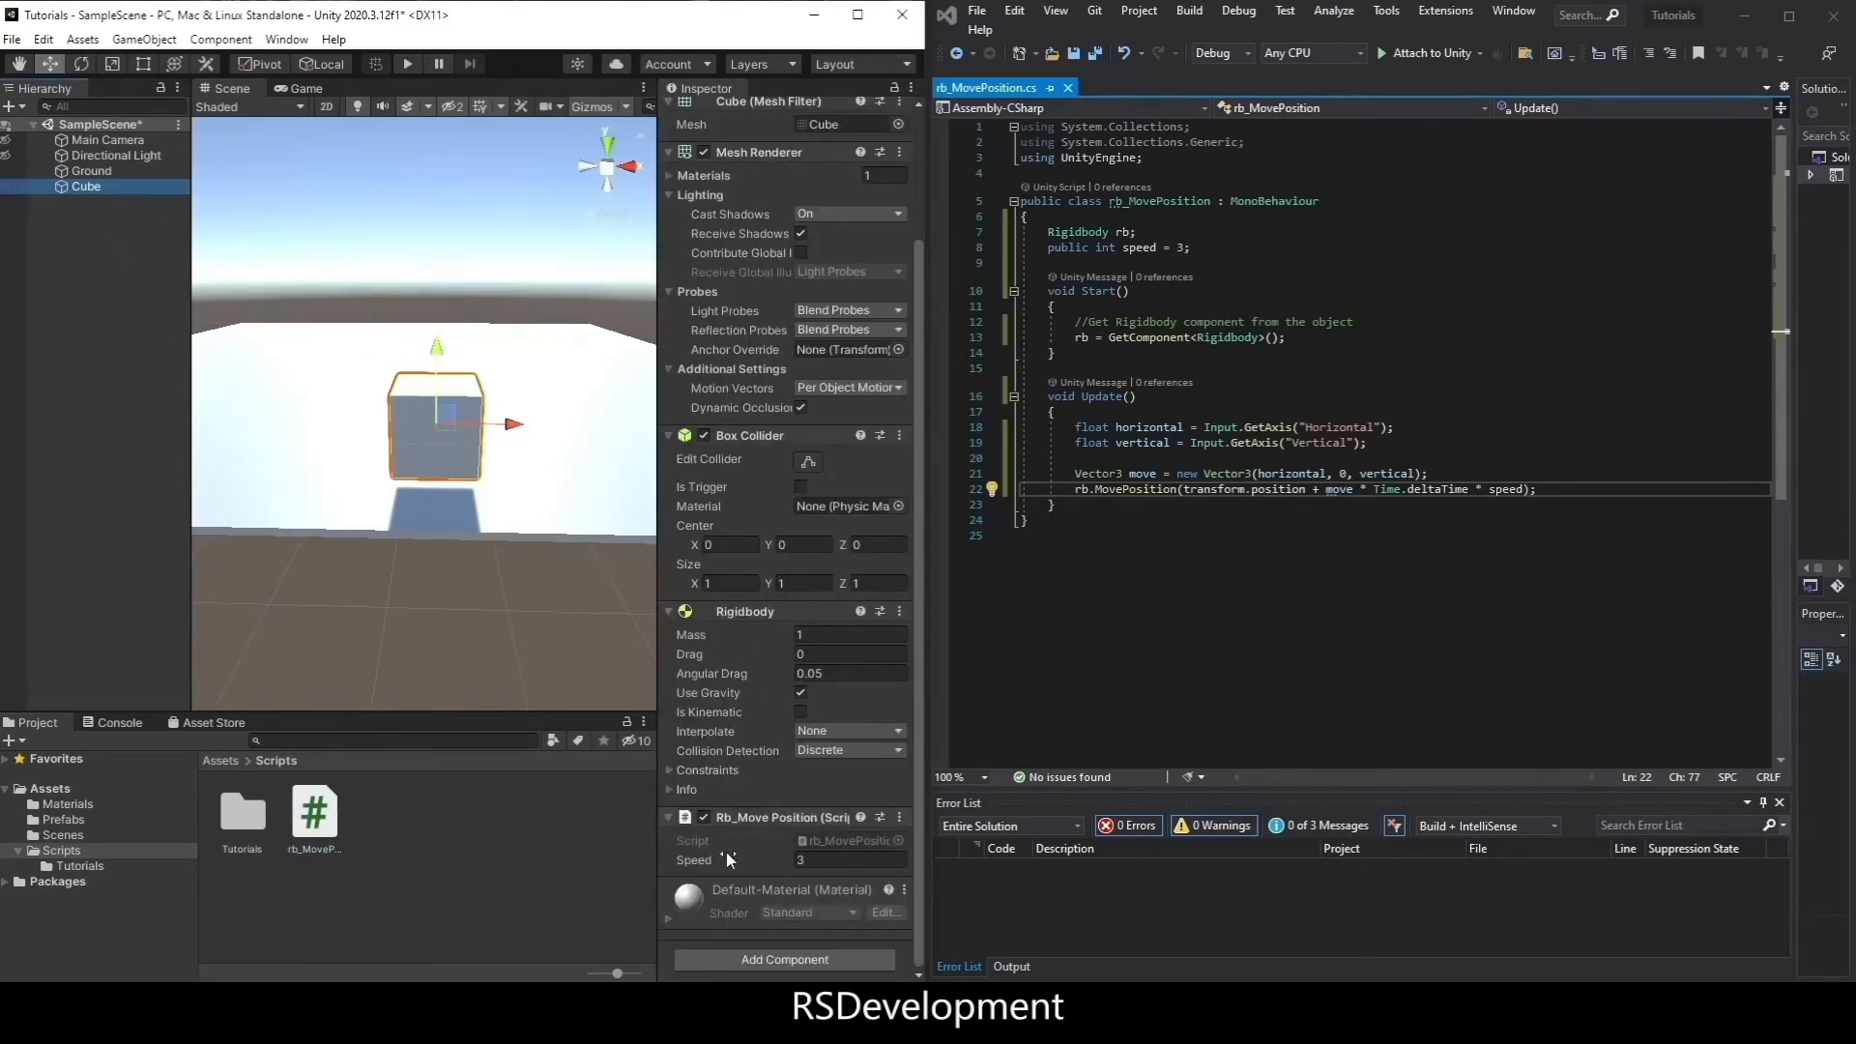
text(8)
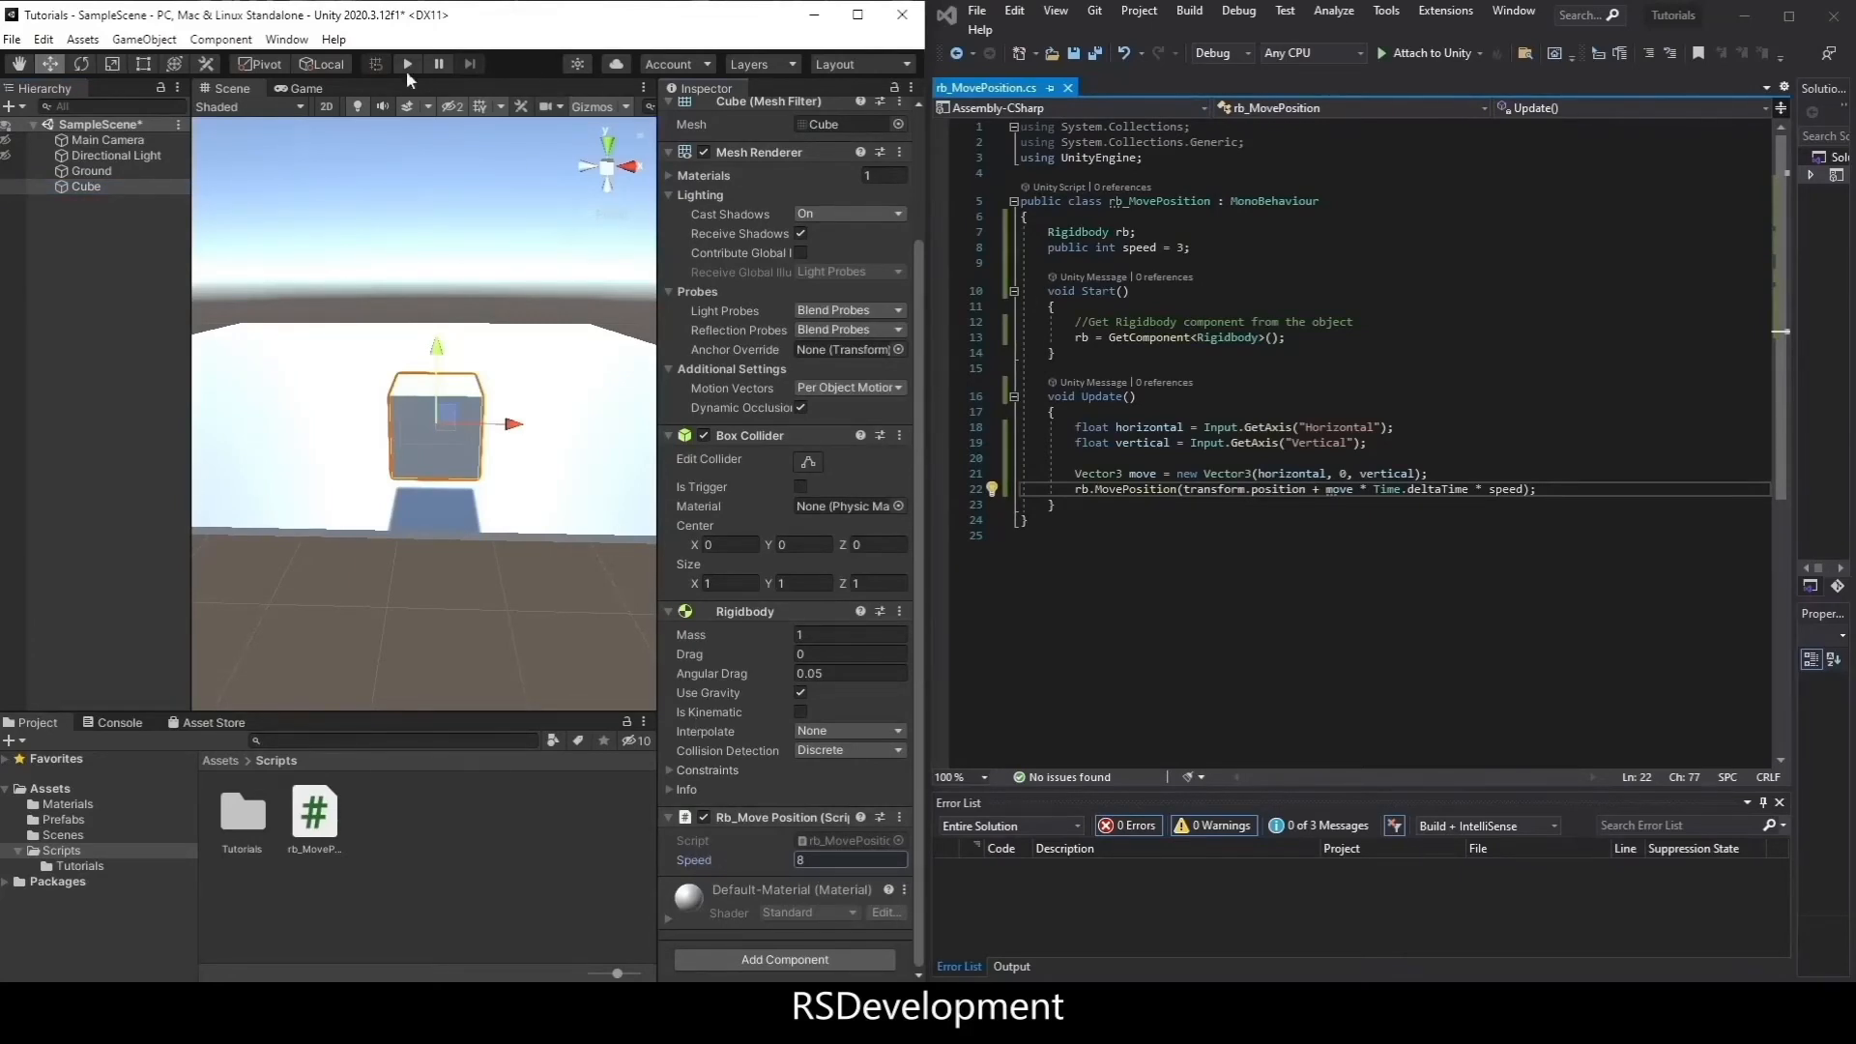
click(407, 63)
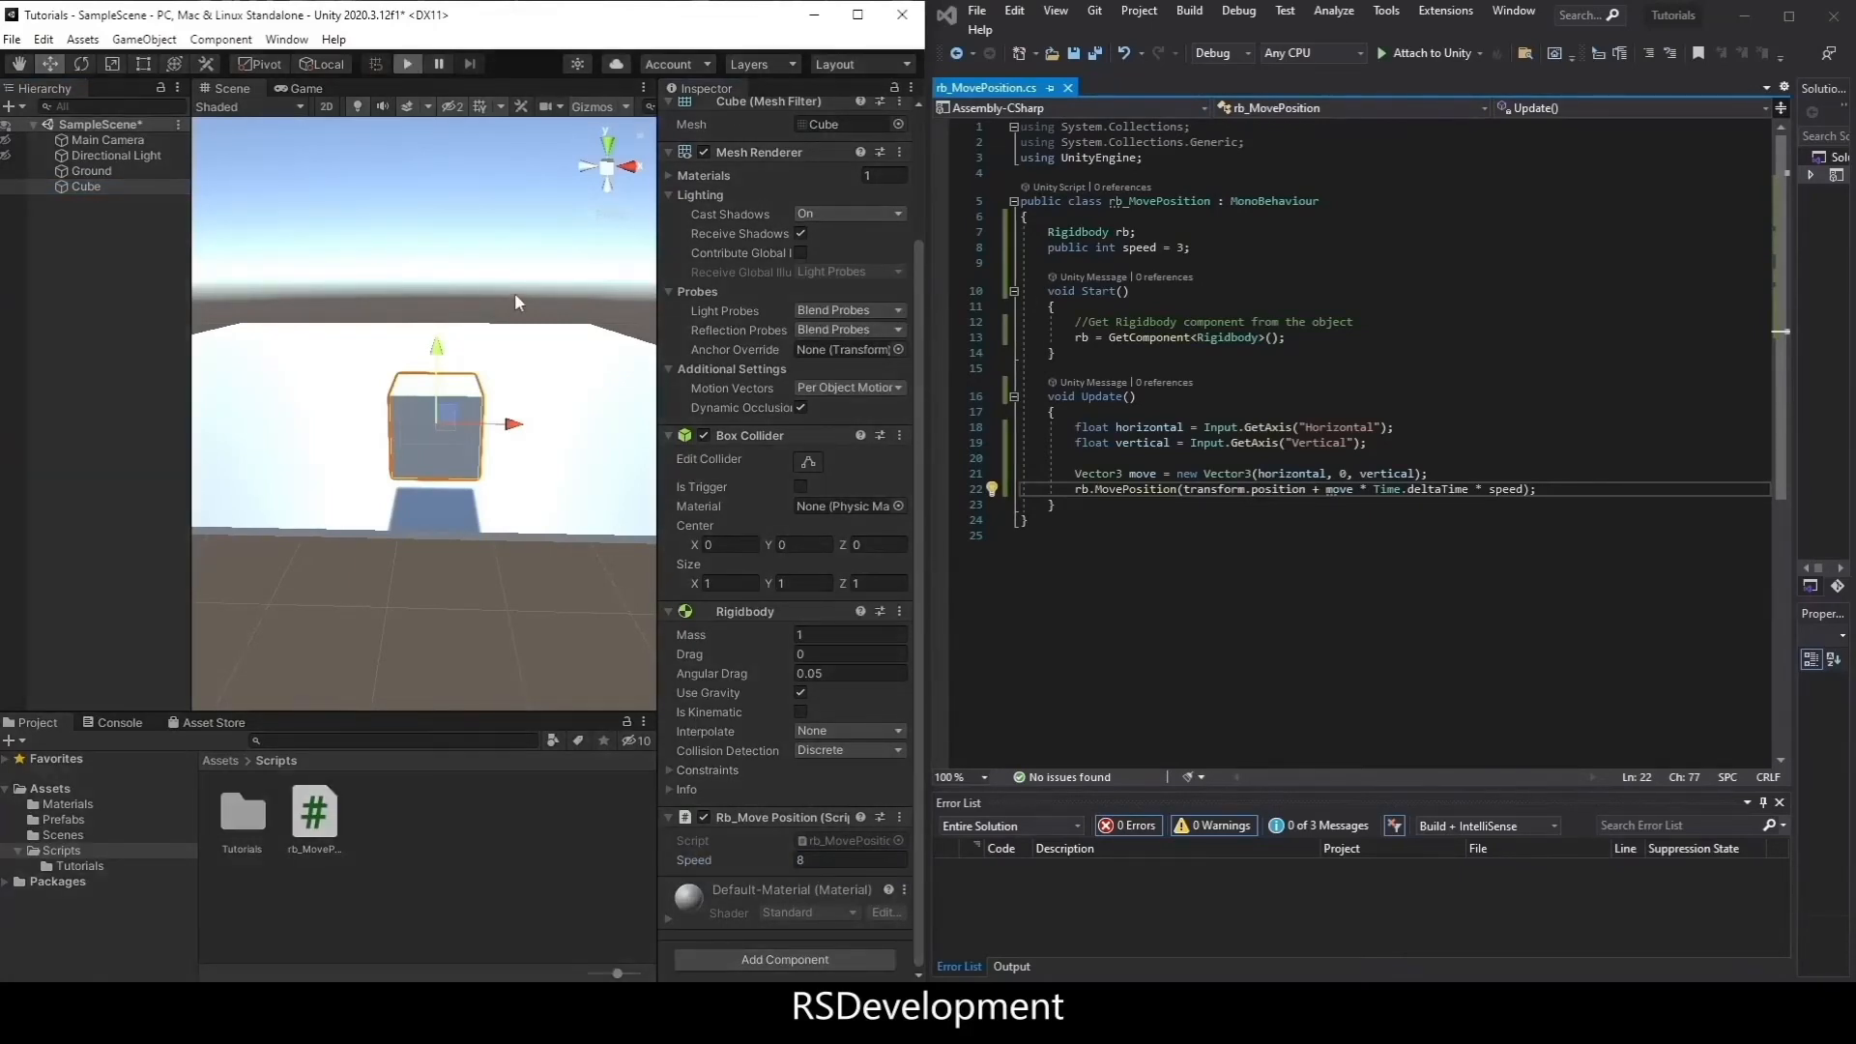
click(406, 64)
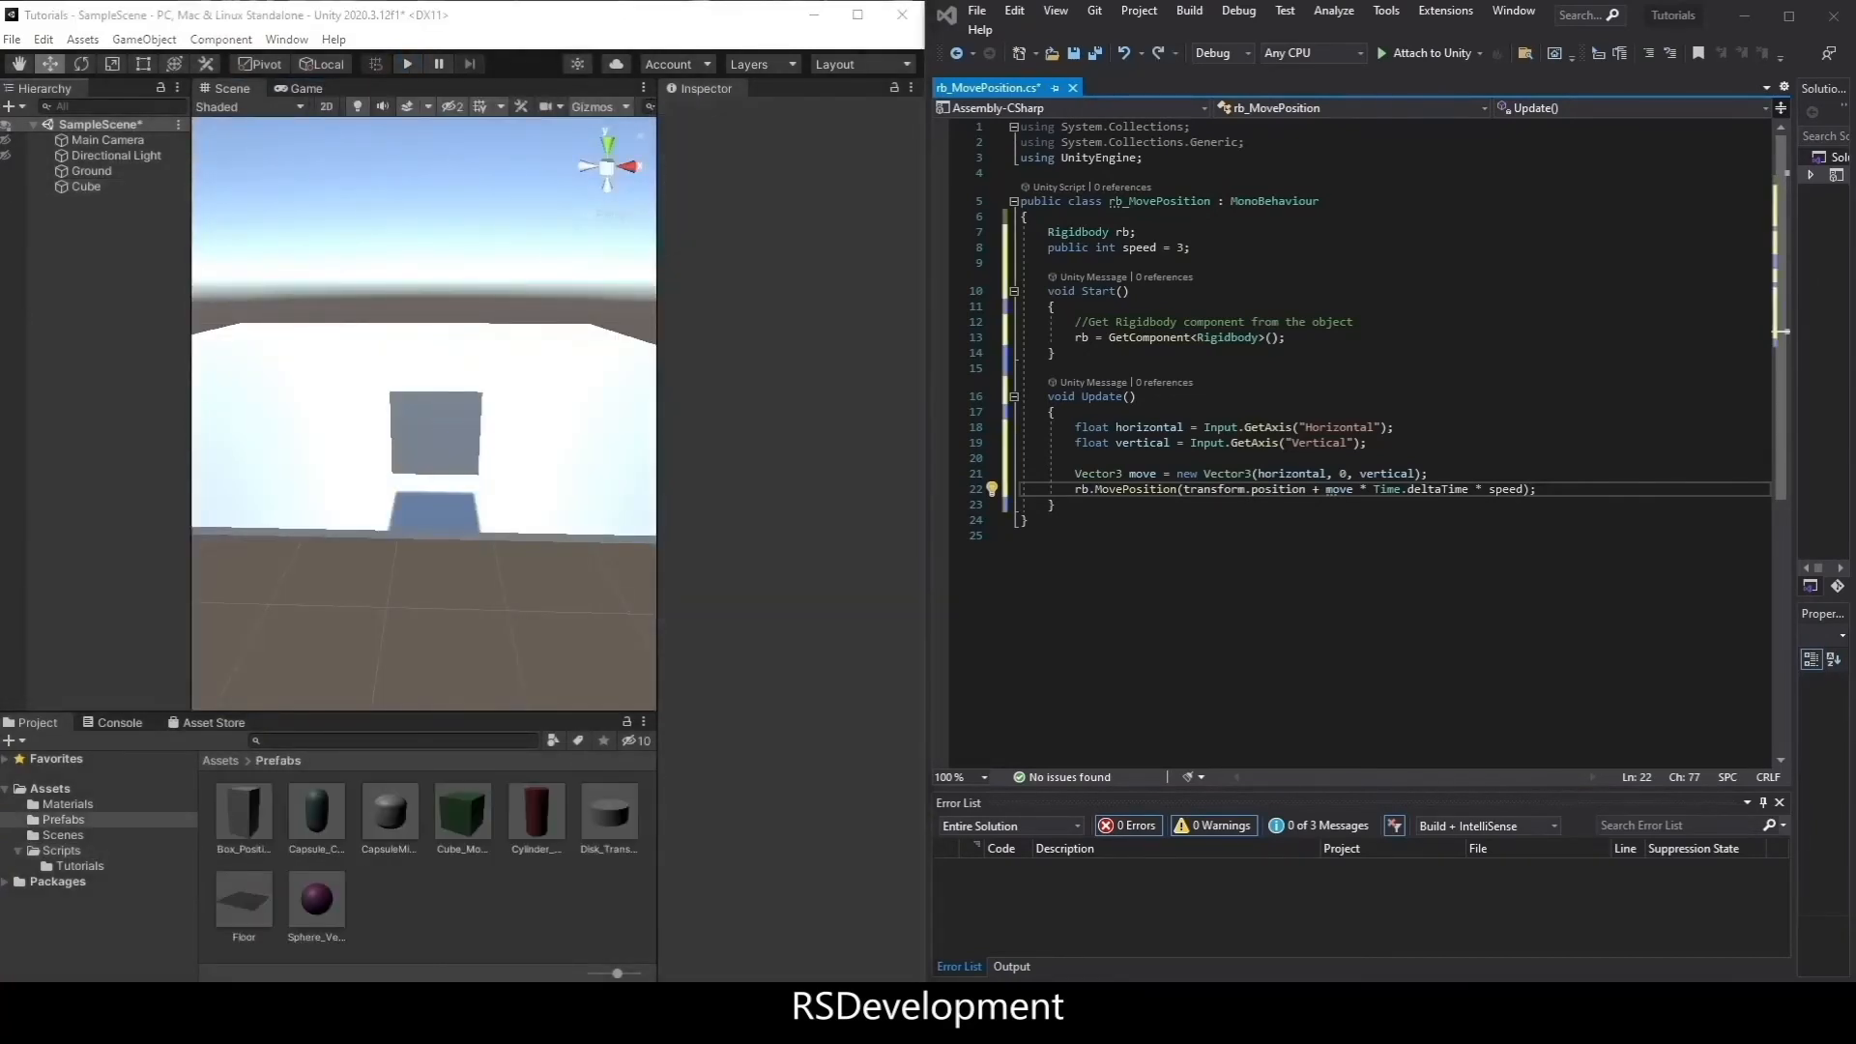
- Save and retest the script, then rename Update to FixedUpdate
click(407, 63)
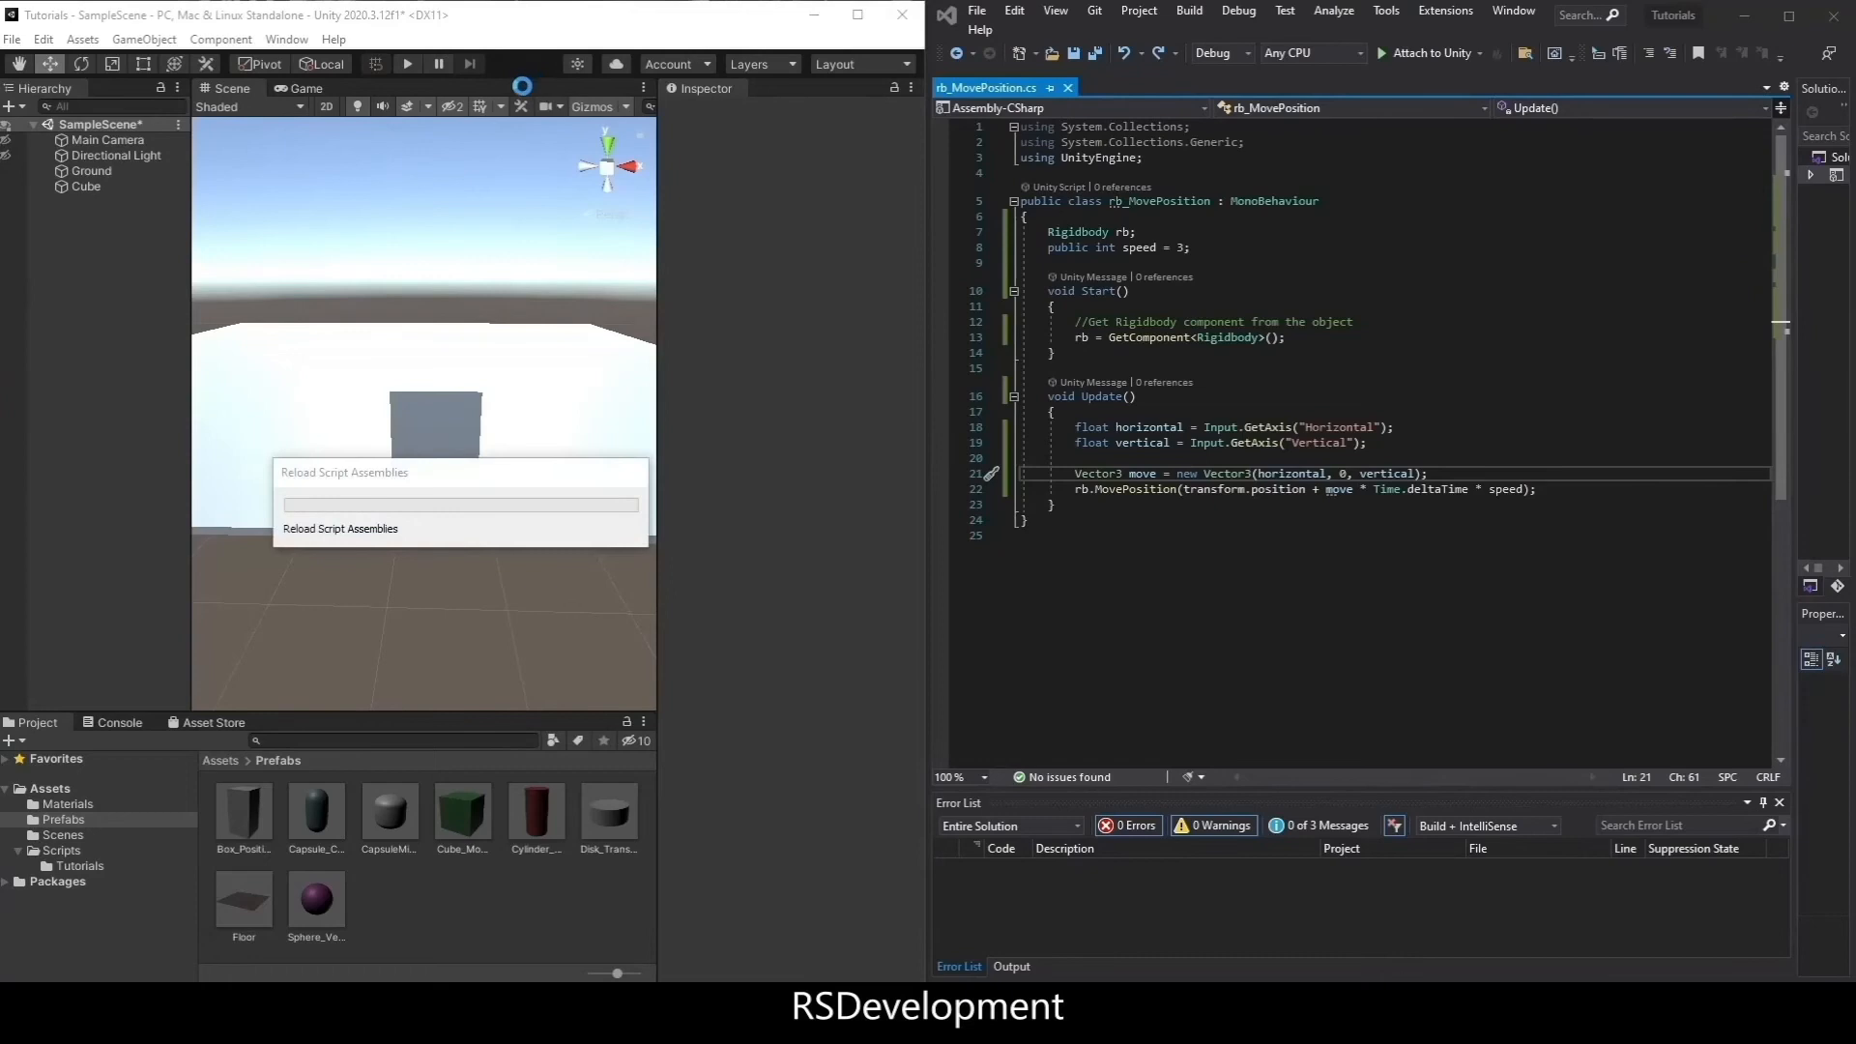
click(406, 64)
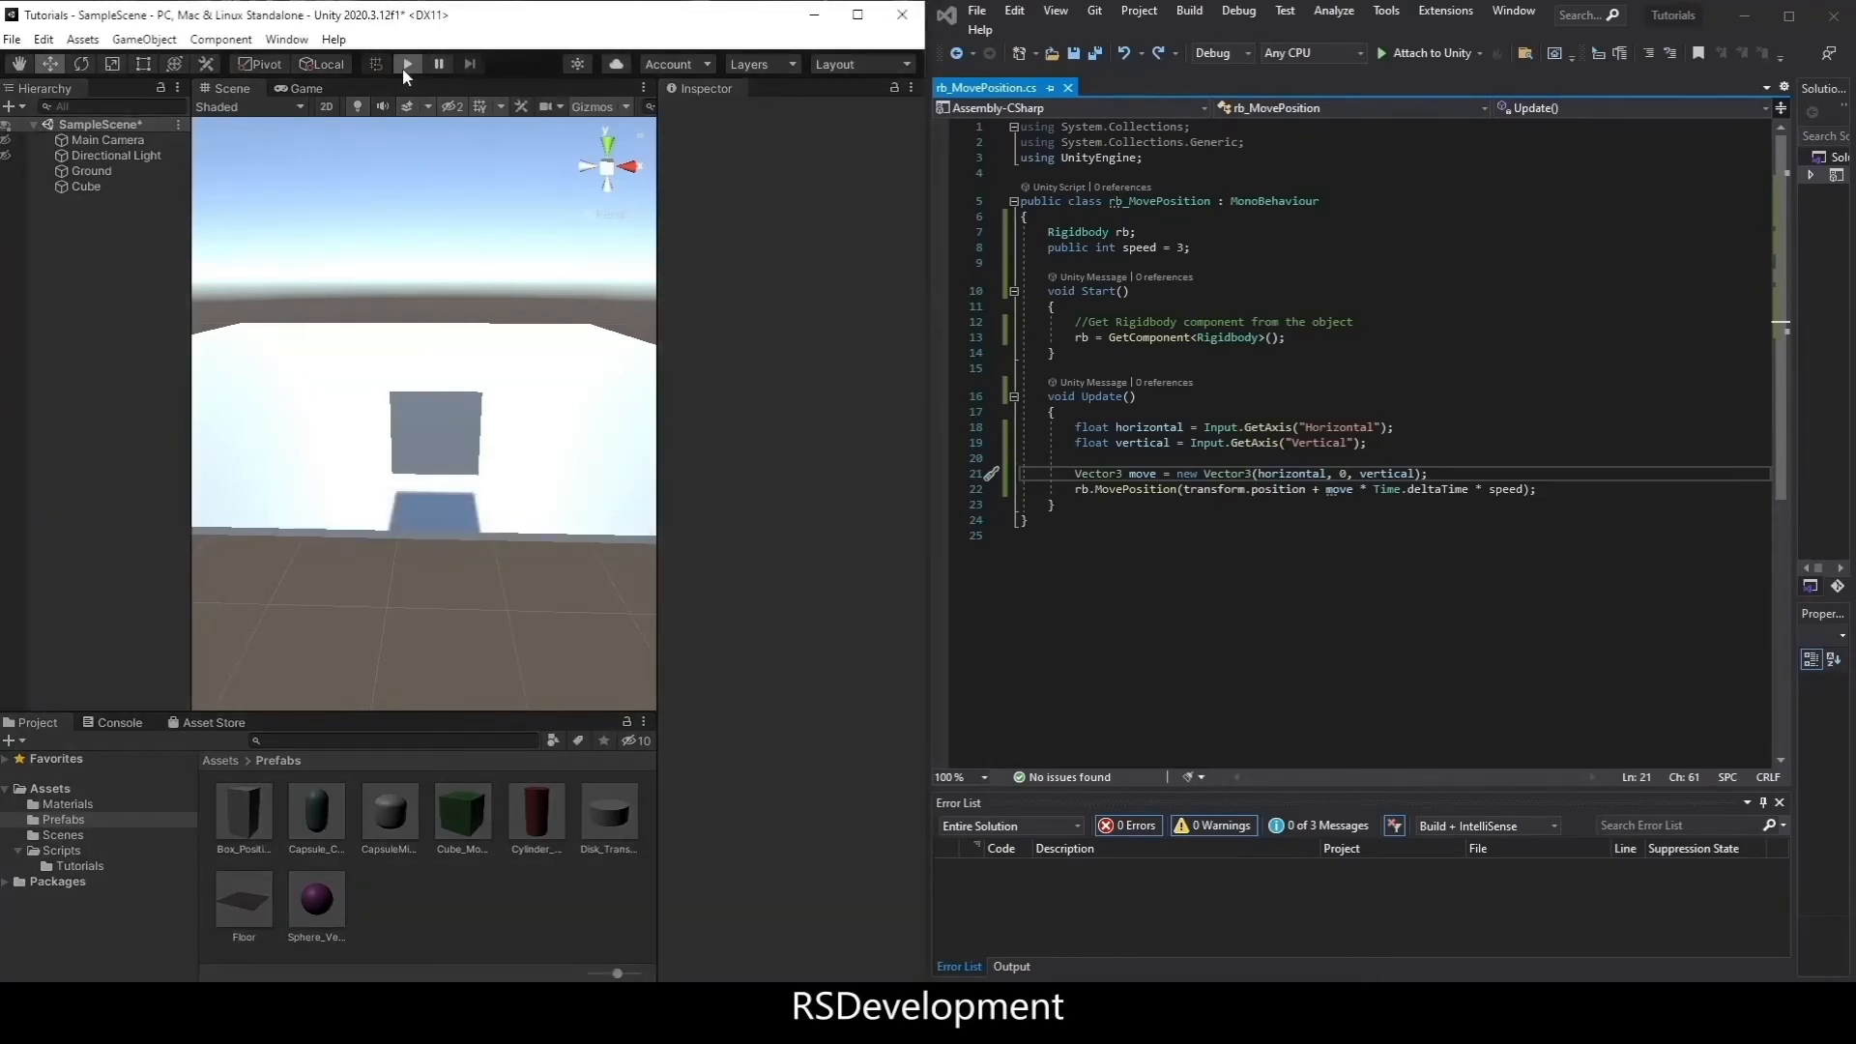
click(407, 64)
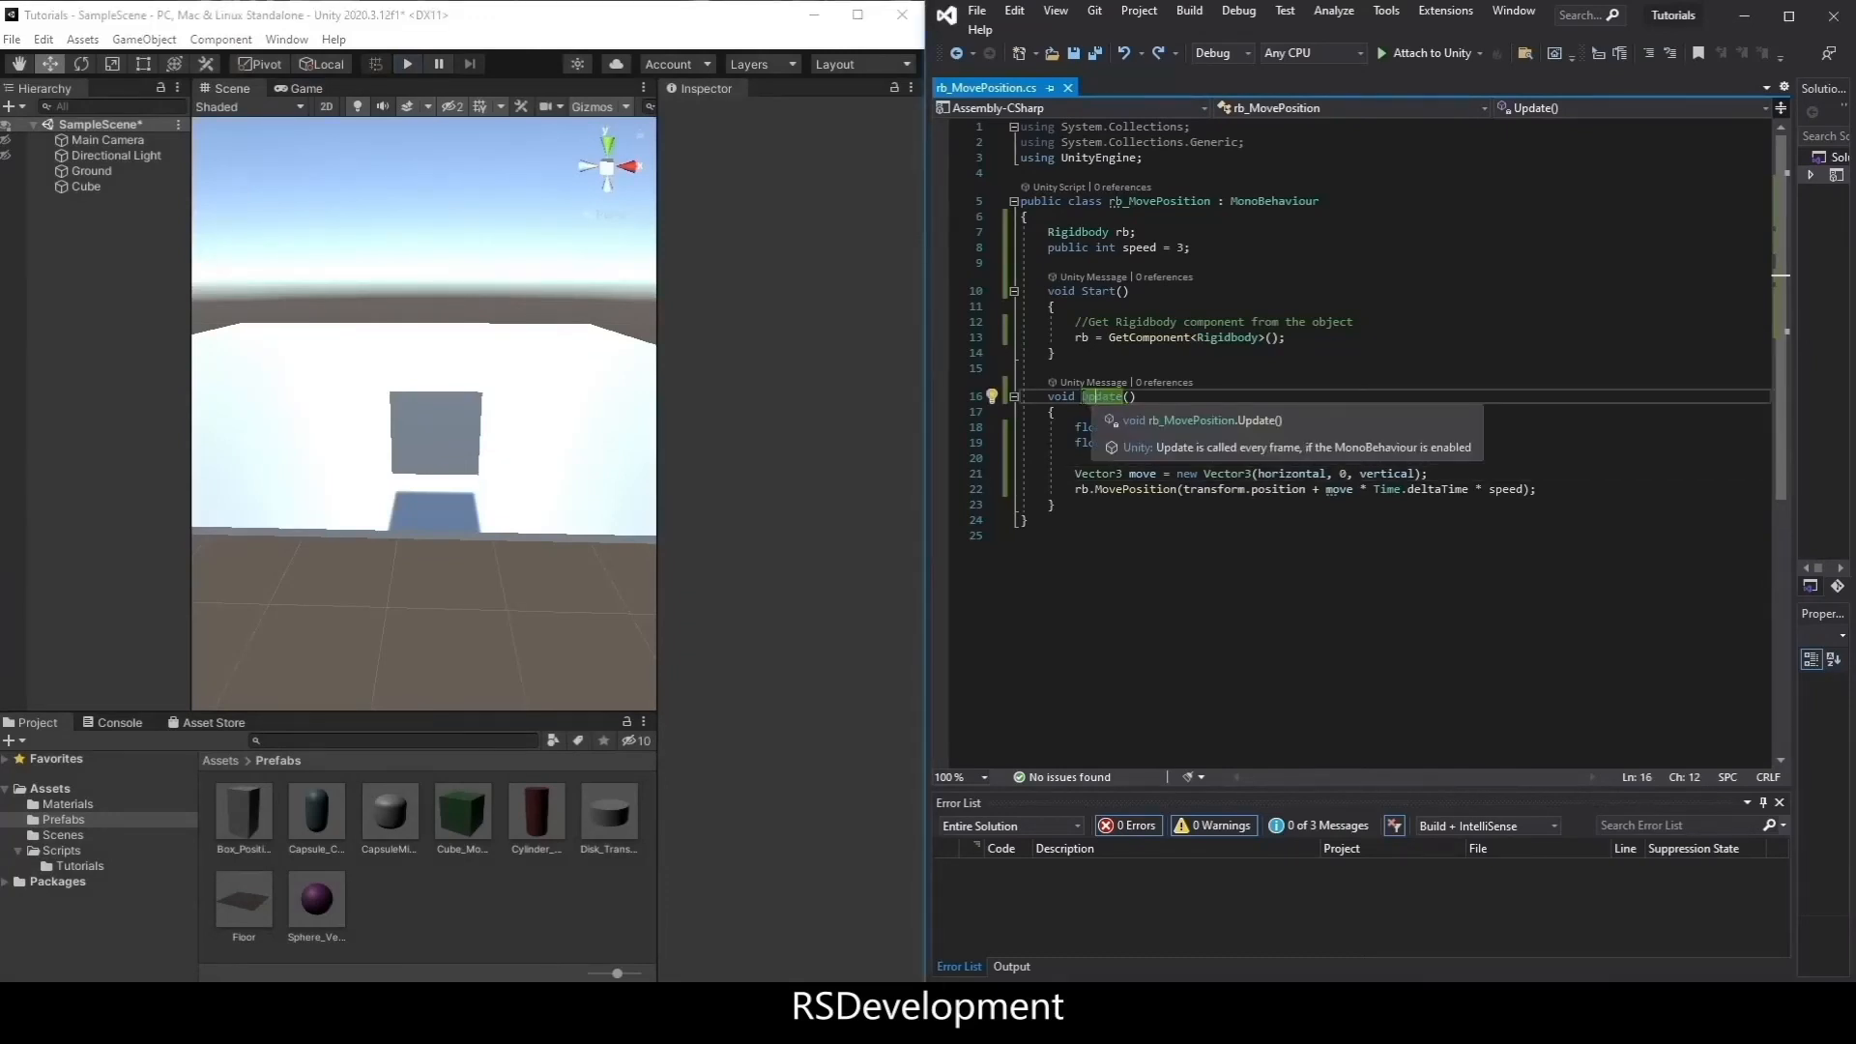
text(FixedUpdate)
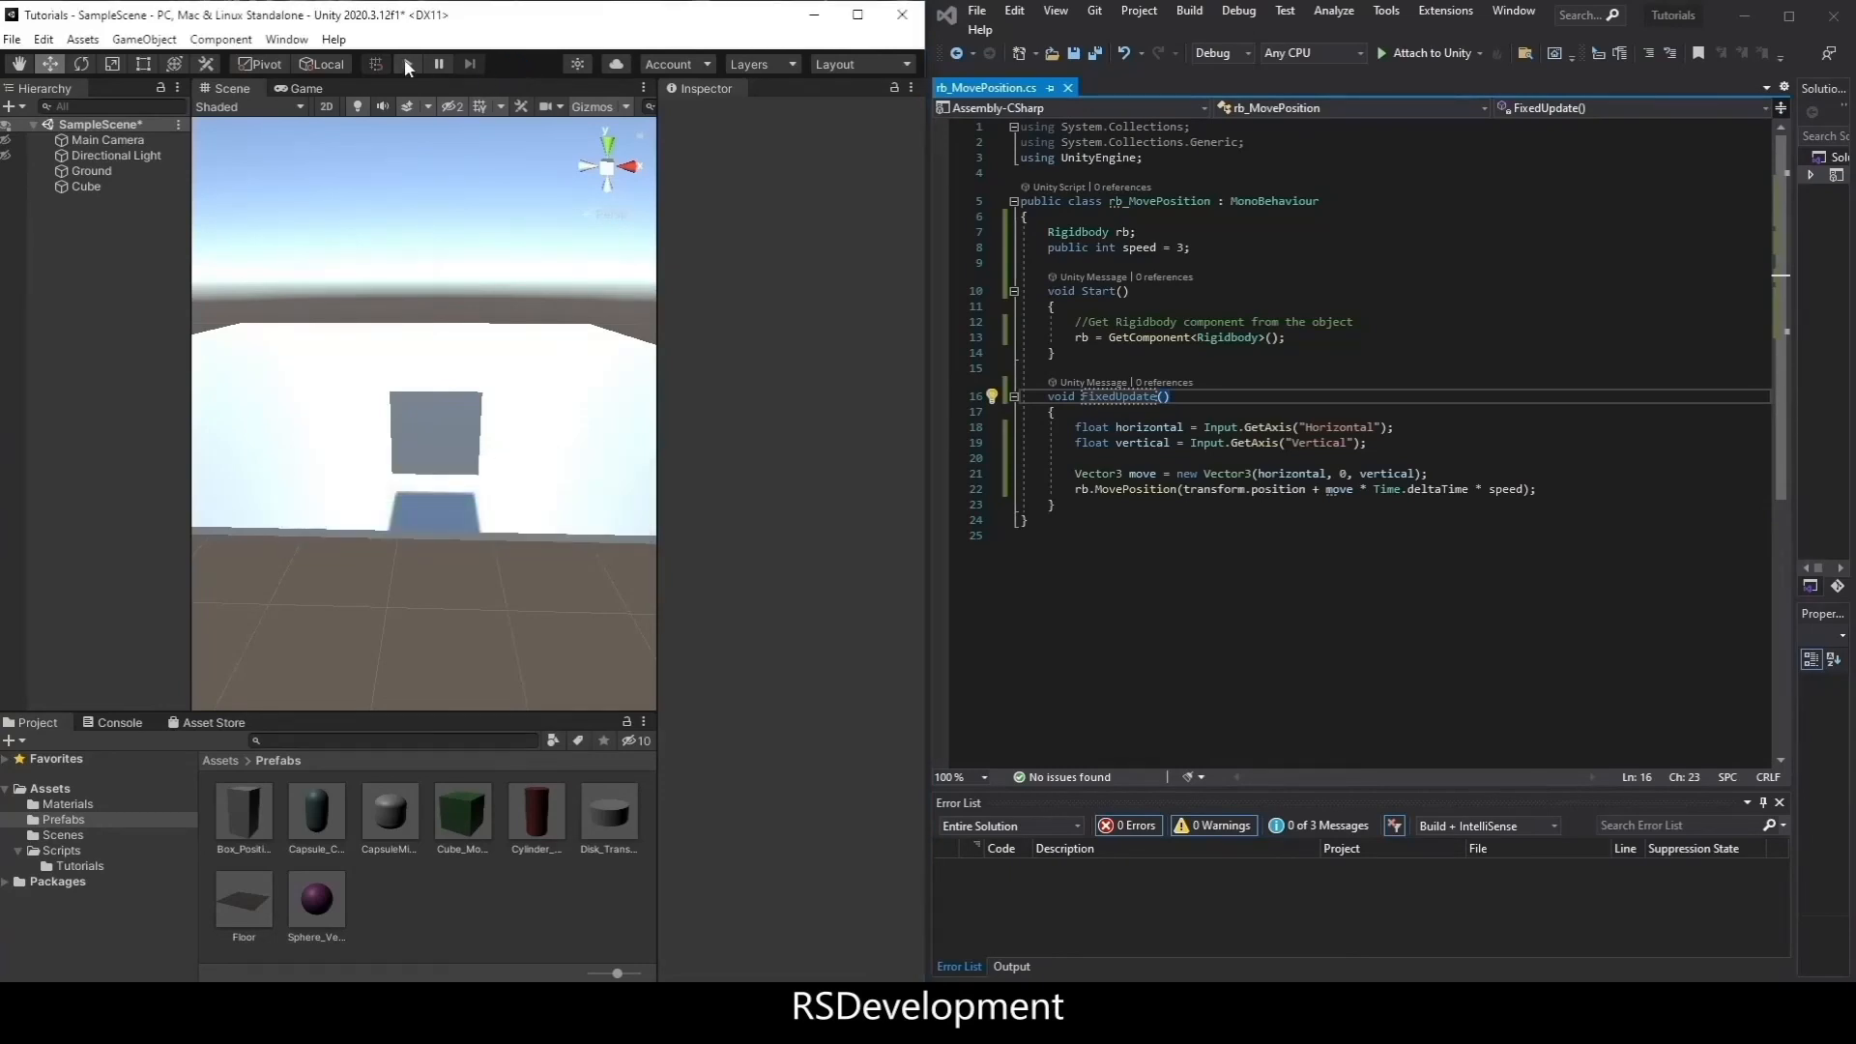
- Play the scene and move the green cube across the ground with WASD
click(407, 64)
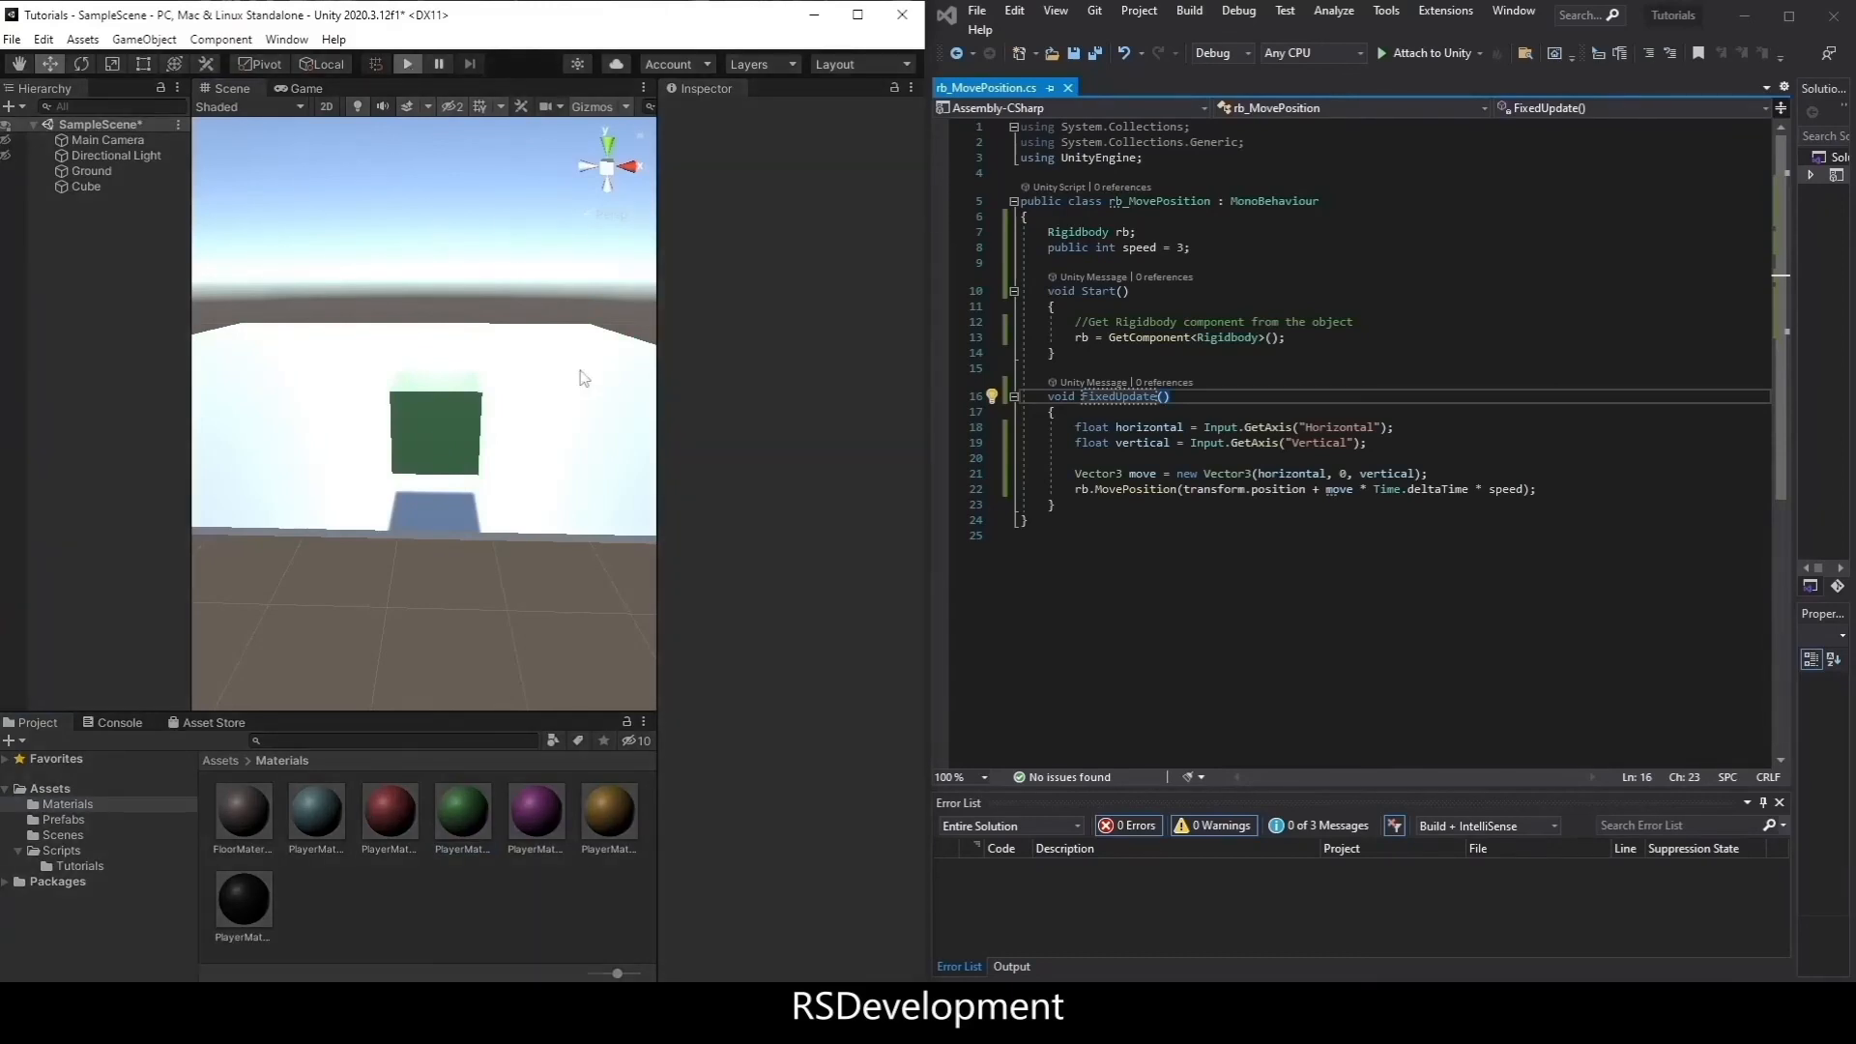
click(407, 63)
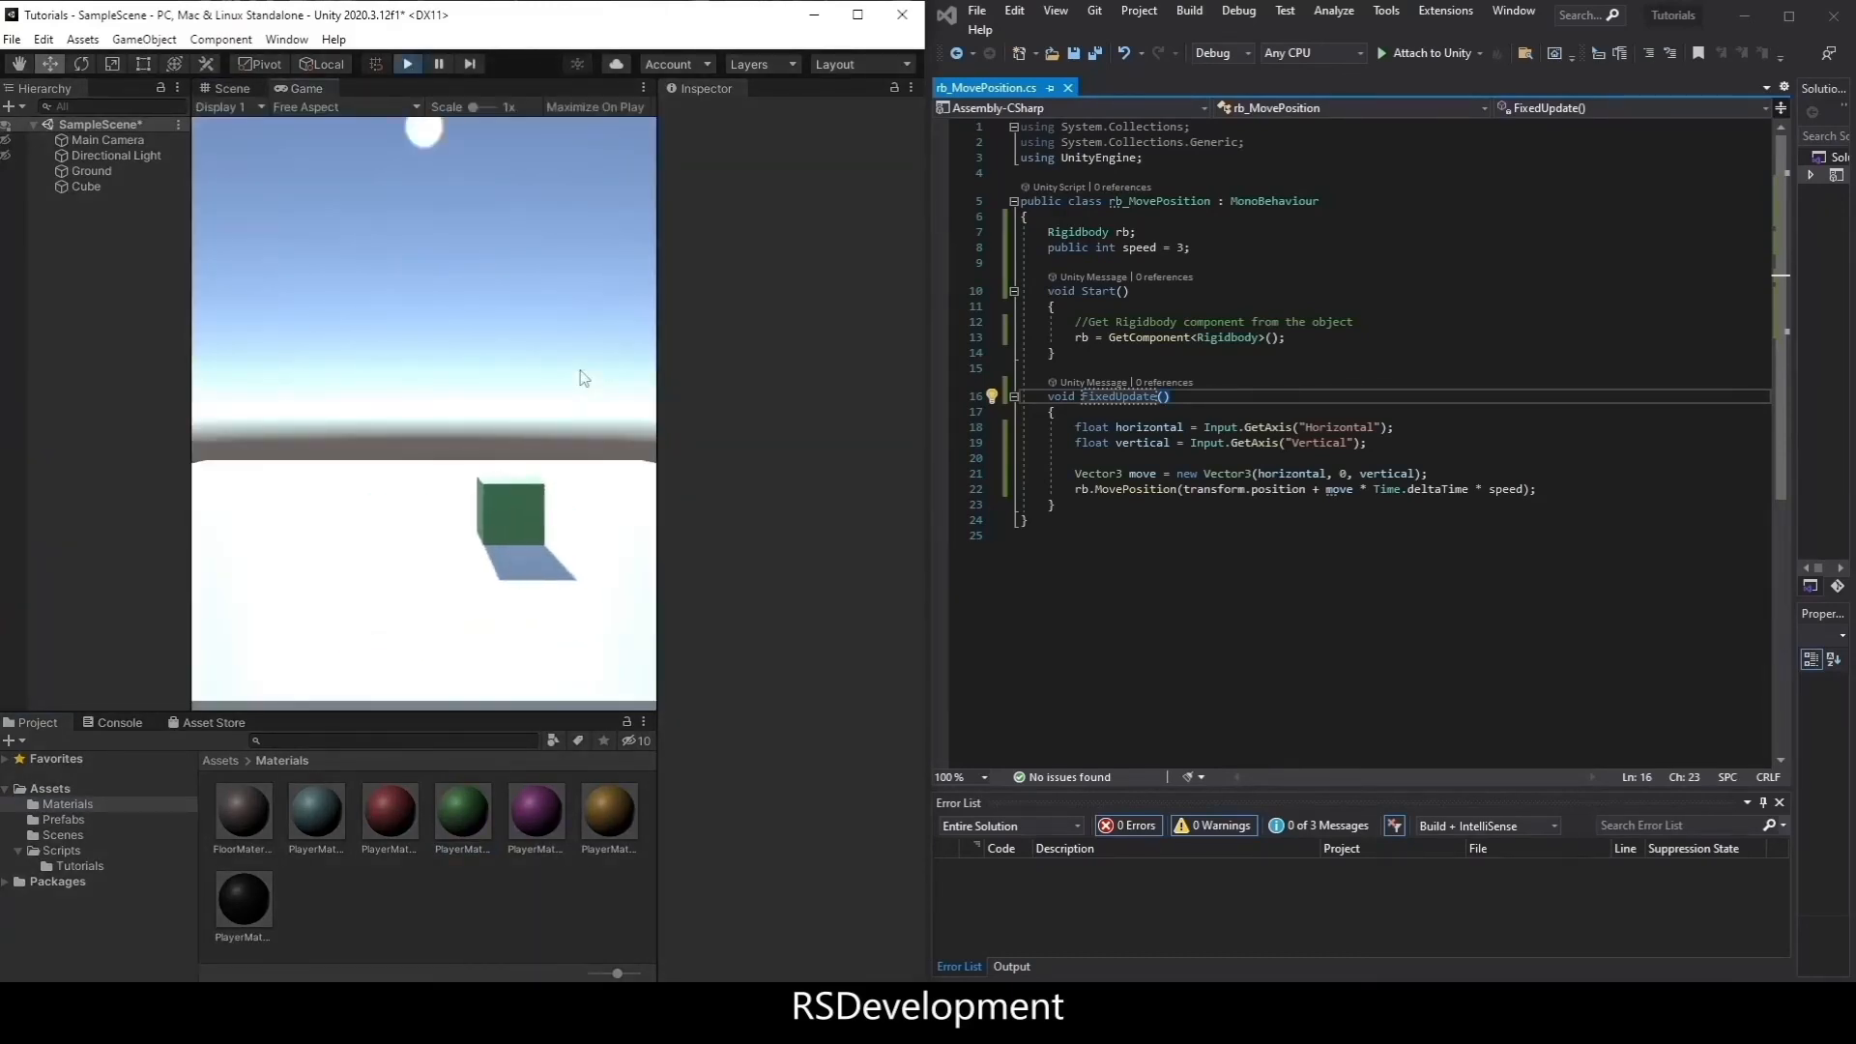